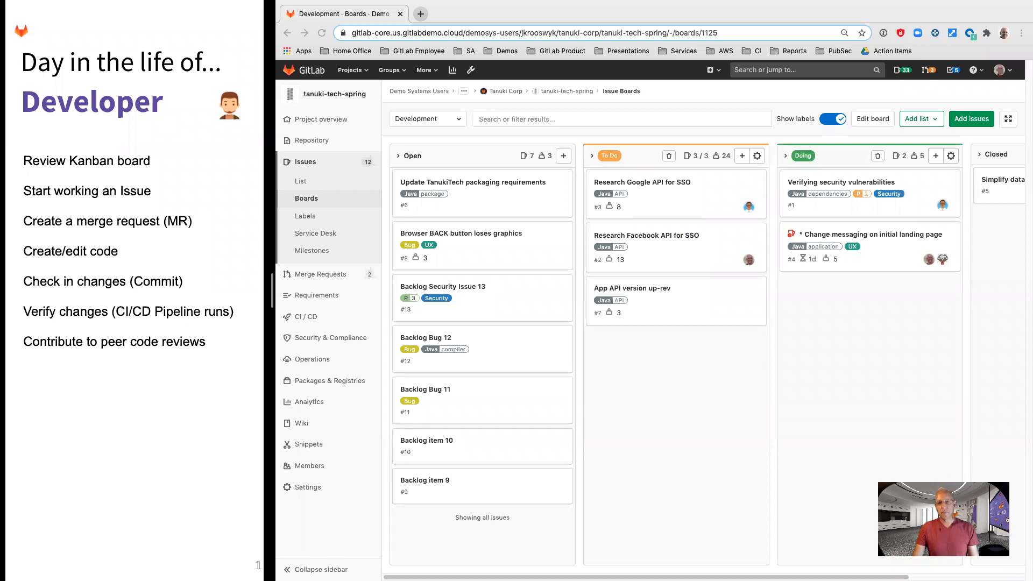
mouse_move(490, 129)
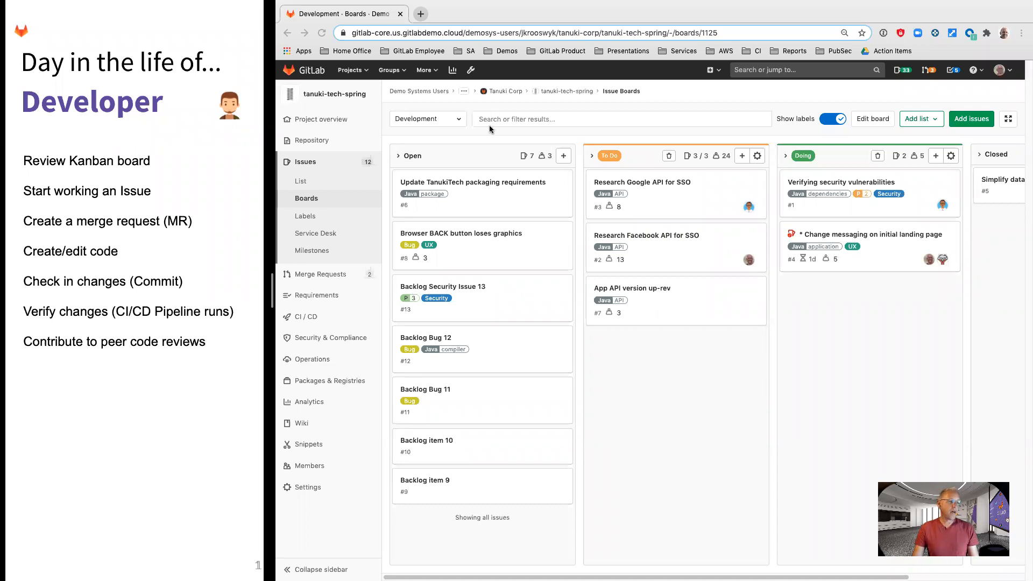
Switch the issue board to Just My Stuff, showing one To Do and one Doing issue.
left_click(427, 120)
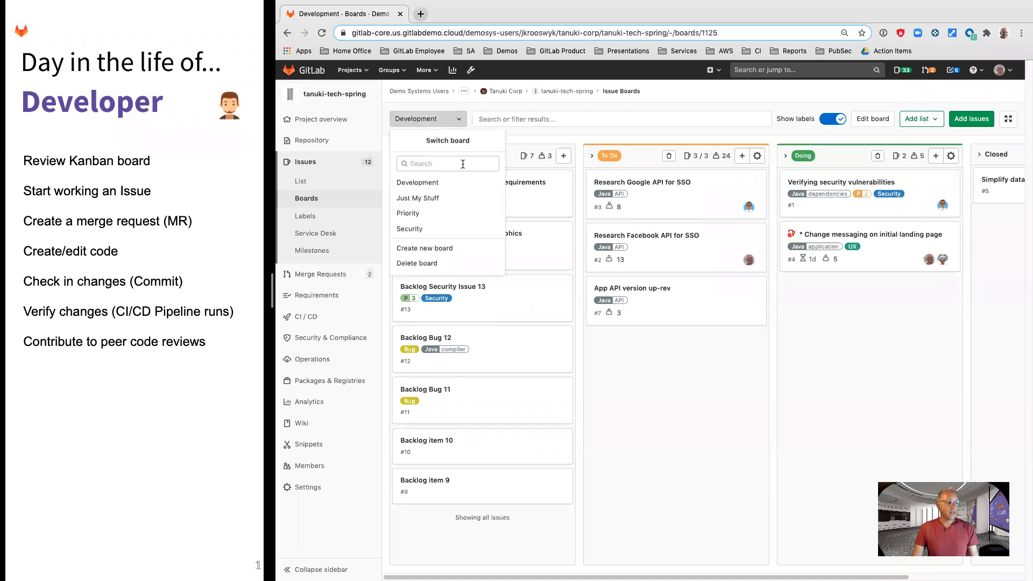
left_click(417, 183)
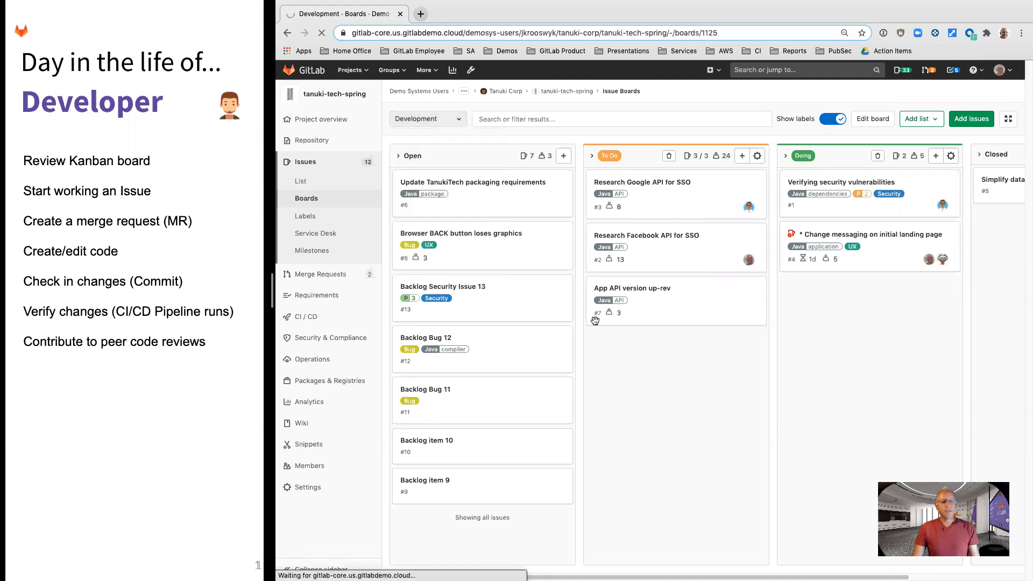
left_click(427, 120)
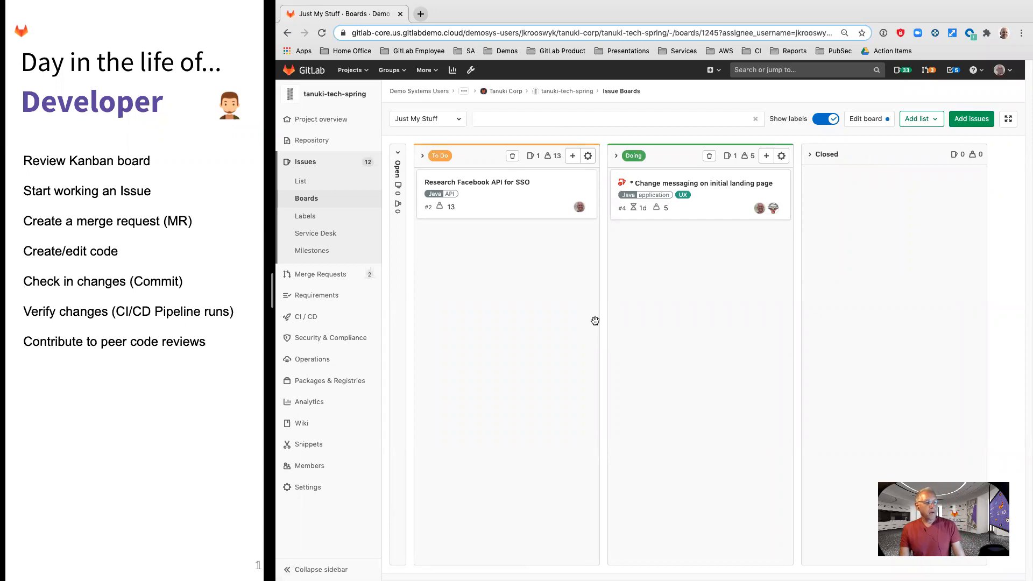
mouse_move(735, 335)
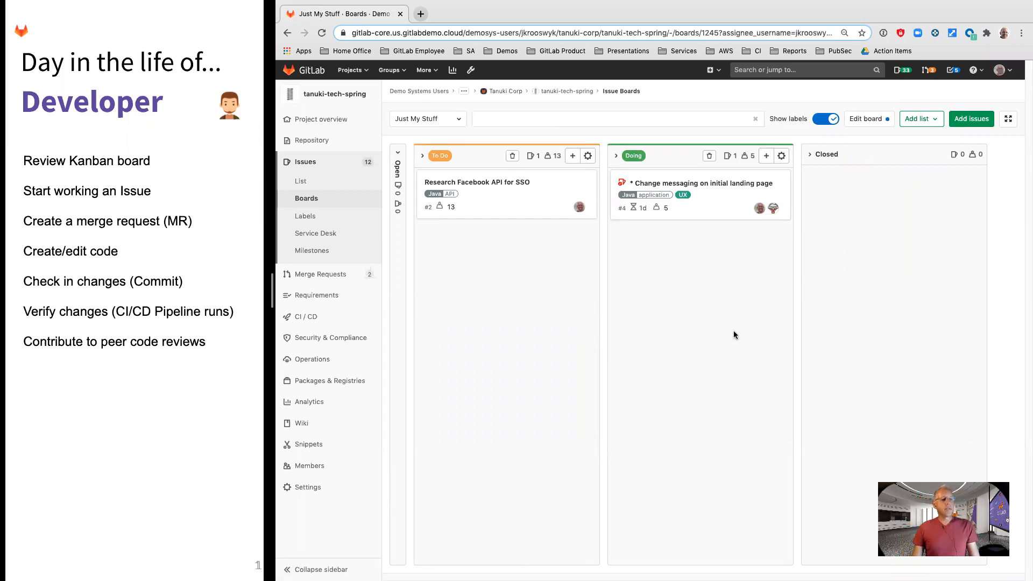
mouse_move(875, 424)
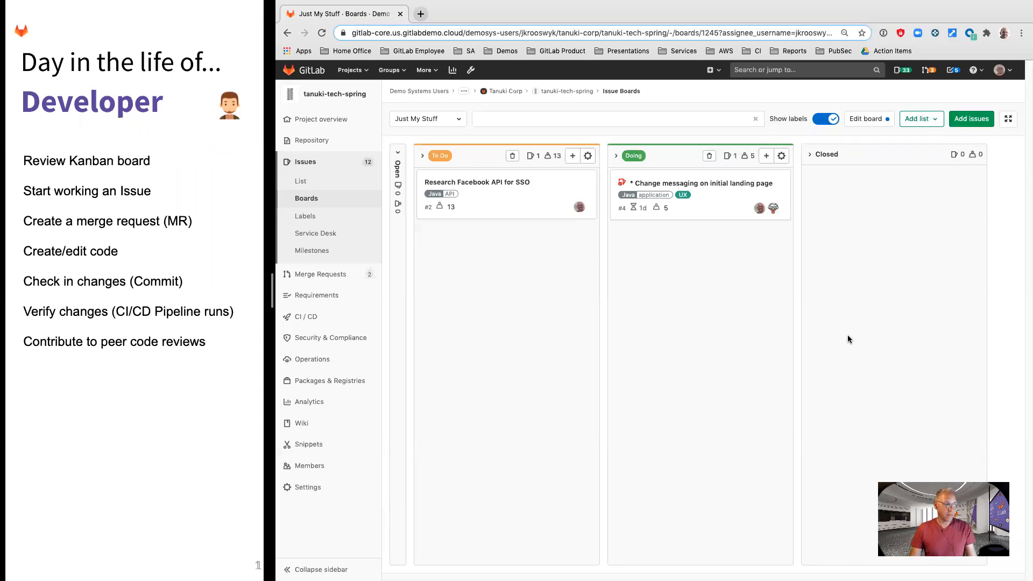
mouse_move(796, 232)
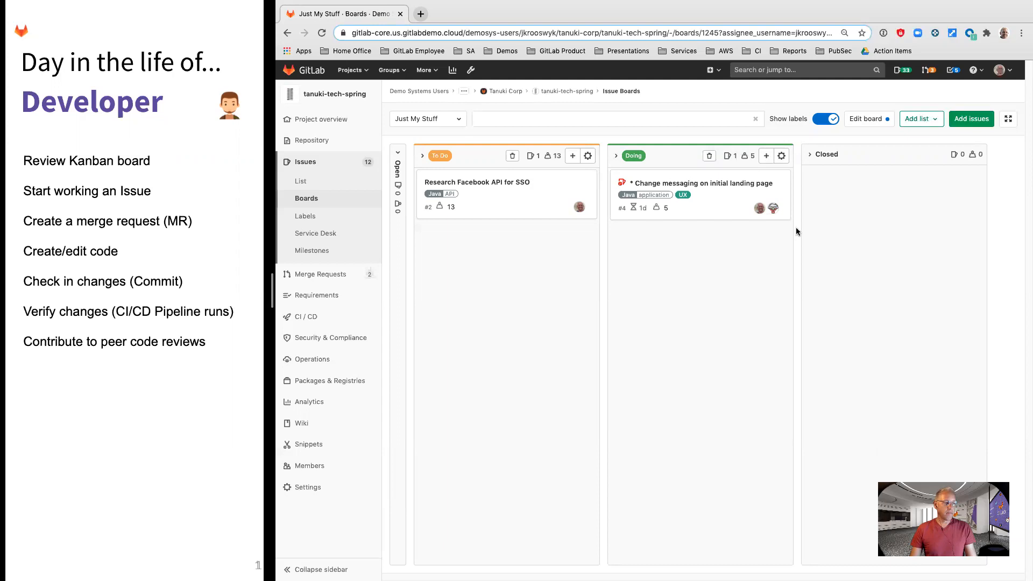
left_click(504, 91)
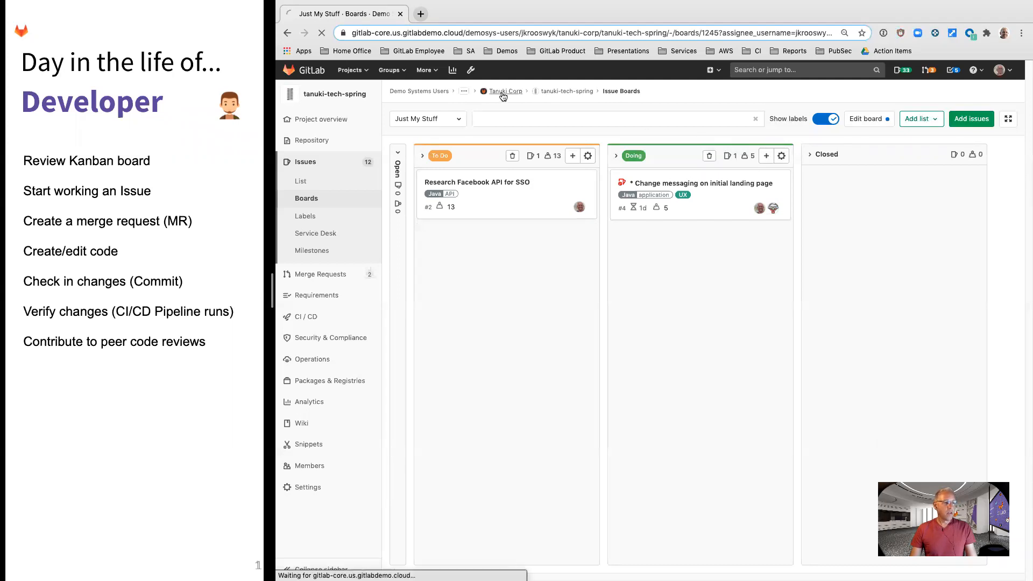
Go to the Tanuki Corp group overview listing tanuki-tech-spring and two other projects.
left_click(505, 91)
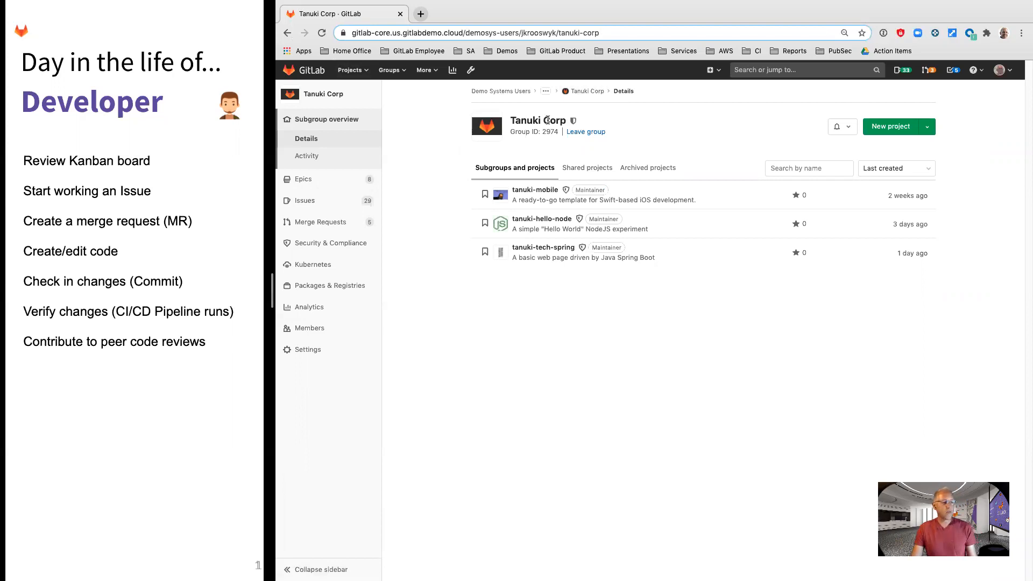
mouse_move(579, 296)
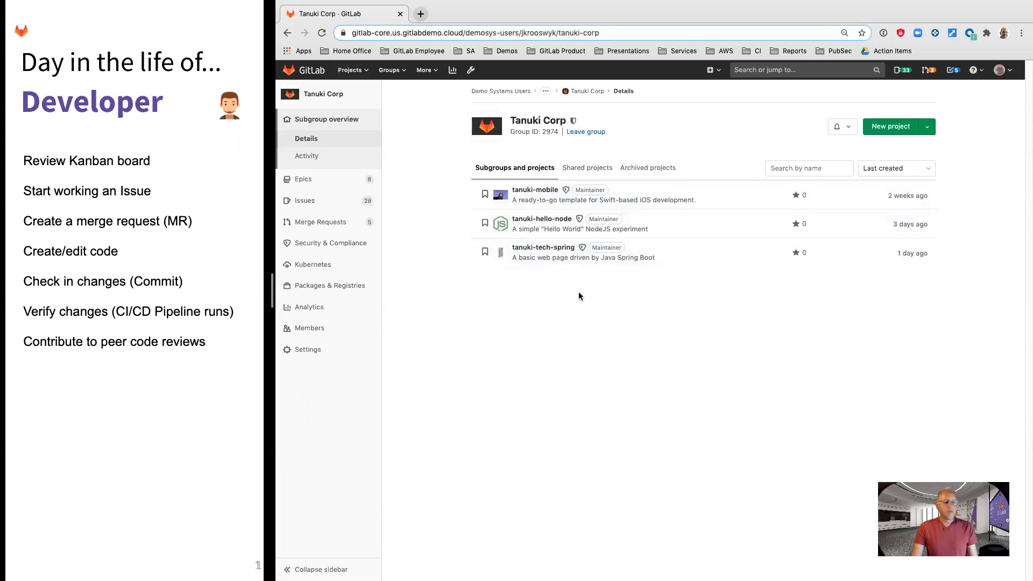
mouse_move(582, 300)
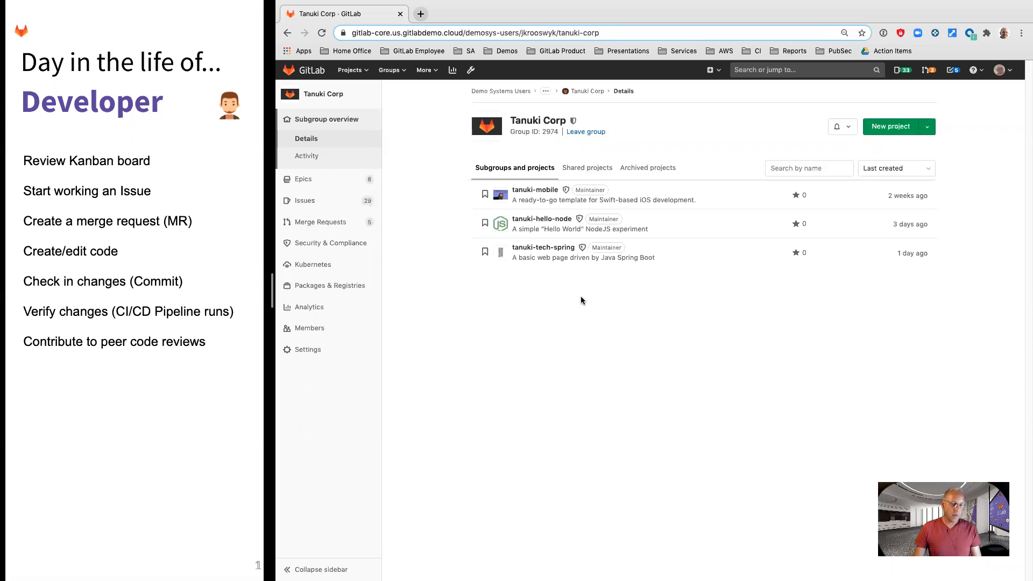
mouse_move(594, 332)
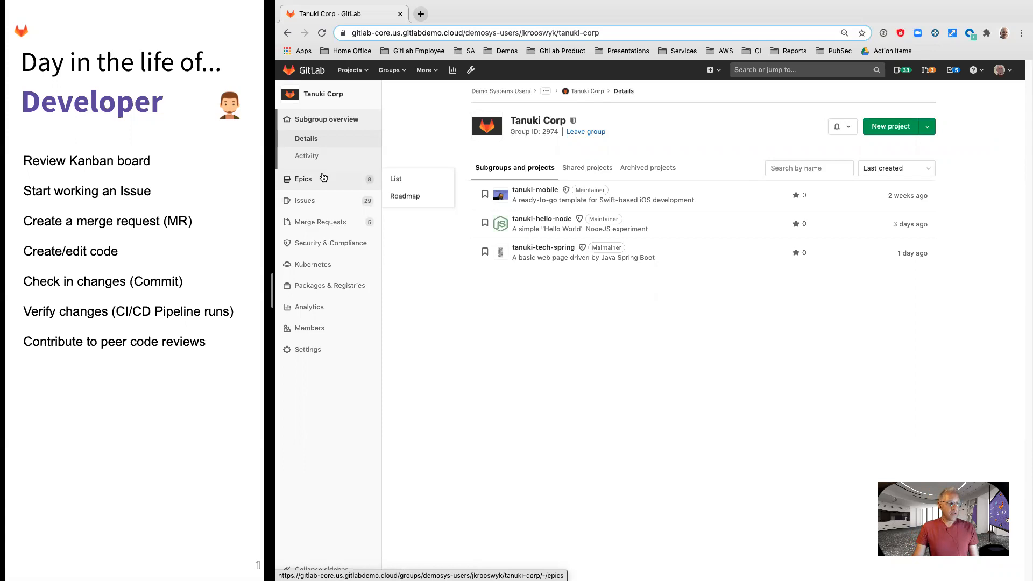
mouse_move(328, 198)
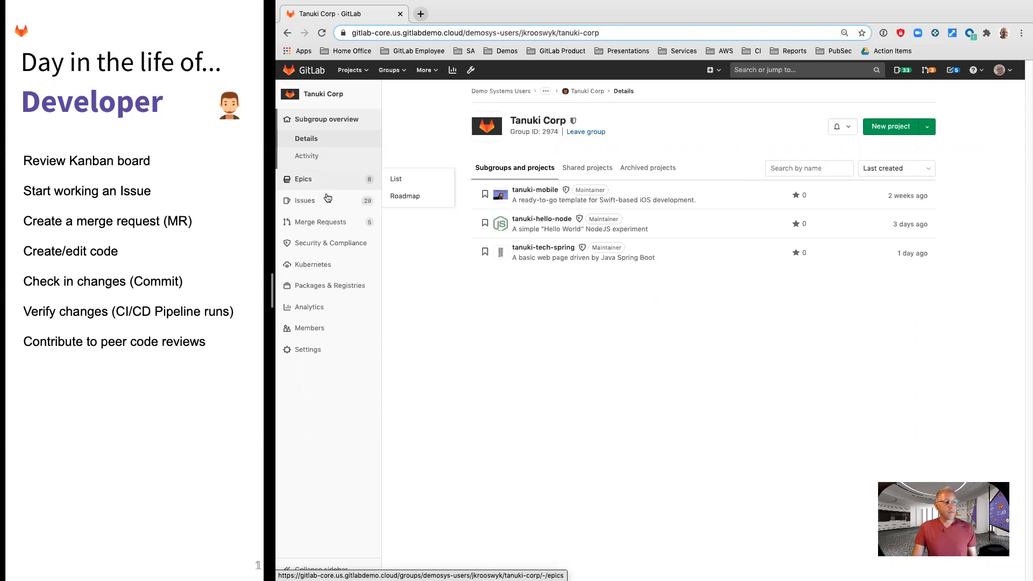
mouse_move(328, 200)
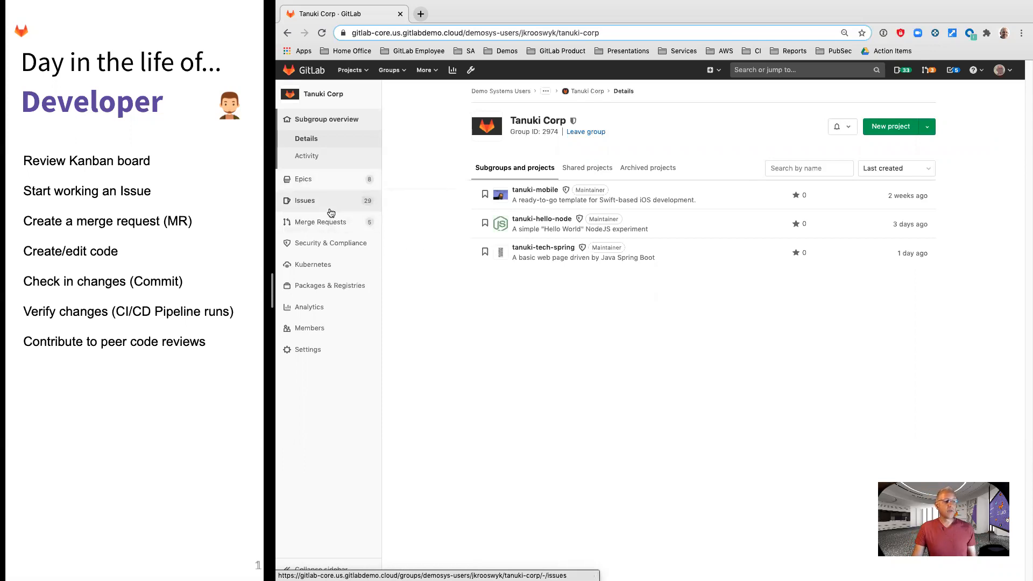
left_click(304, 200)
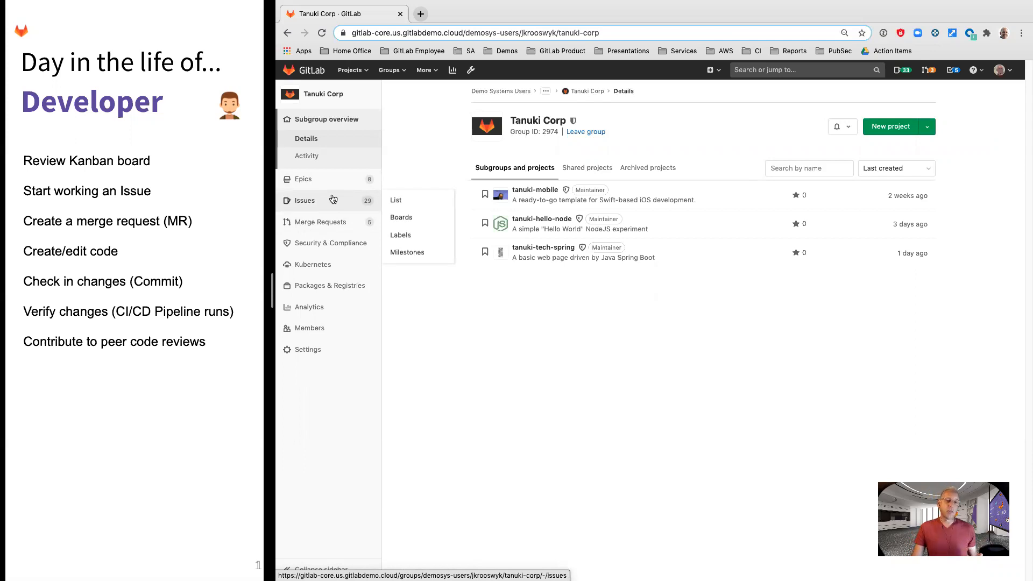
mouse_move(536, 190)
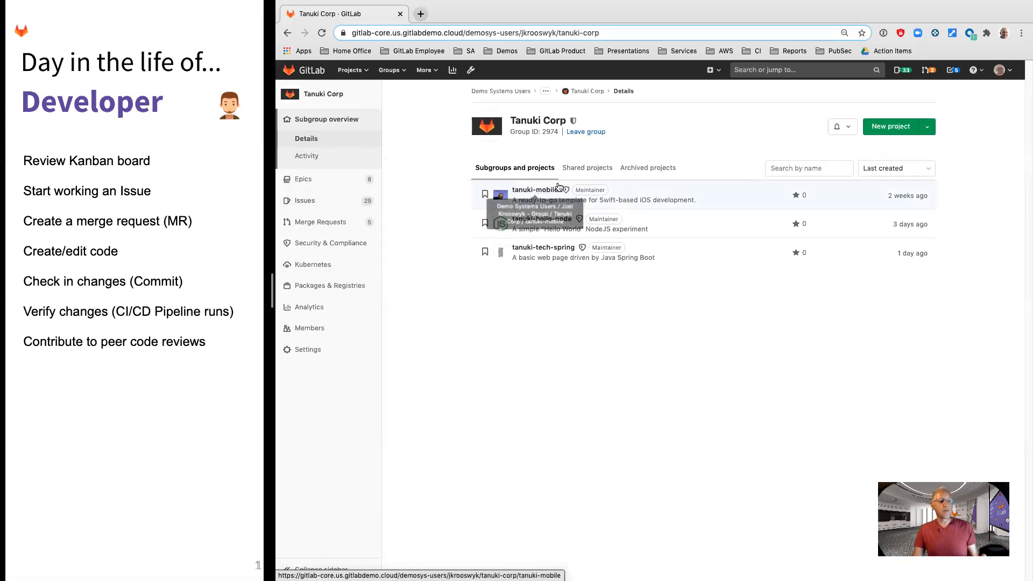
mouse_move(555, 350)
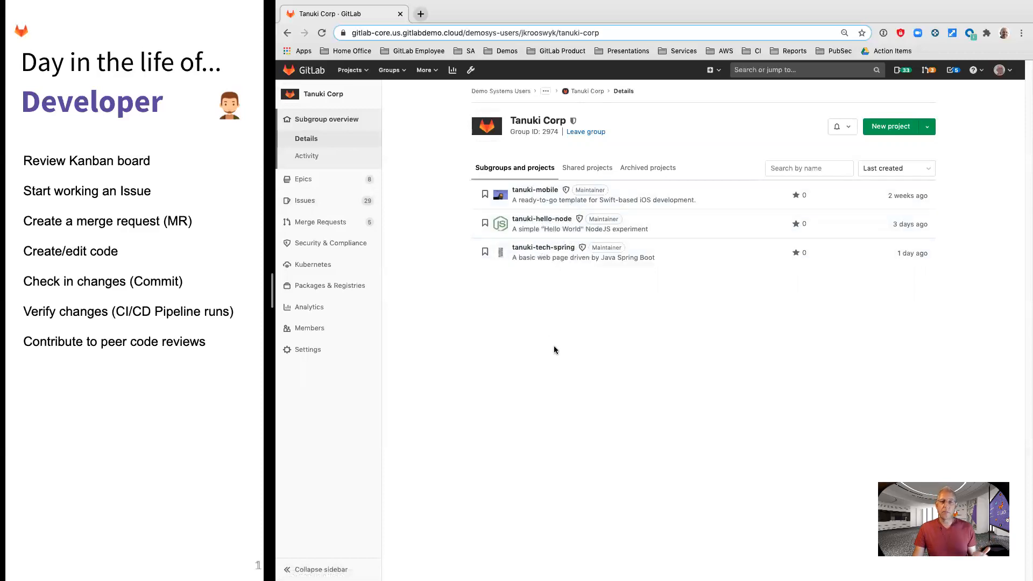
mouse_move(393, 236)
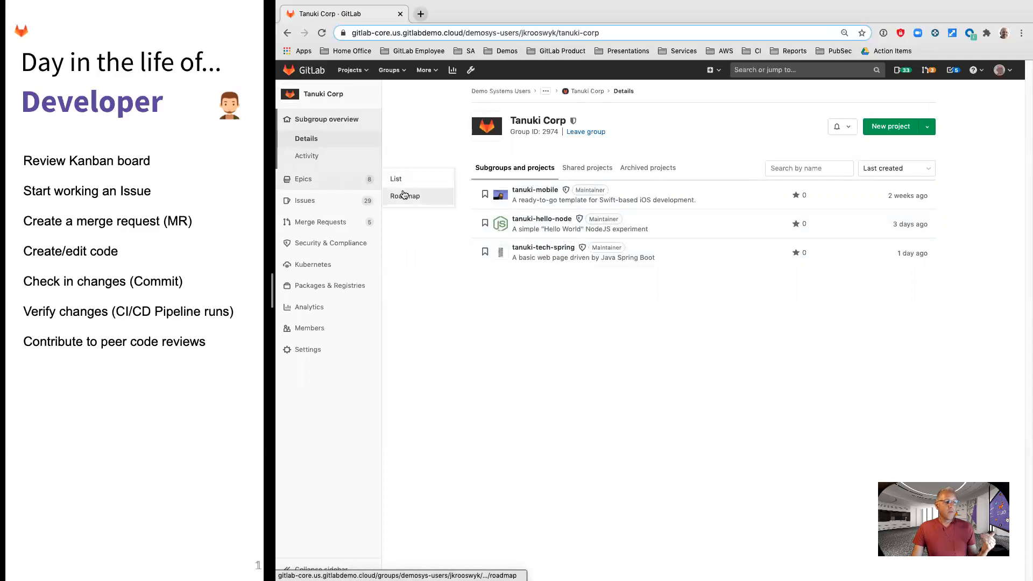
Show the Tanuki Corp epics roadmap with Recreate the Web Experience expanded into three child epics.
left_click(404, 196)
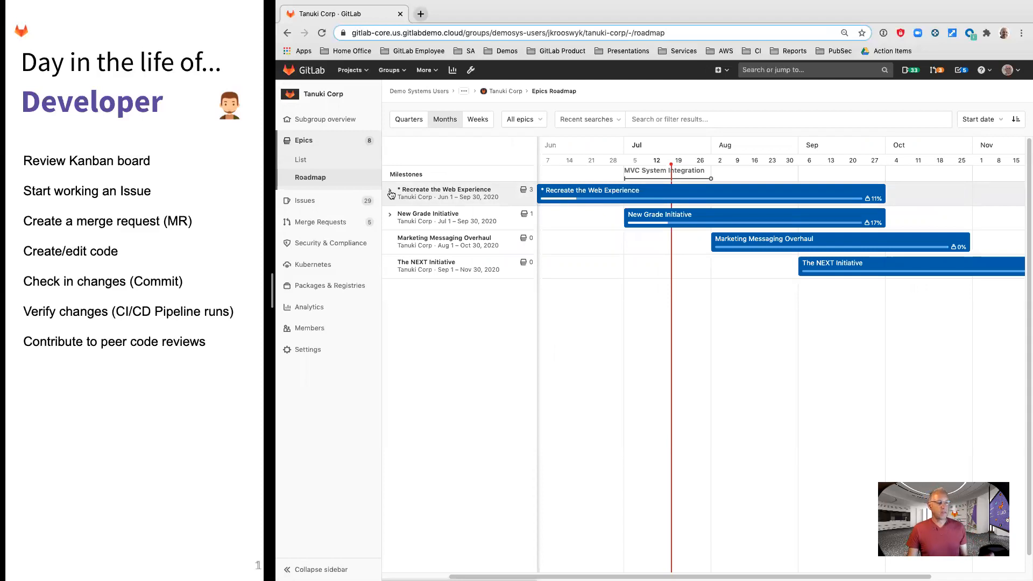
left_click(390, 194)
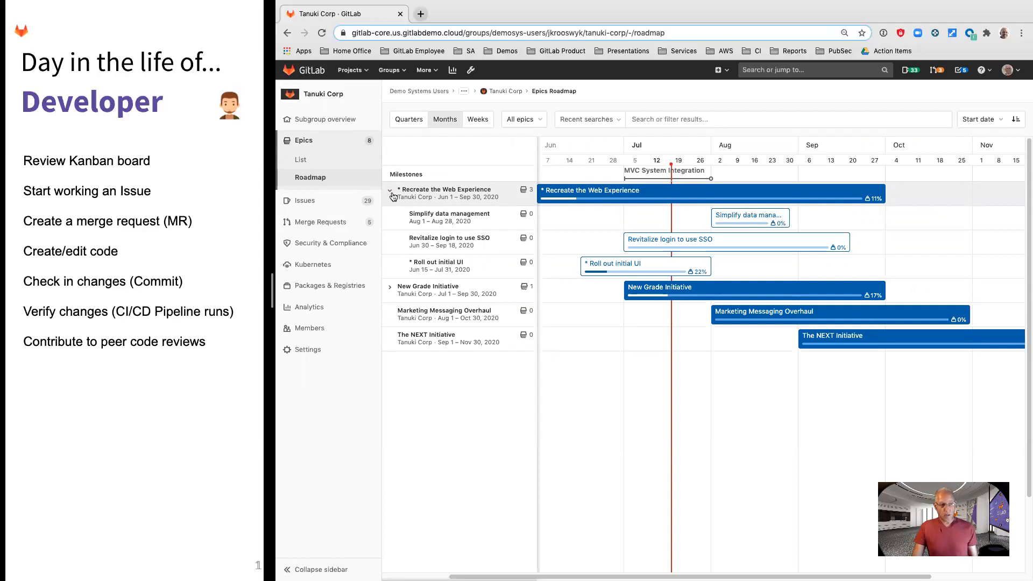
mouse_move(596, 273)
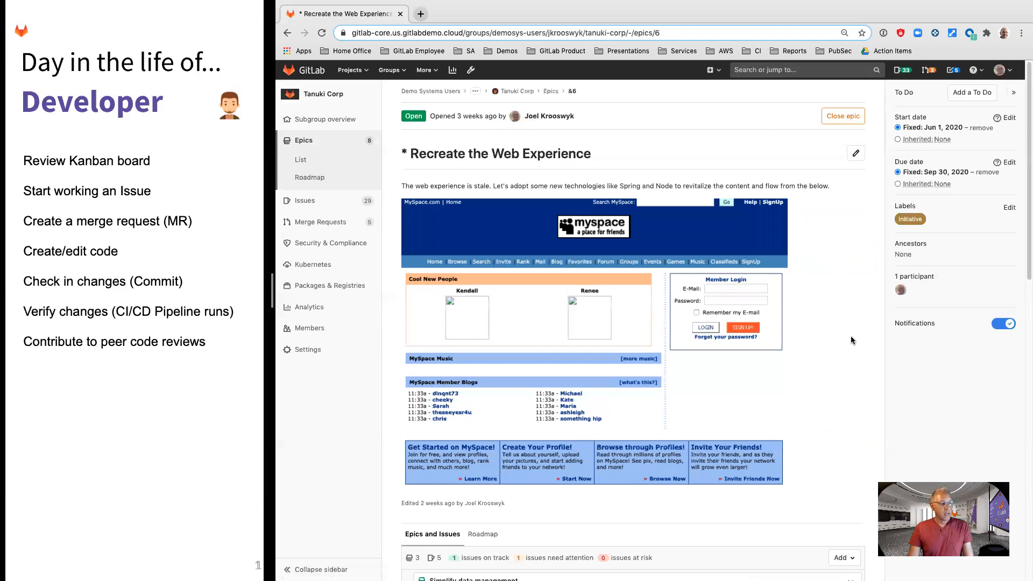
mouse_move(874, 346)
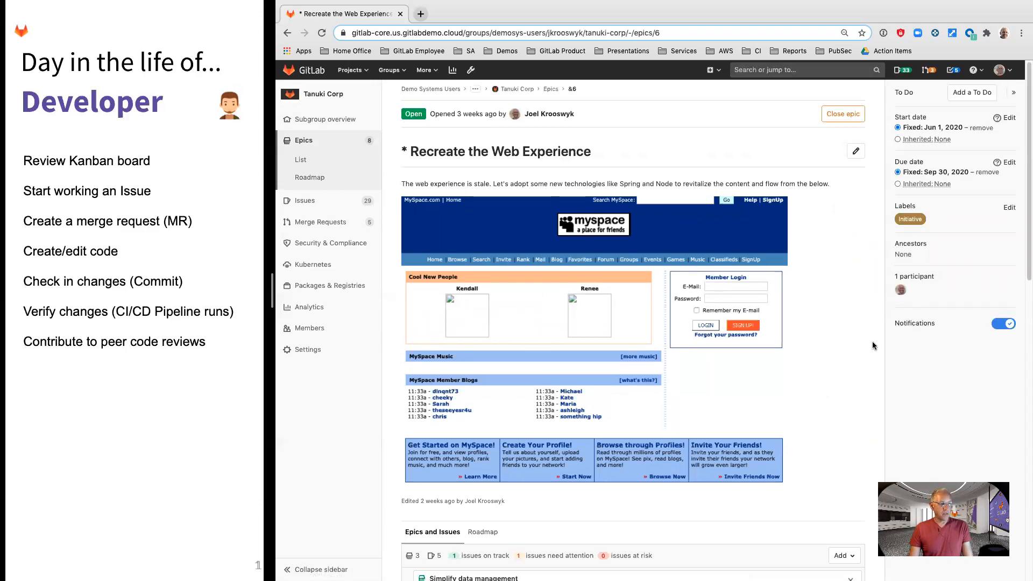
Scroll through the Recreate the Web Experience epic's activity and back to its child epics.
scroll("down", 3)
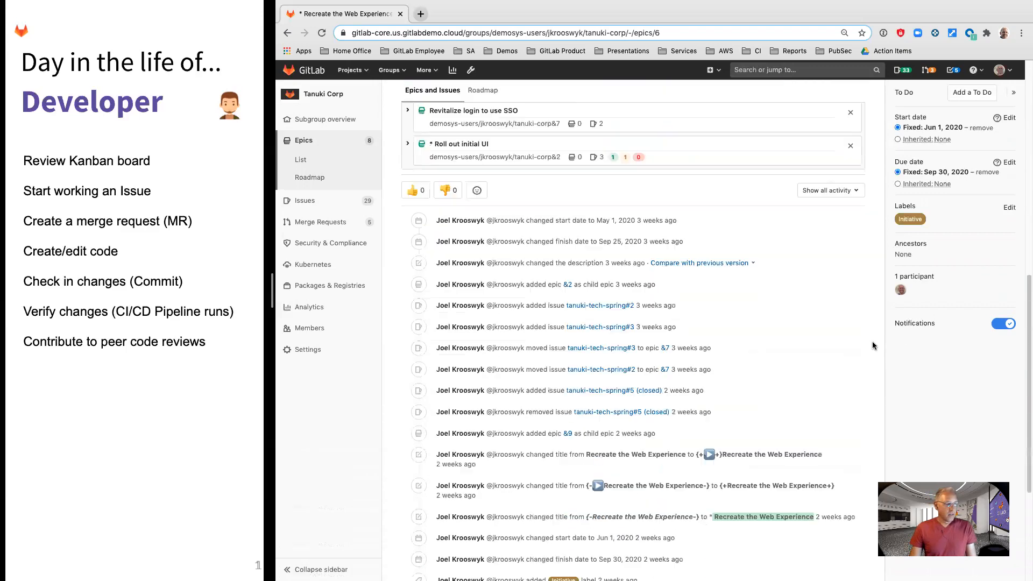
scroll("up", 3)
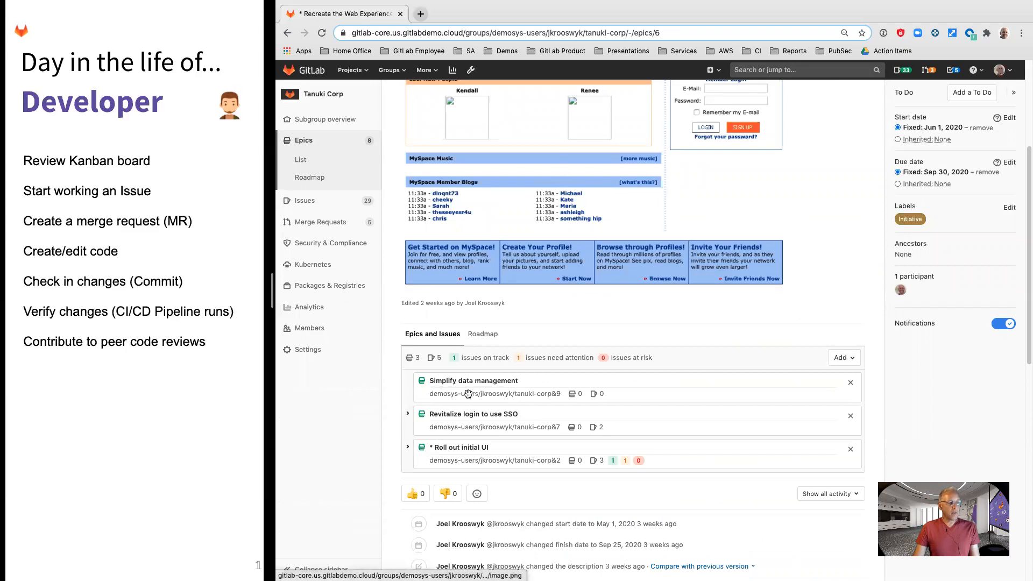
mouse_move(408, 413)
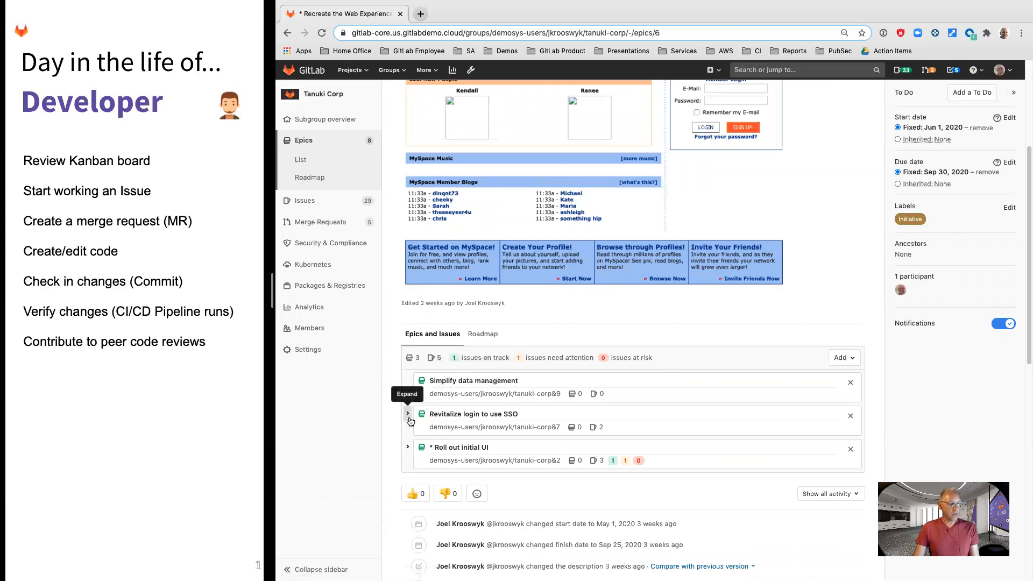
left_click(408, 446)
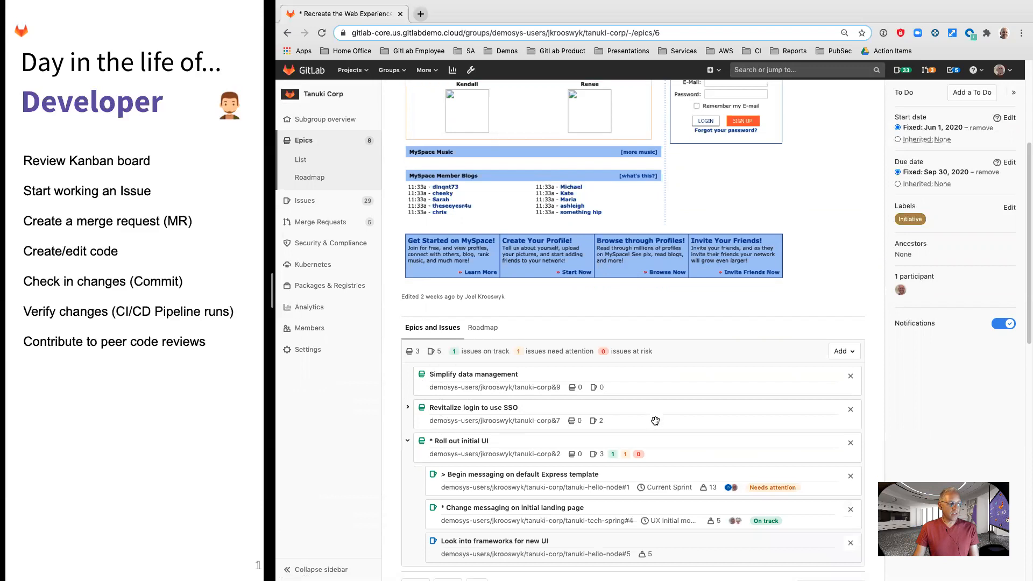
scroll("down", 3)
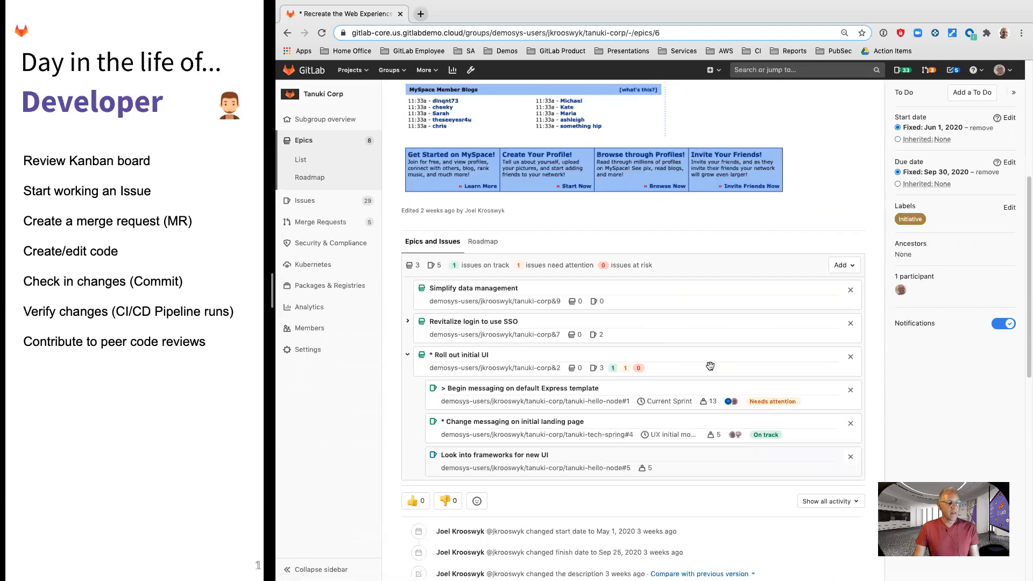
mouse_move(639, 422)
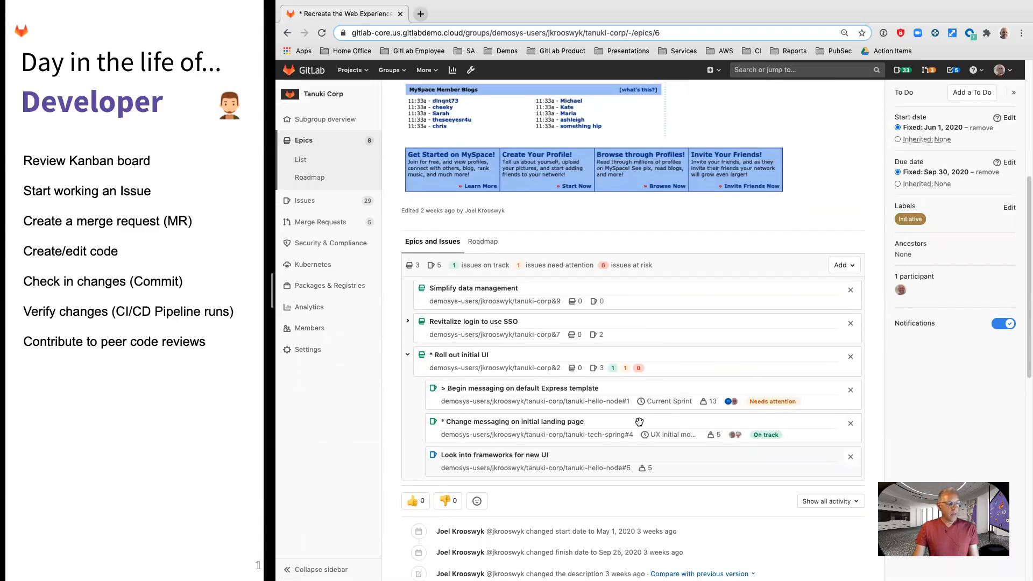
mouse_move(594, 414)
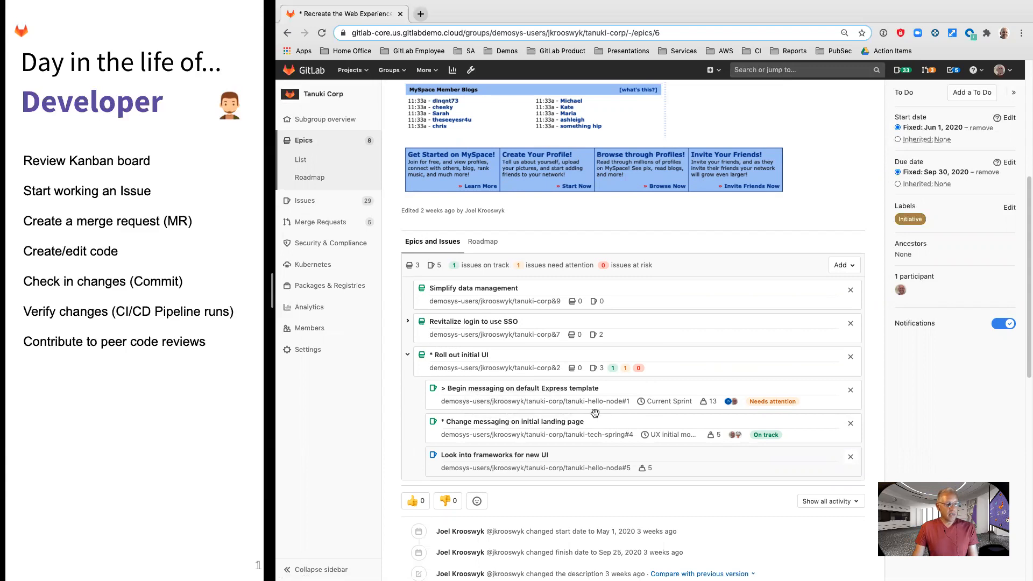
mouse_move(579, 470)
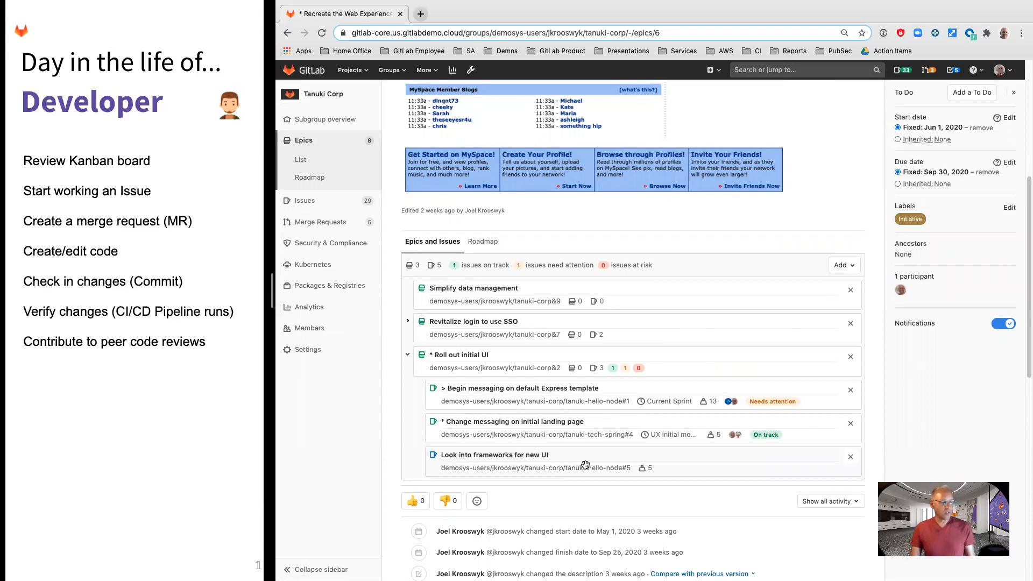
mouse_move(623, 422)
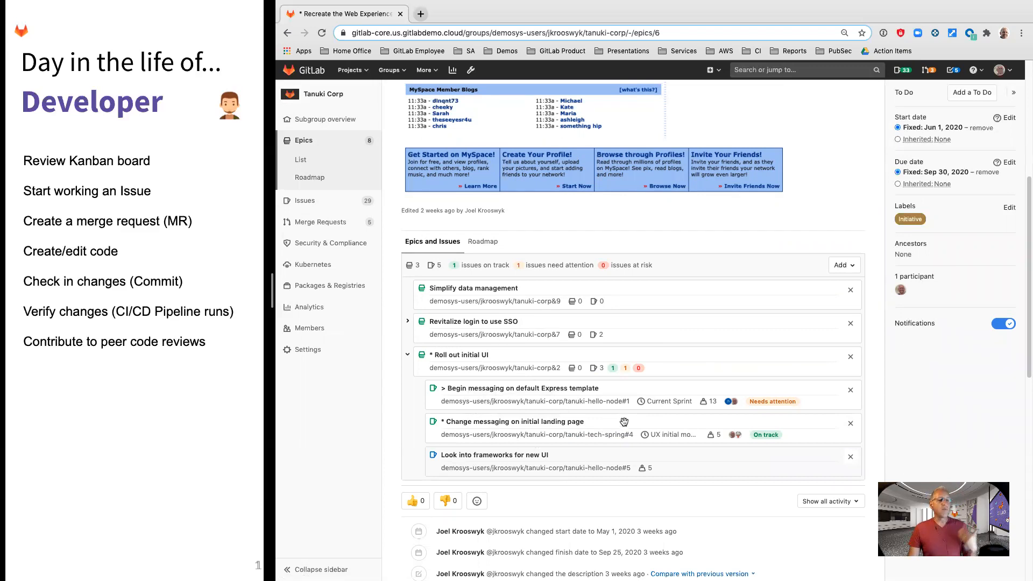
mouse_move(669, 341)
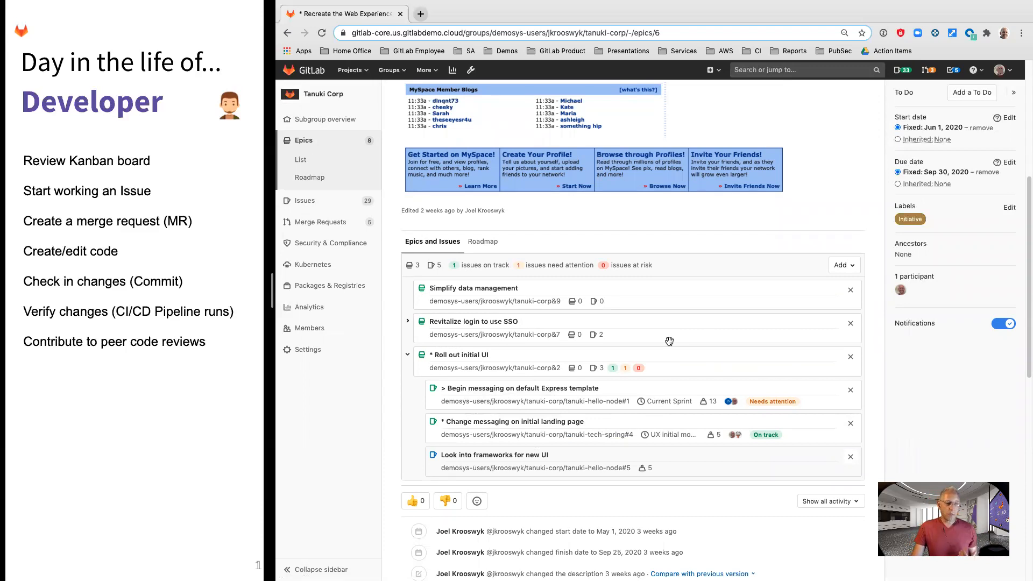
mouse_move(585, 407)
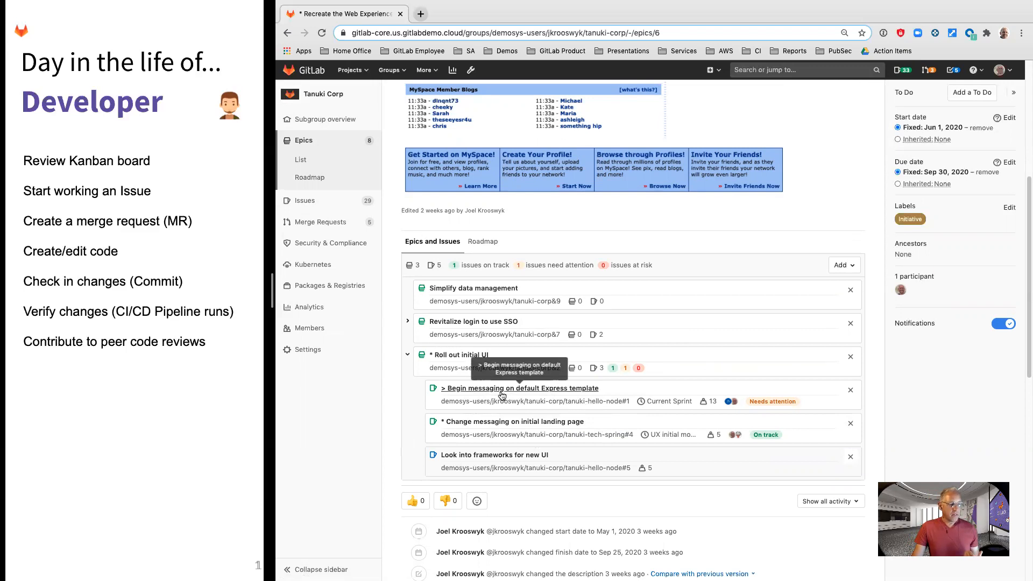
mouse_move(520, 388)
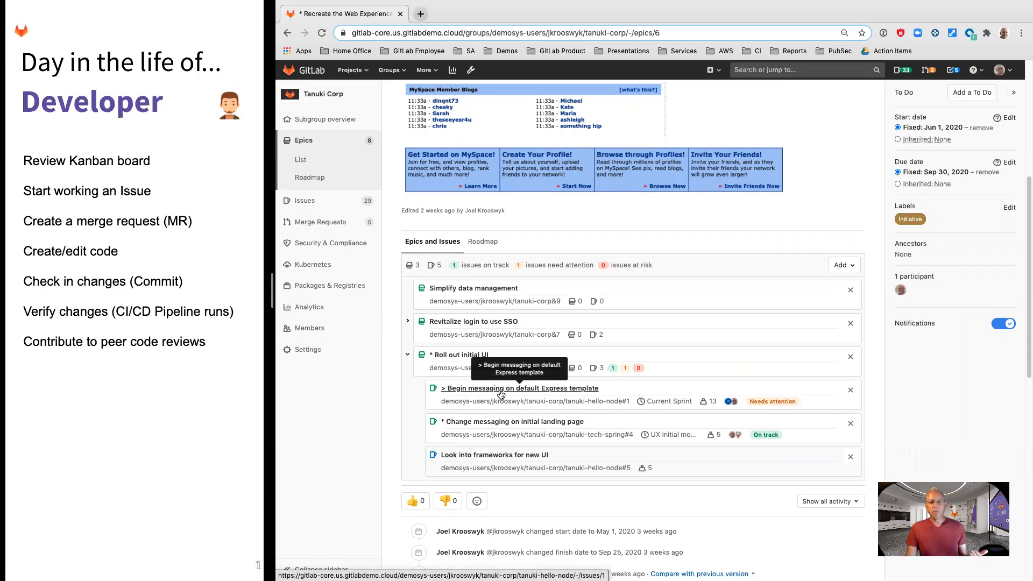
mouse_move(663, 401)
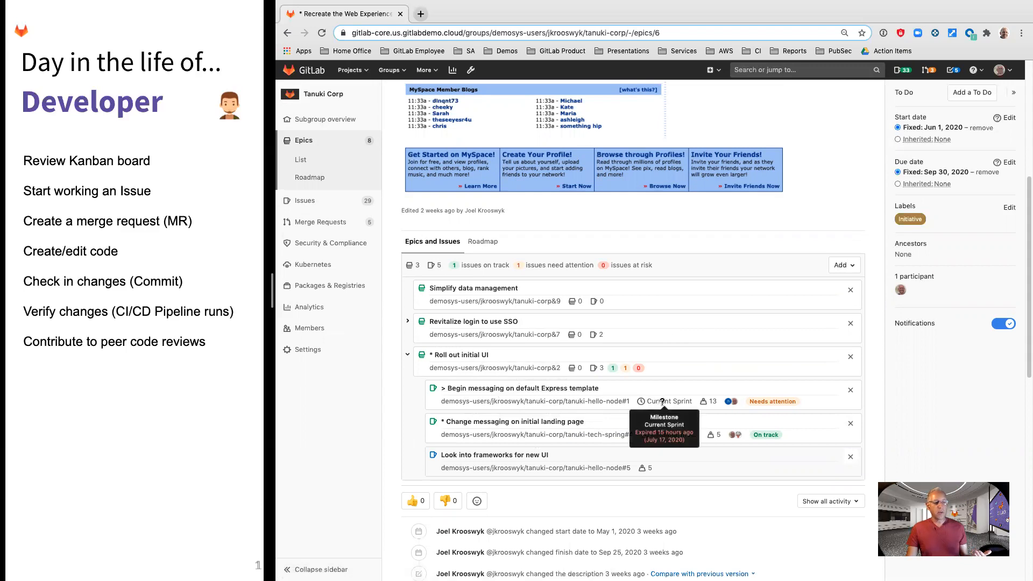
mouse_move(711, 402)
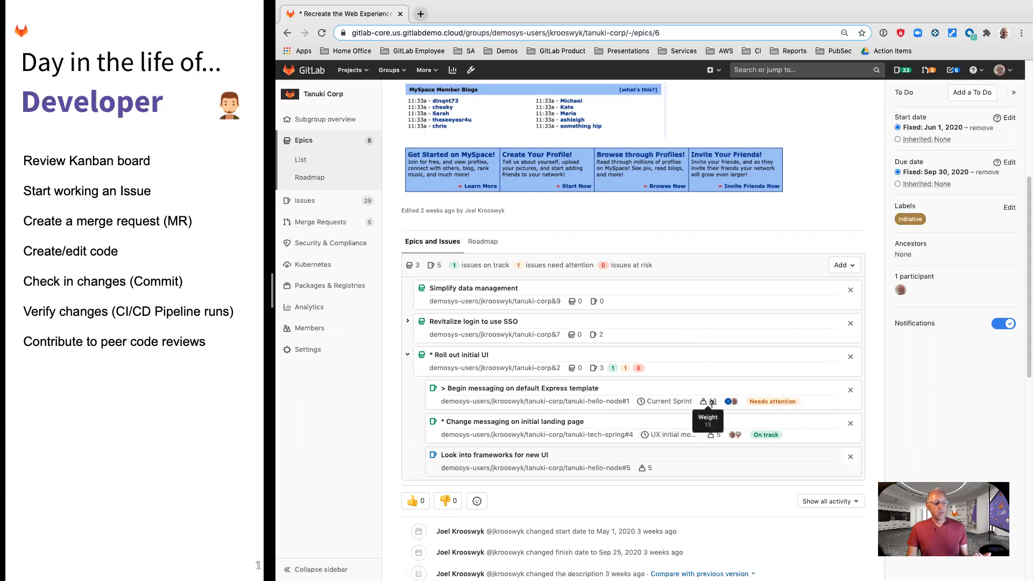
mouse_move(777, 403)
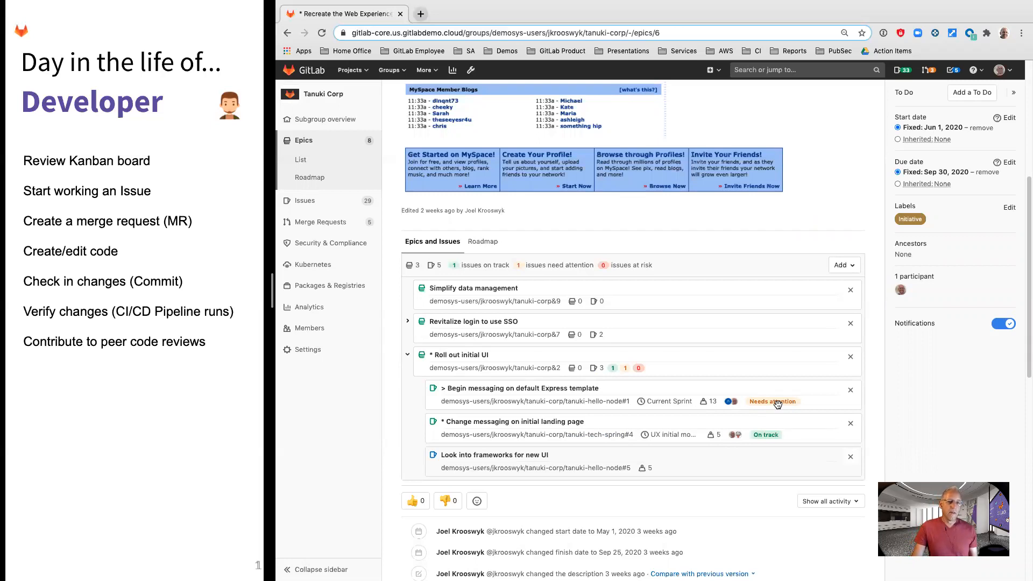
mouse_move(800, 400)
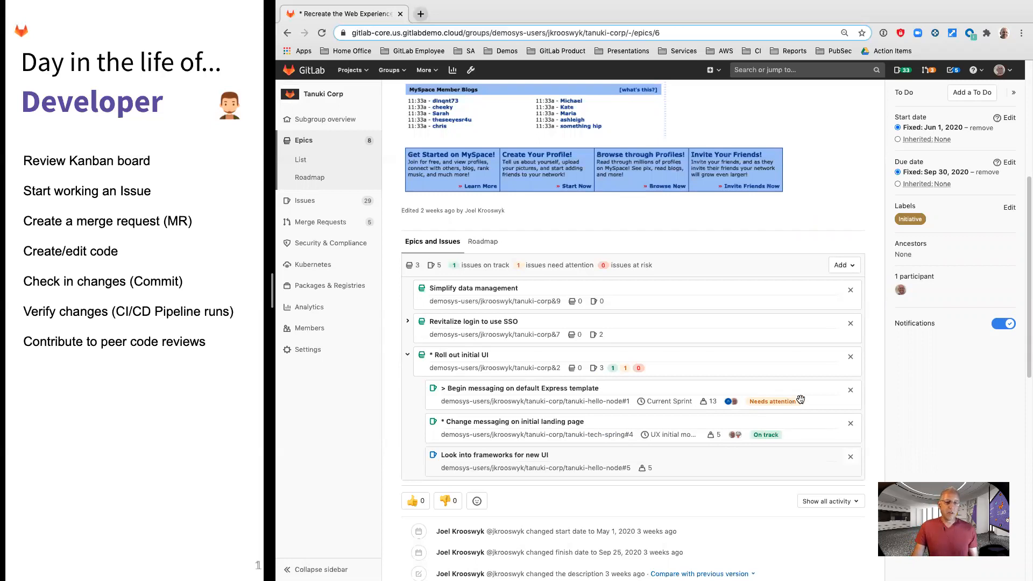
left_click(521, 388)
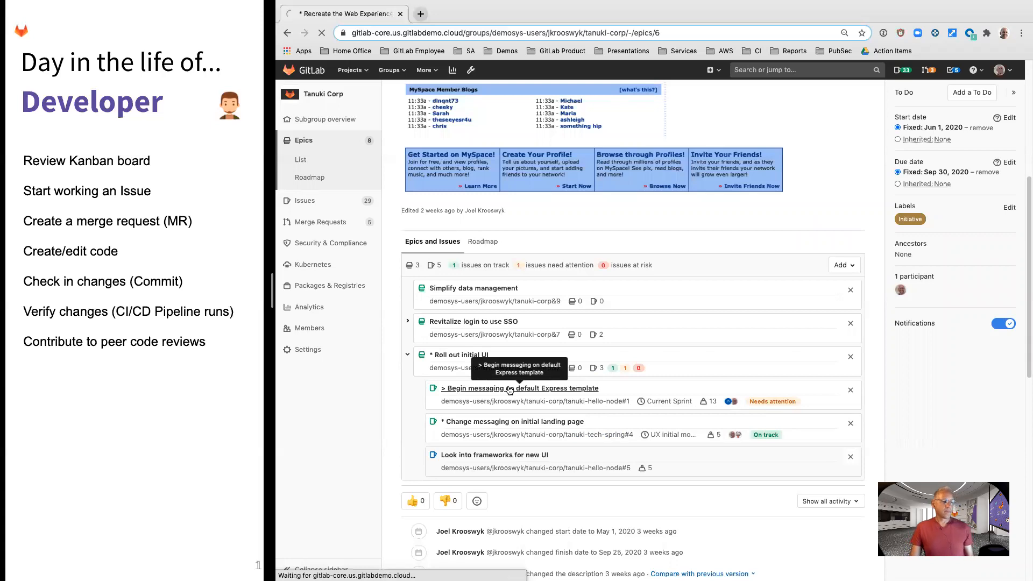
Review the Begin messaging on default Express template issue's description, labels, weight and health status.
left_click(519, 388)
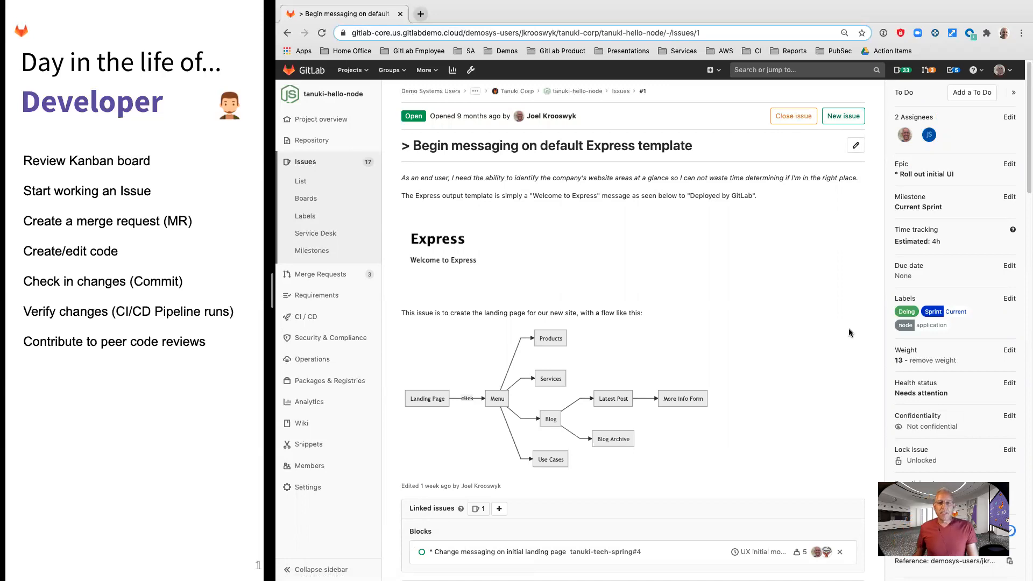
mouse_move(804, 308)
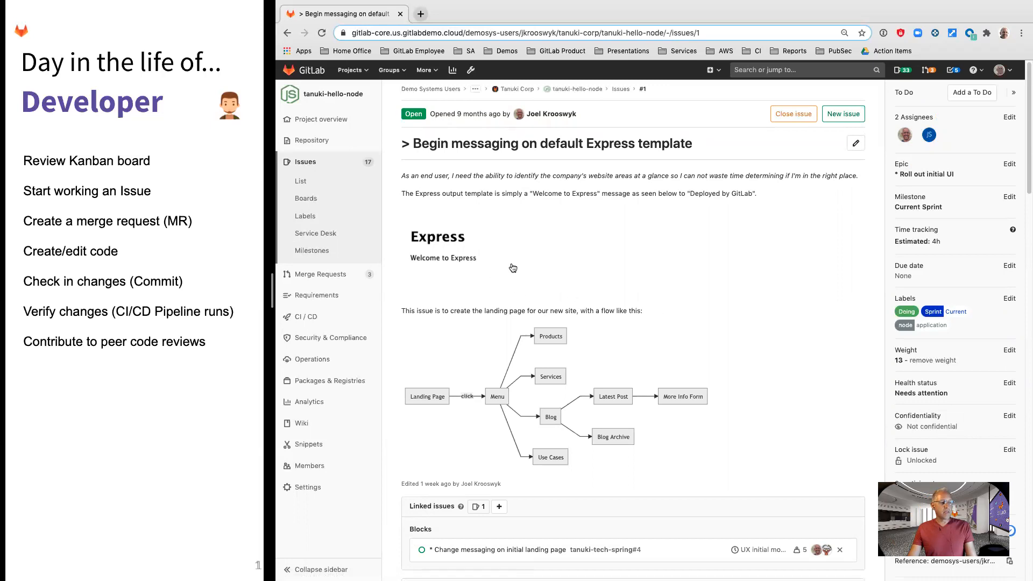
mouse_move(863, 319)
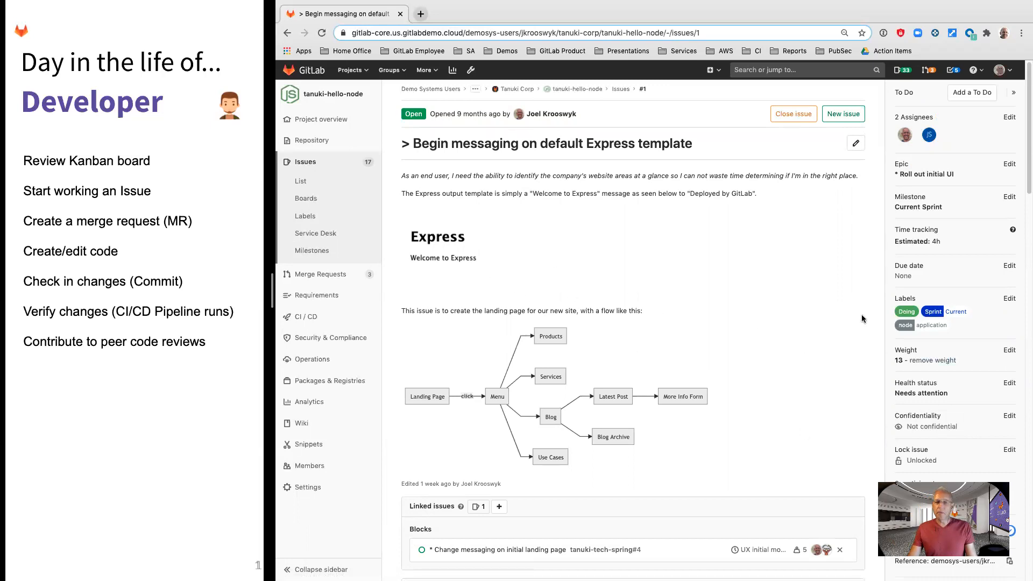
mouse_move(864, 328)
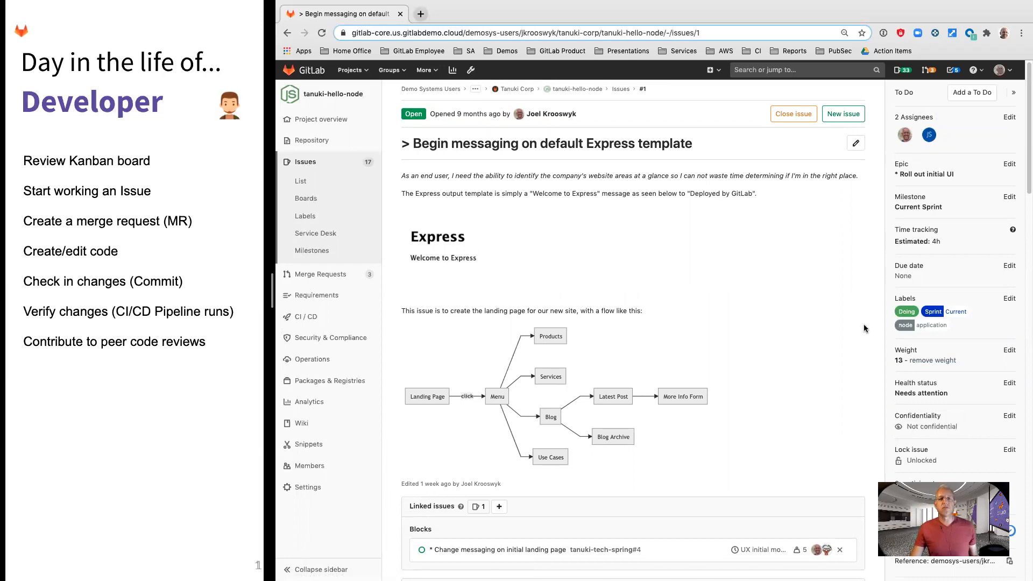
mouse_move(936, 182)
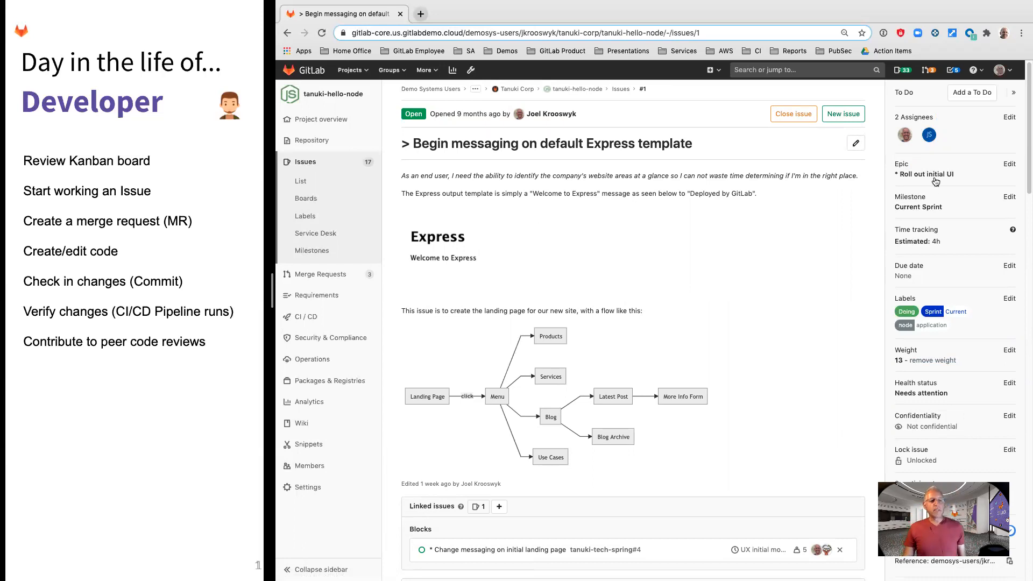
mouse_move(925, 174)
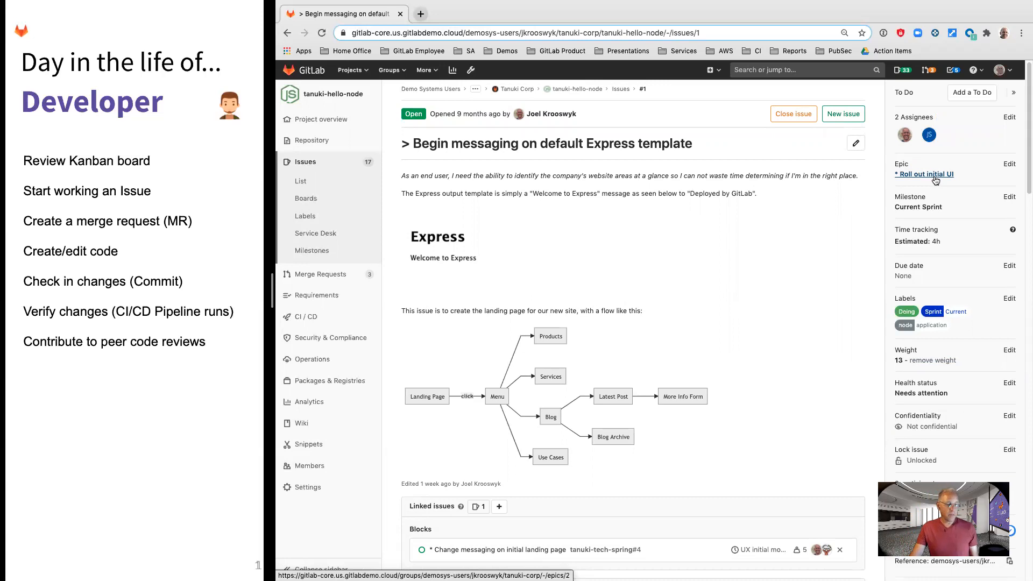
mouse_move(936, 203)
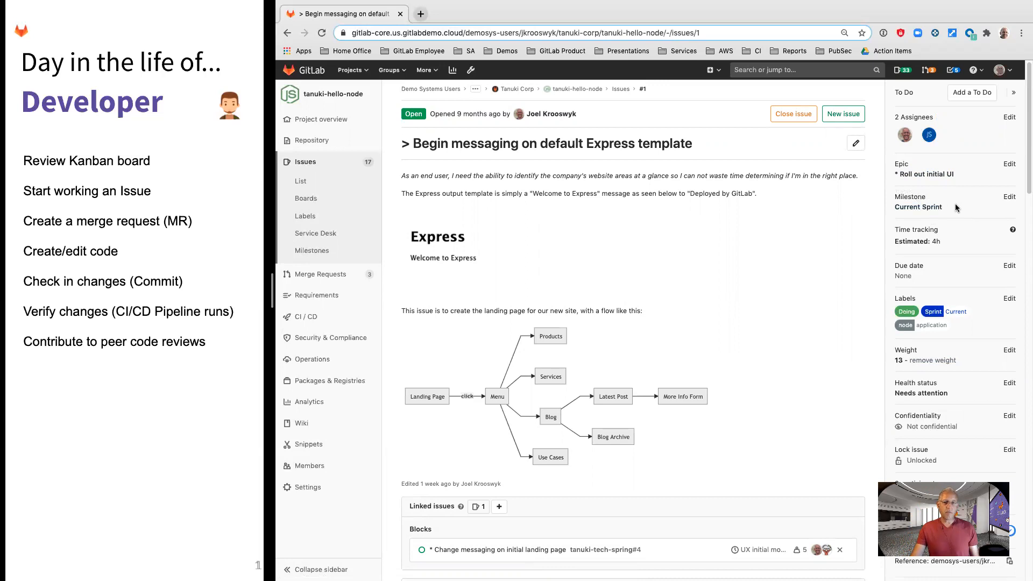
mouse_move(947, 239)
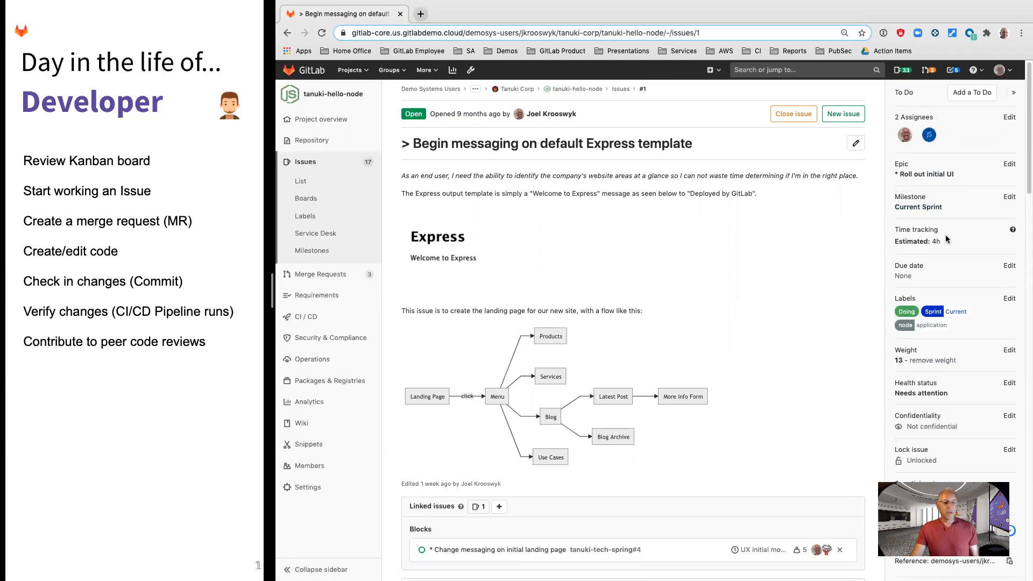
mouse_move(951, 279)
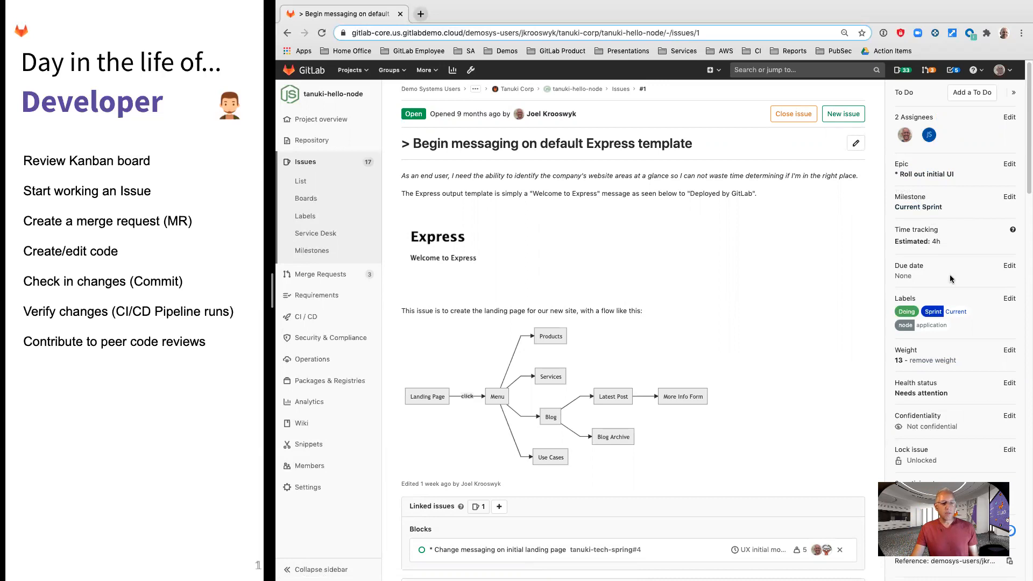
mouse_move(980, 321)
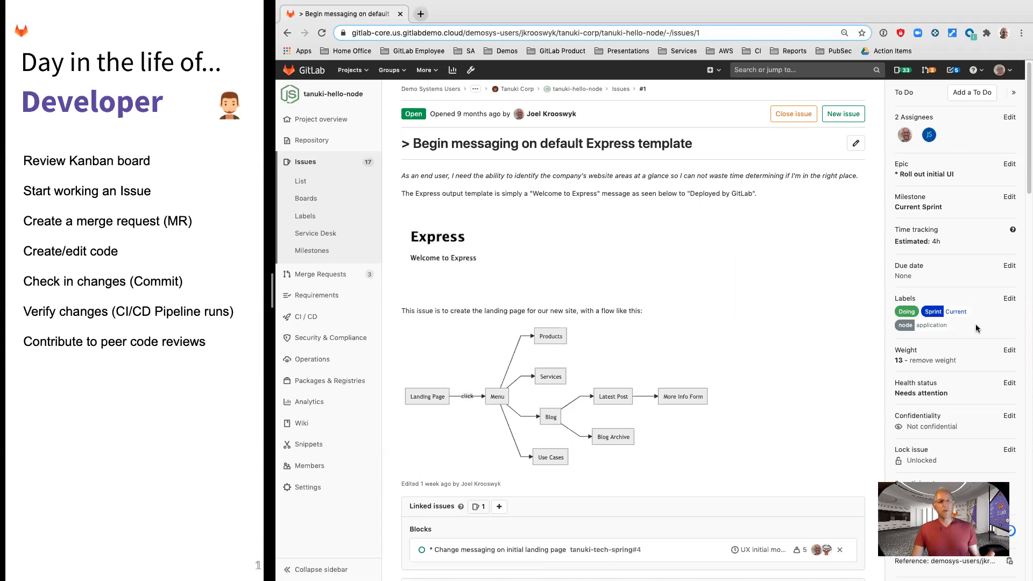
mouse_move(979, 367)
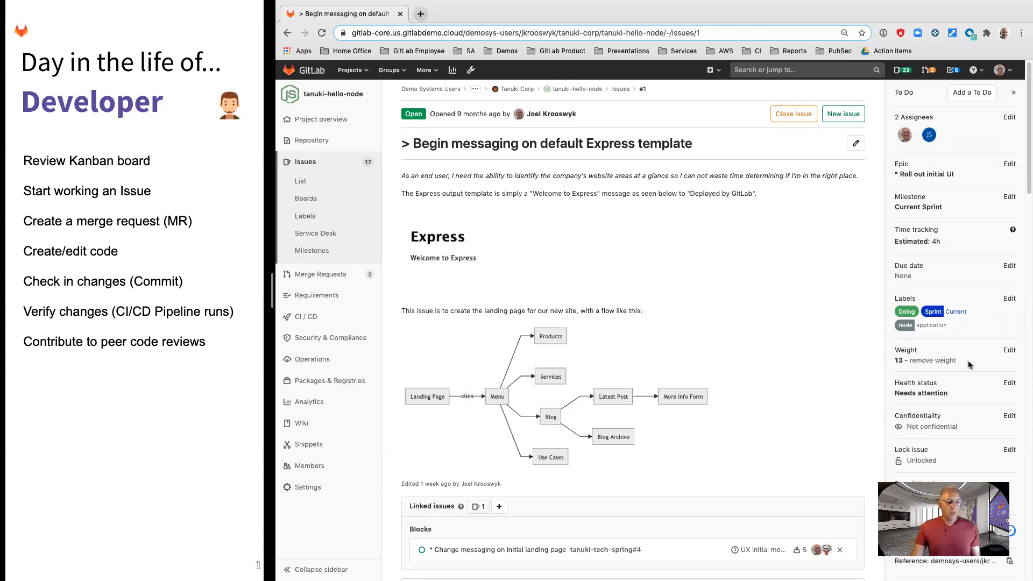
mouse_move(951, 392)
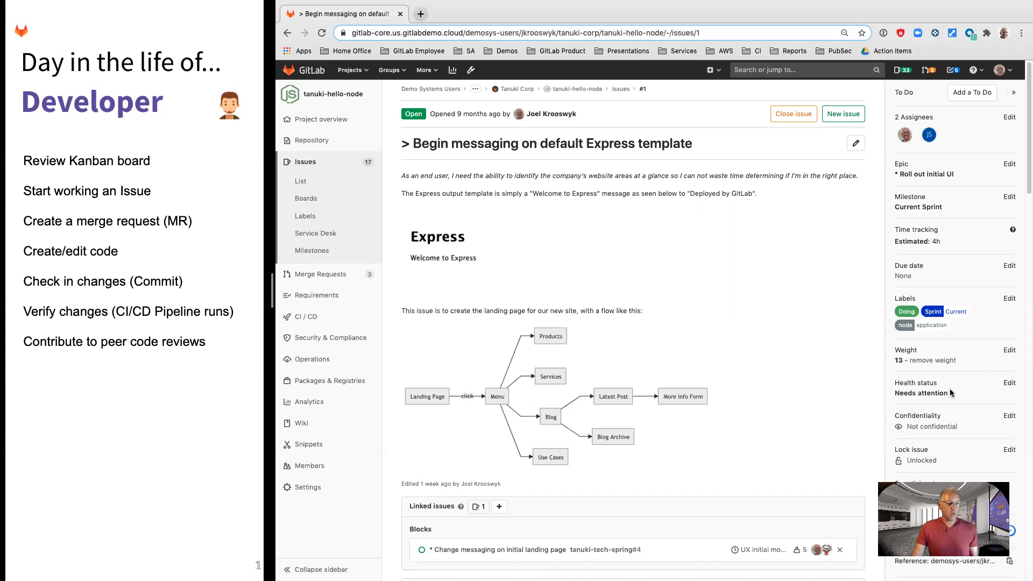
scroll("down", 3)
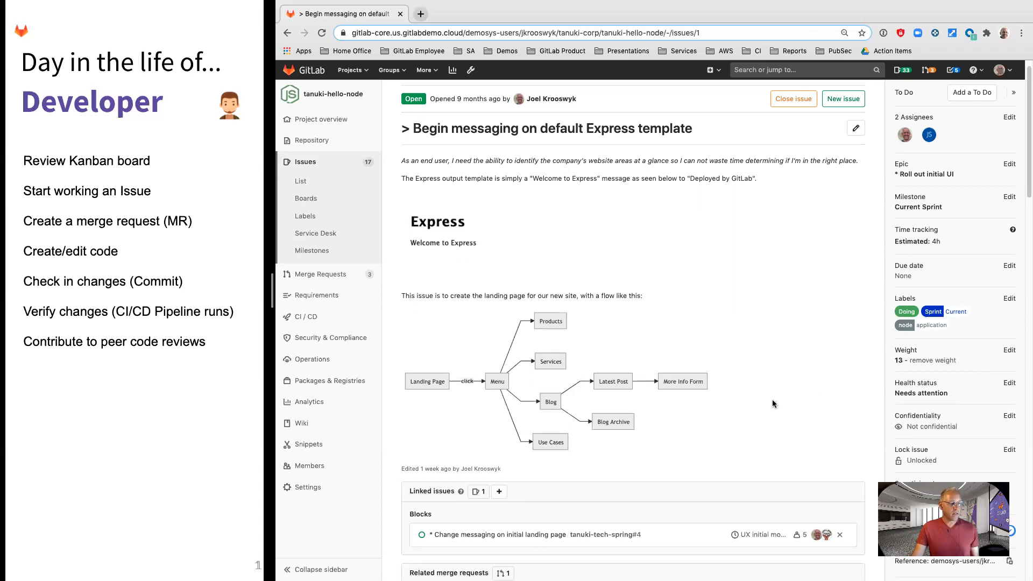
scroll("down", 3)
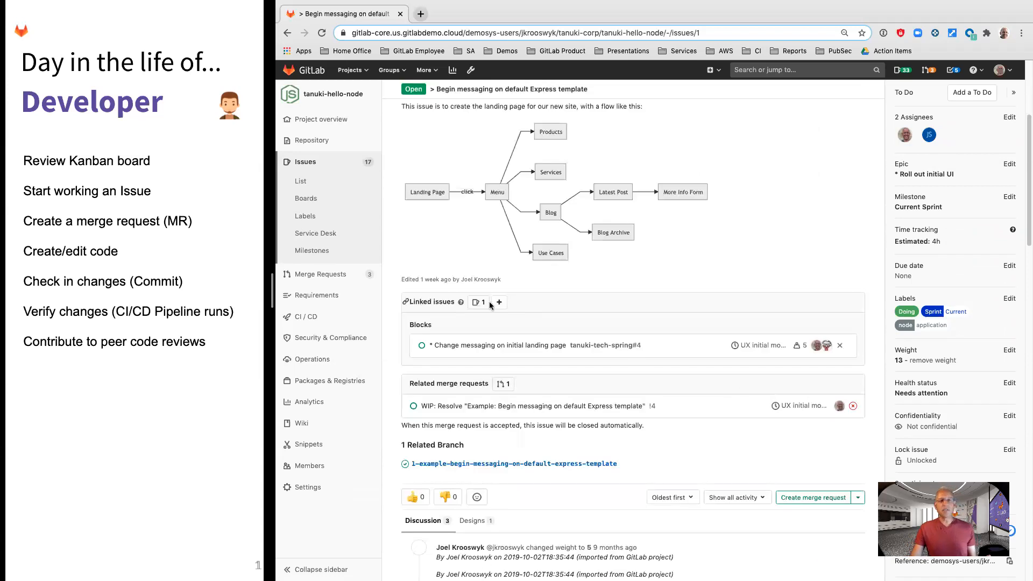
mouse_move(544, 324)
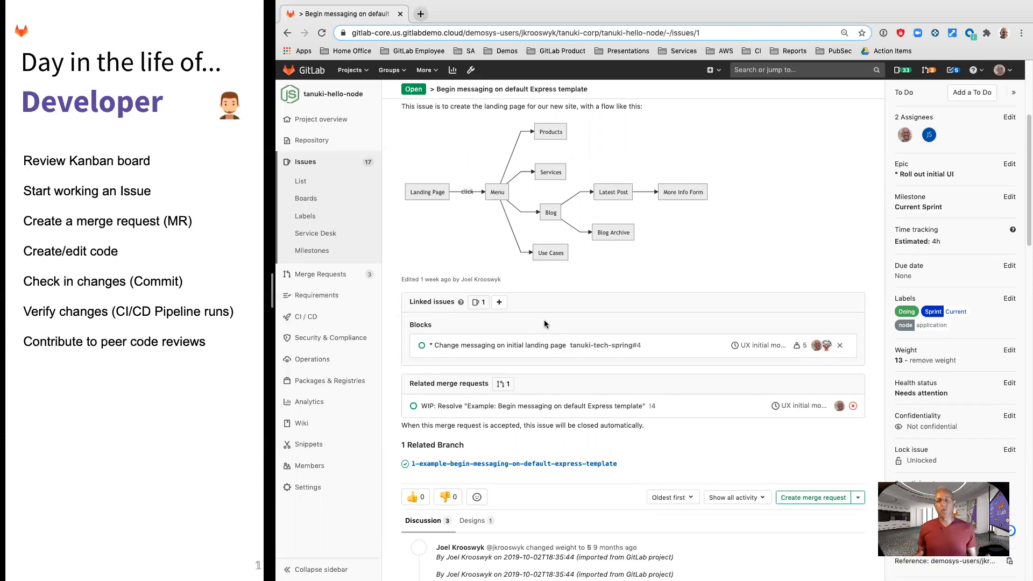
mouse_move(508, 329)
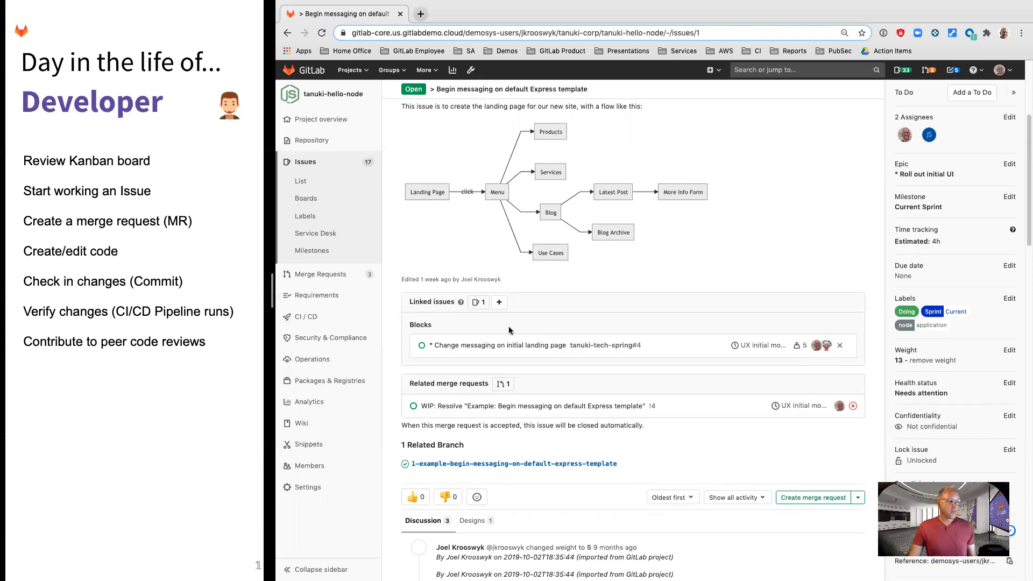
mouse_move(435, 329)
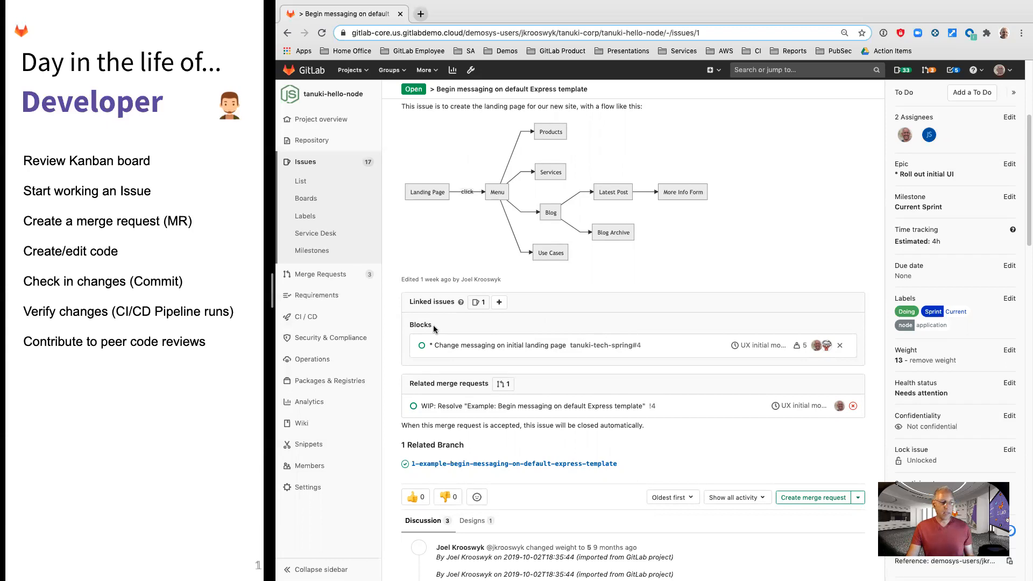
mouse_move(516, 355)
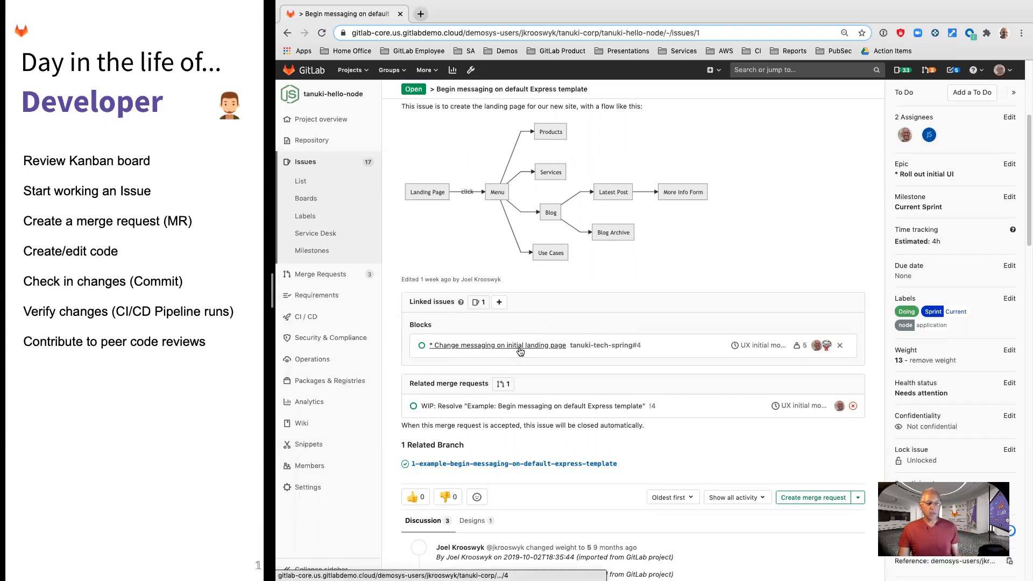
left_click(497, 344)
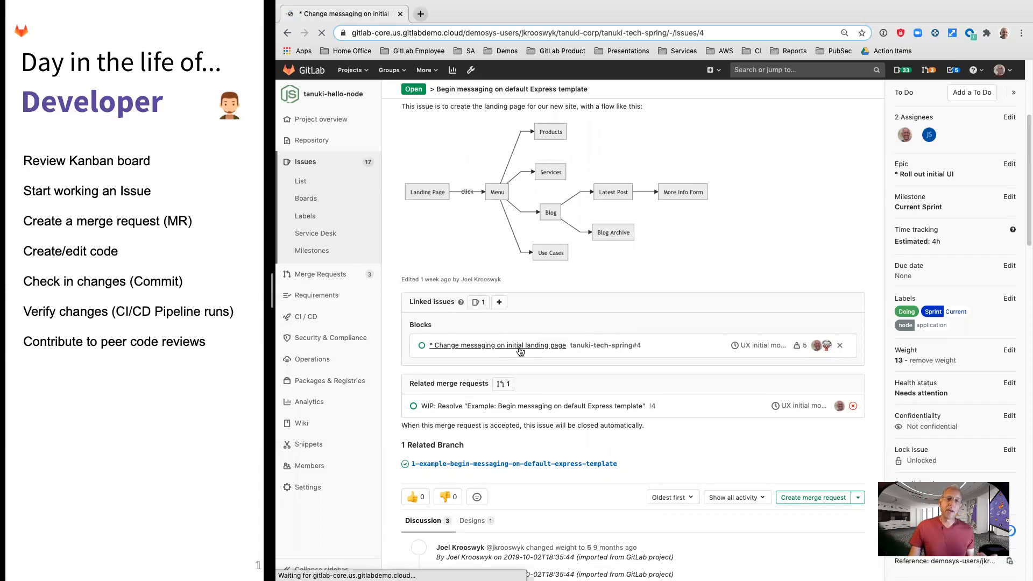
left_click(497, 345)
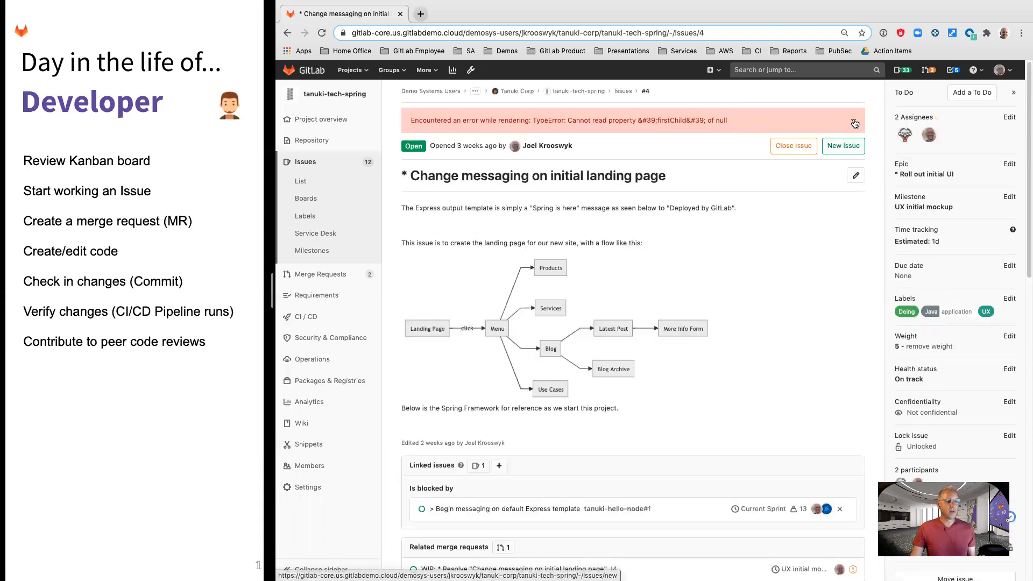
left_click(855, 124)
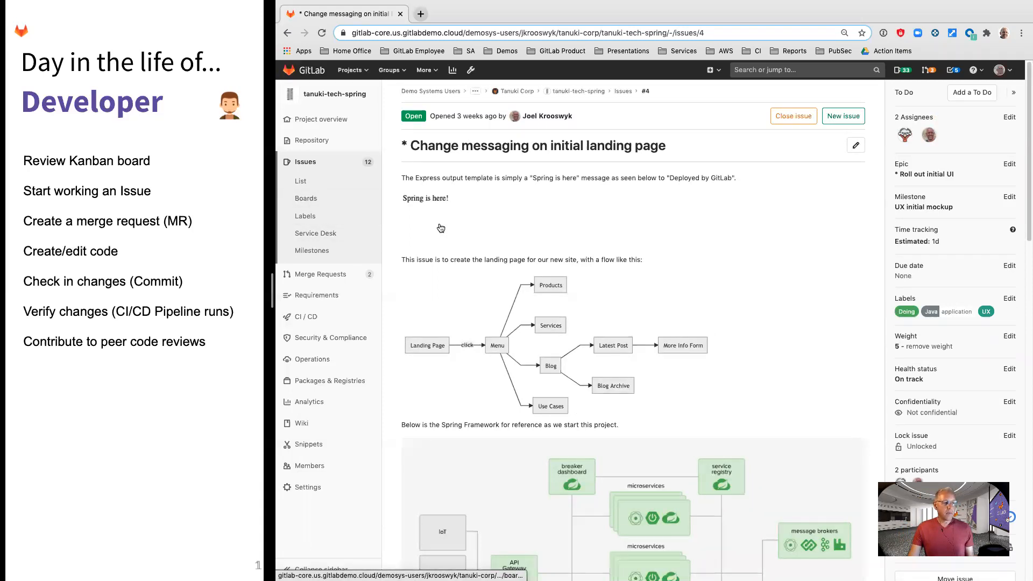
mouse_move(825, 271)
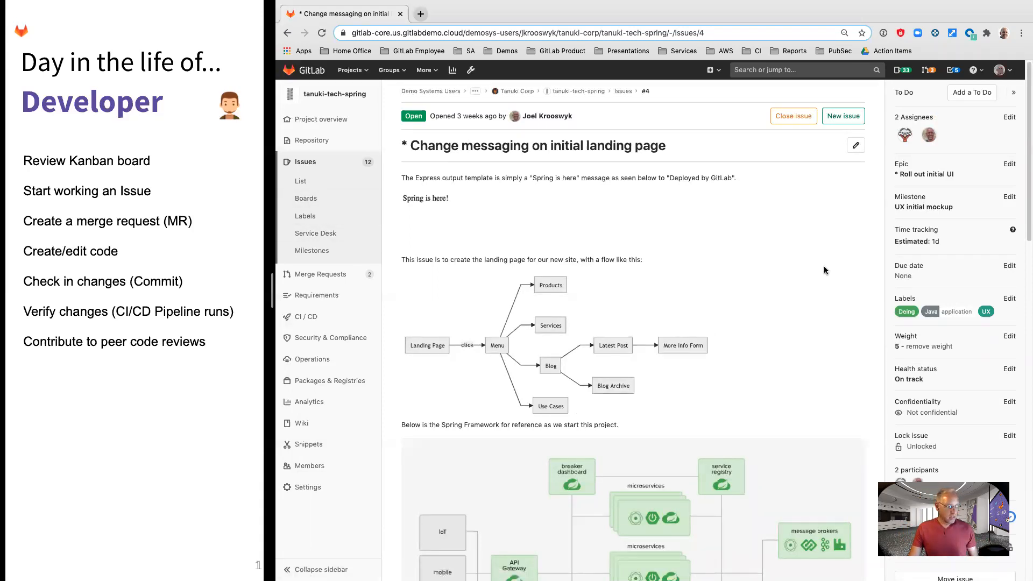
mouse_move(852, 440)
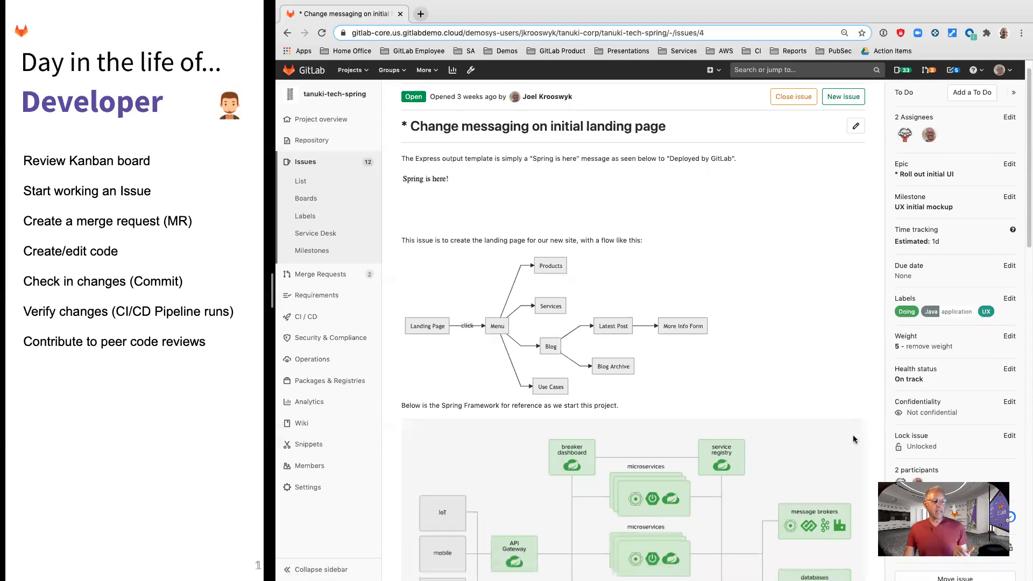
scroll("down", 3)
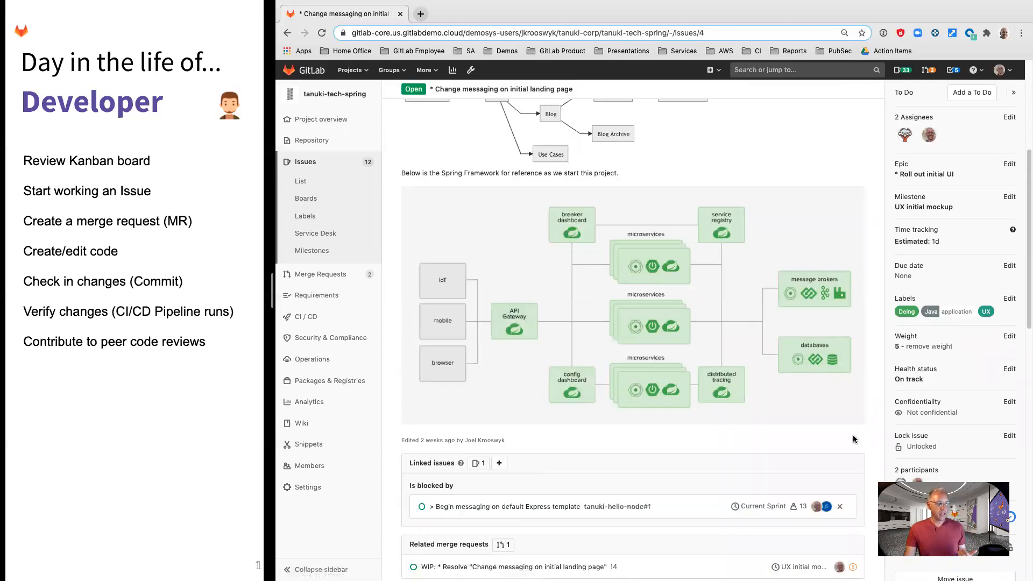
scroll("down", 3)
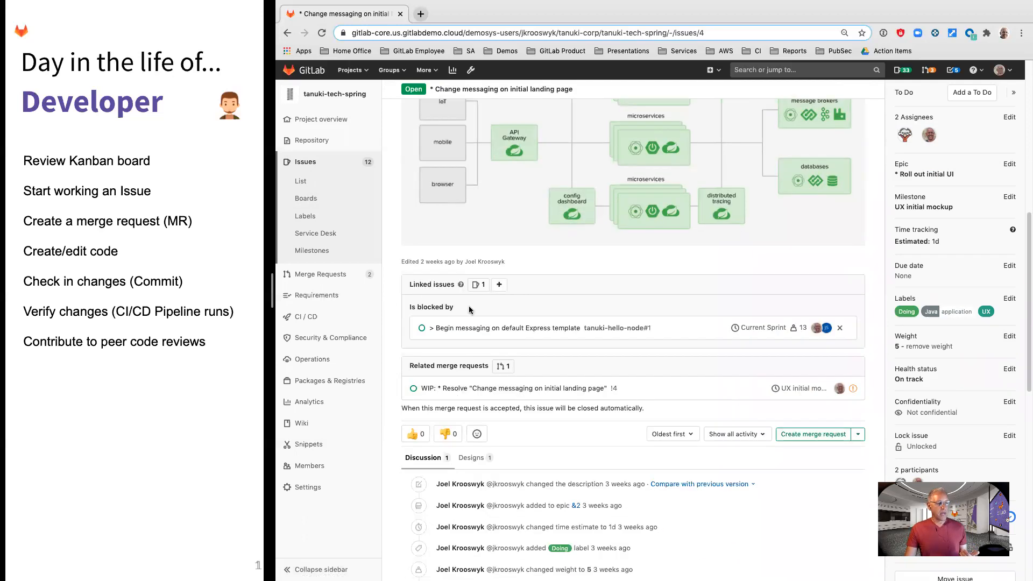
mouse_move(482, 328)
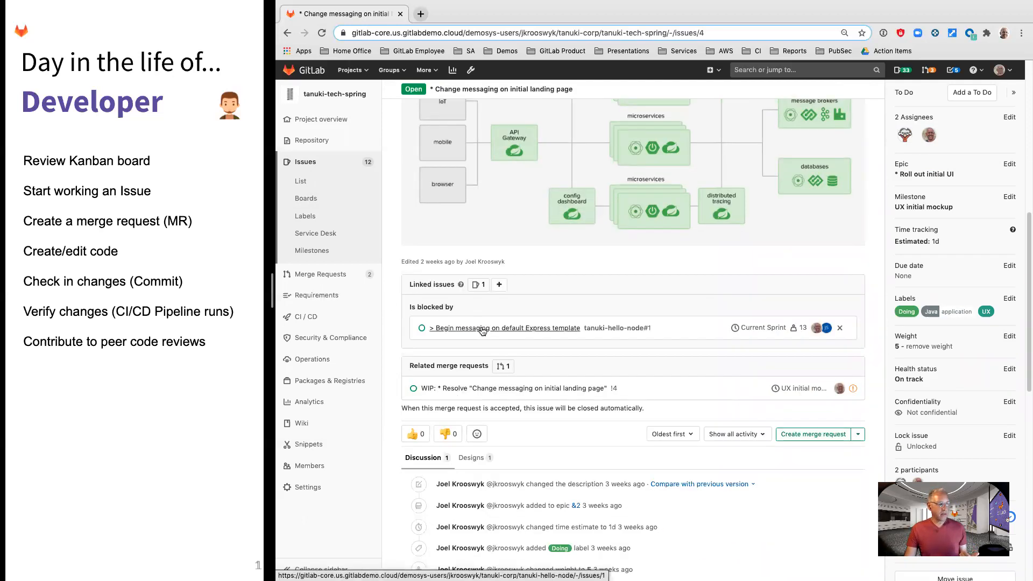
mouse_move(519, 388)
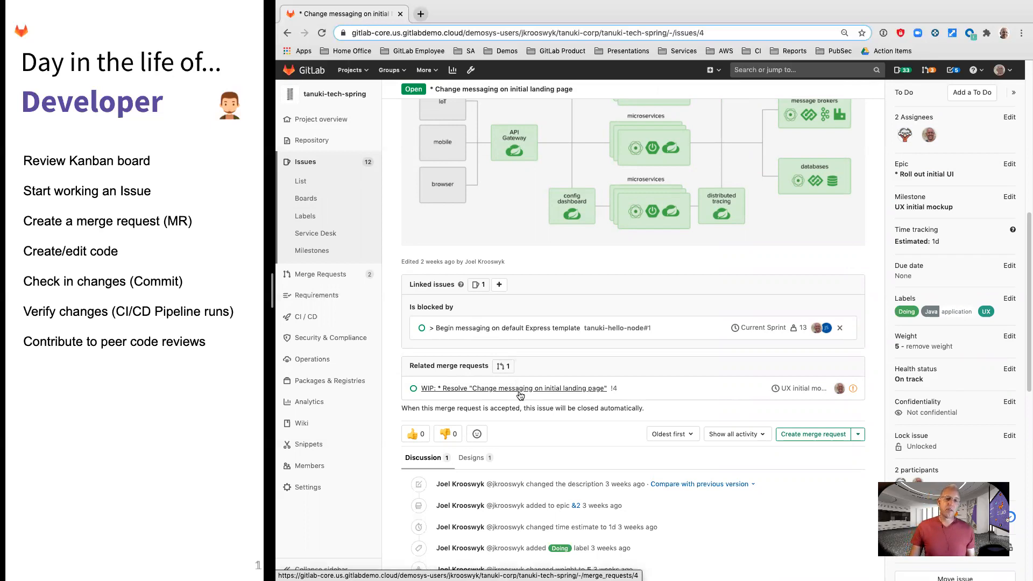
mouse_move(857, 435)
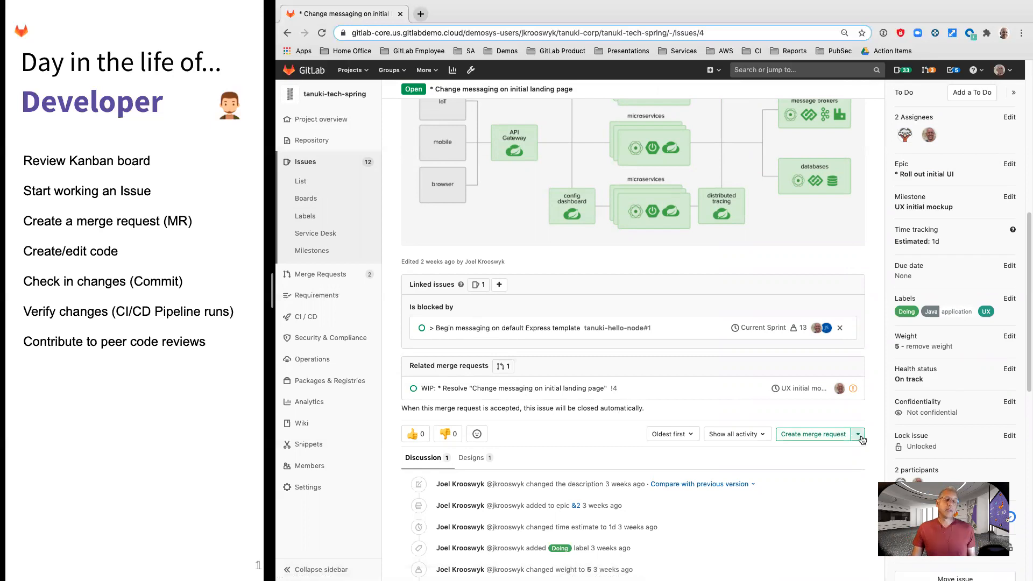
mouse_move(517, 388)
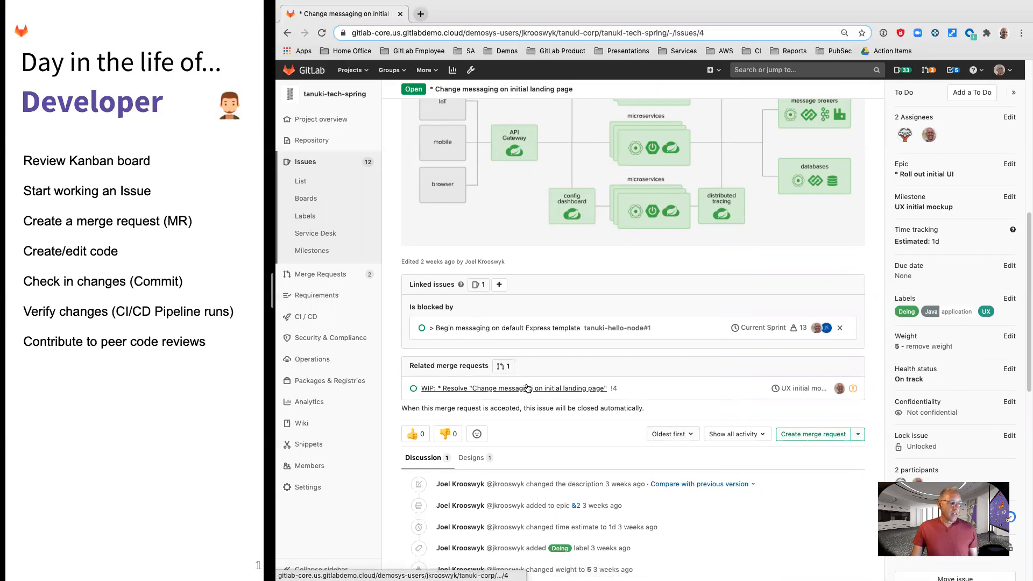
Open the WIP merge request resolving Change messaging on initial landing page.
left_click(514, 388)
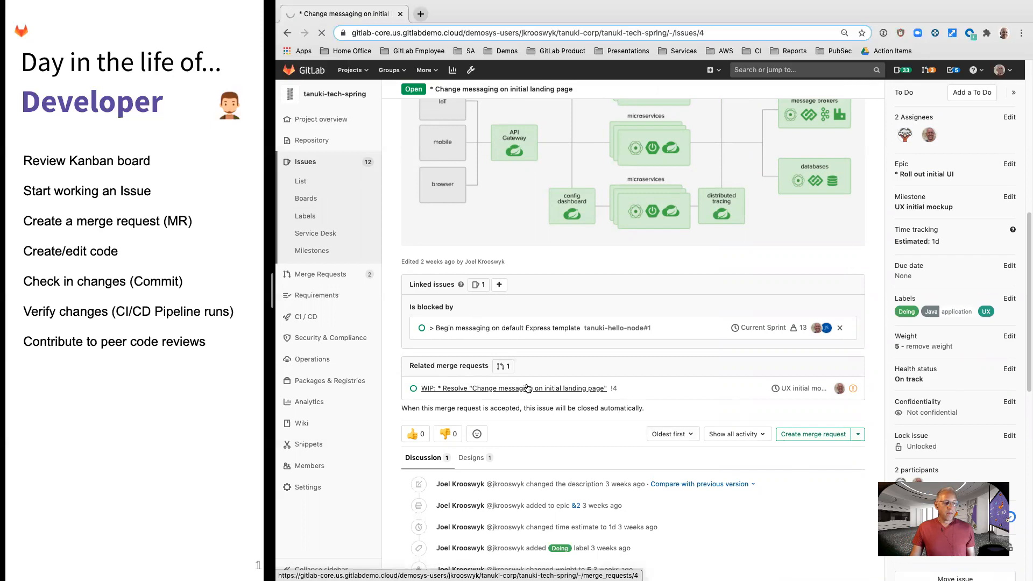
left_click(514, 388)
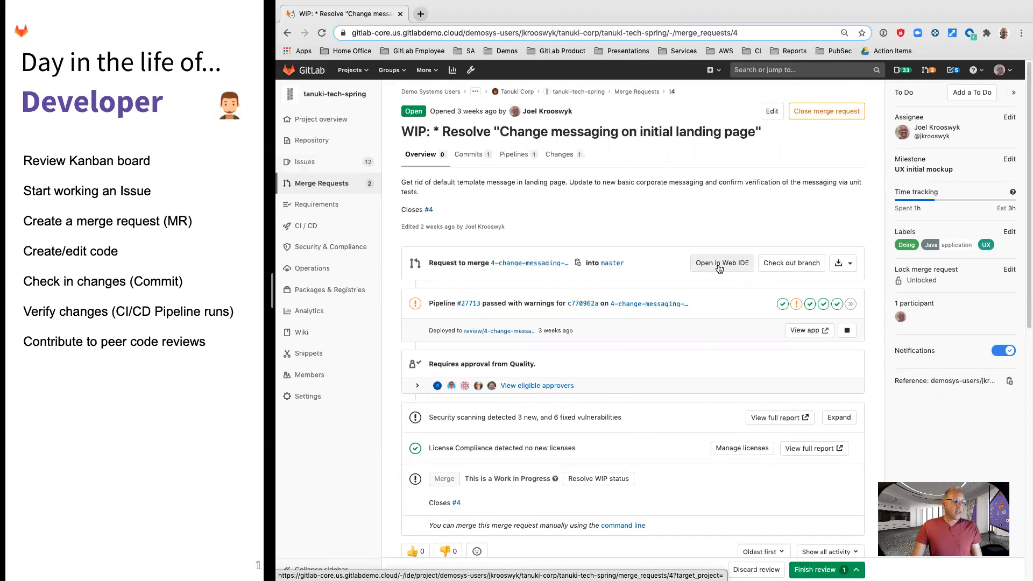
mouse_move(468, 154)
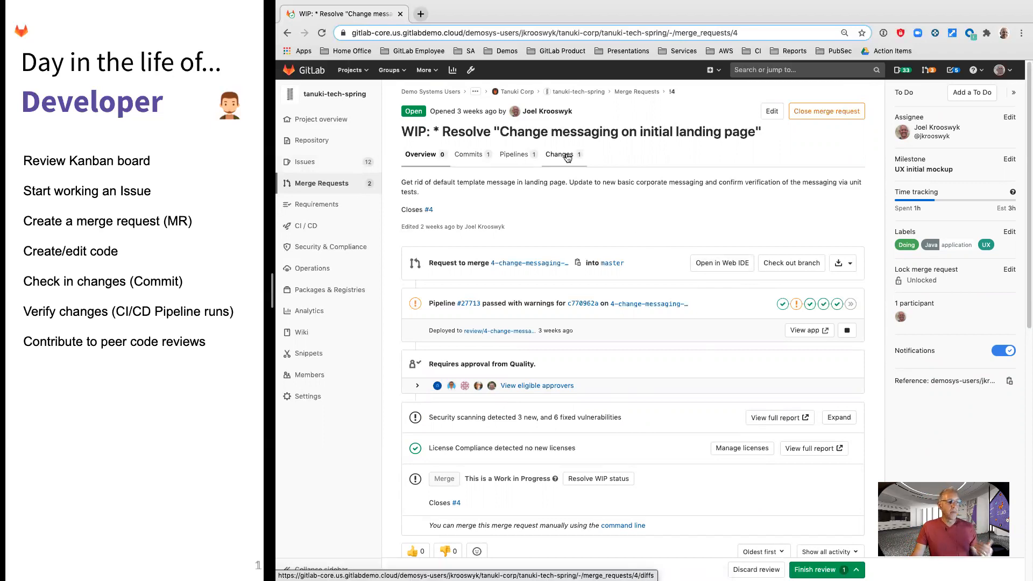
Review the merge request's single commit, then list its pipeline #27713 with stages.
left_click(467, 155)
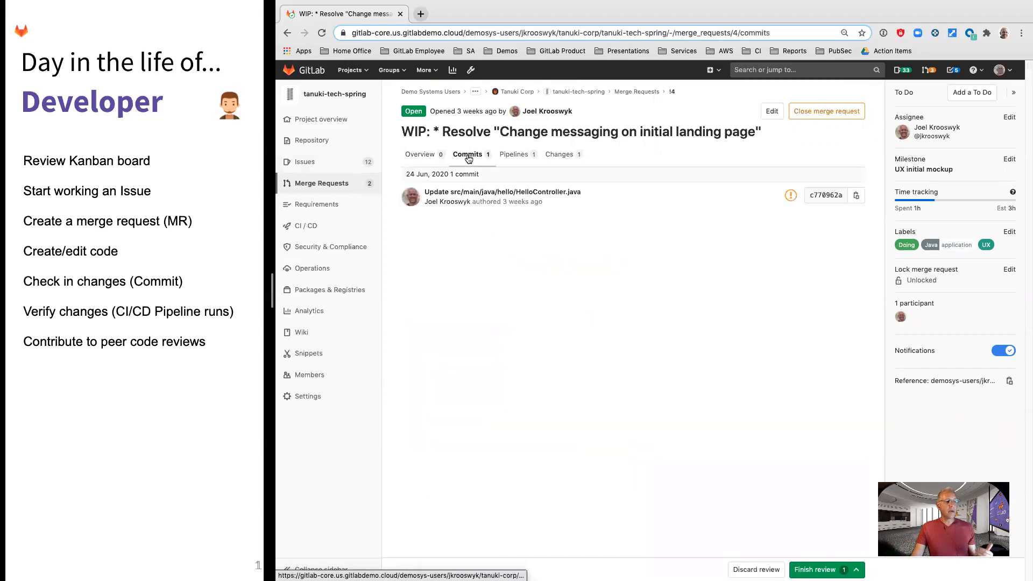
mouse_move(703, 206)
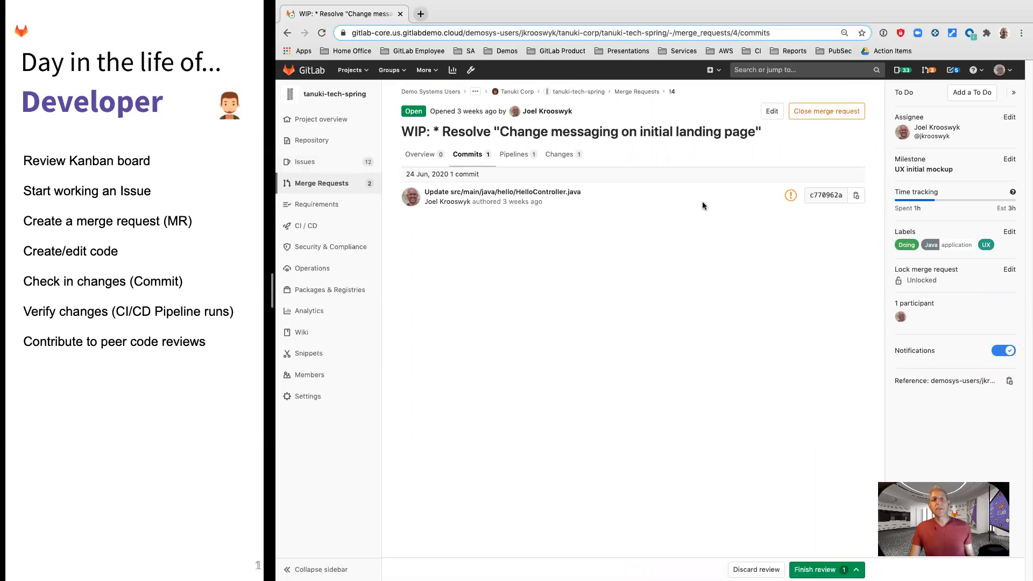
mouse_move(737, 212)
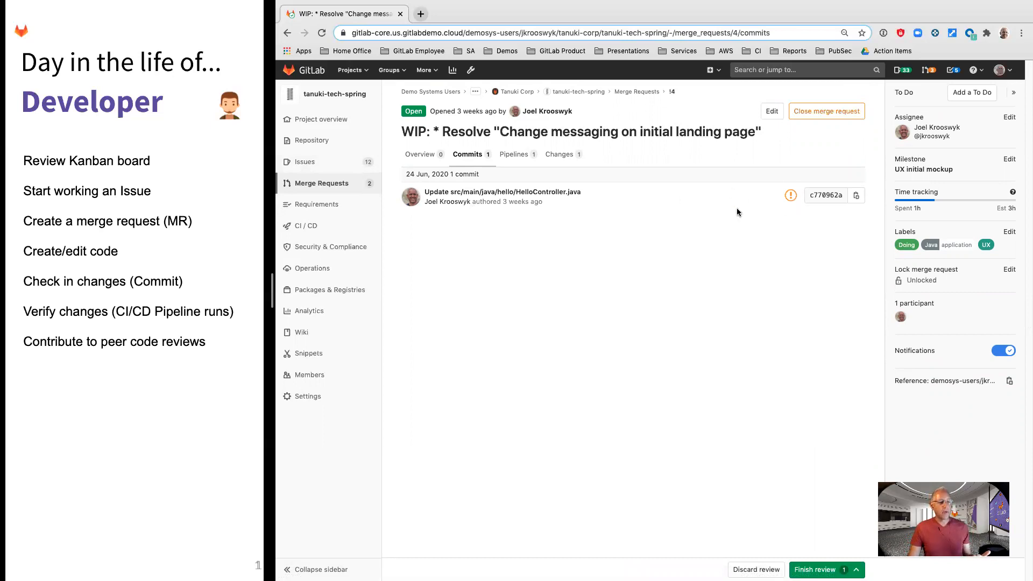
mouse_move(514, 154)
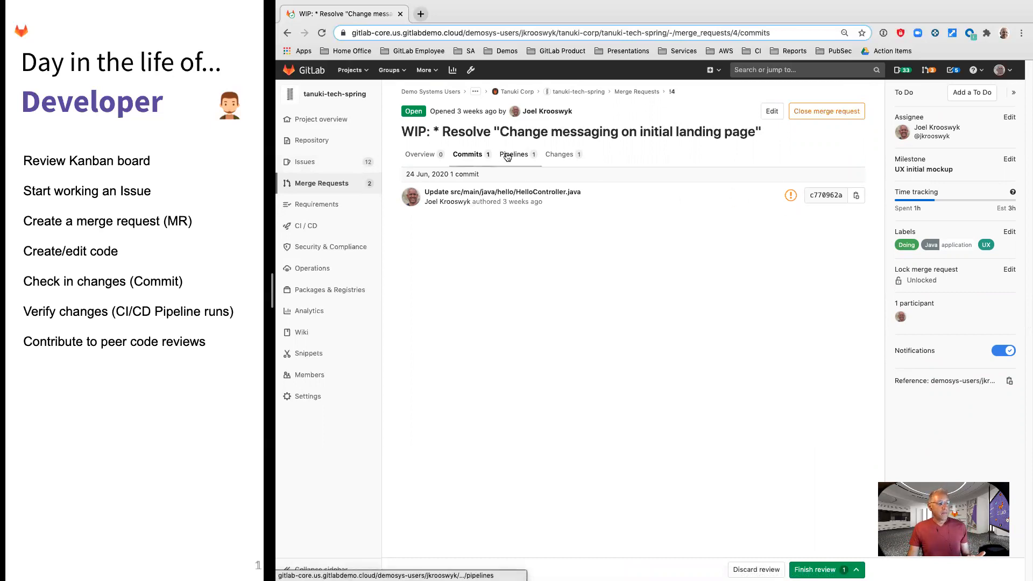
left_click(514, 155)
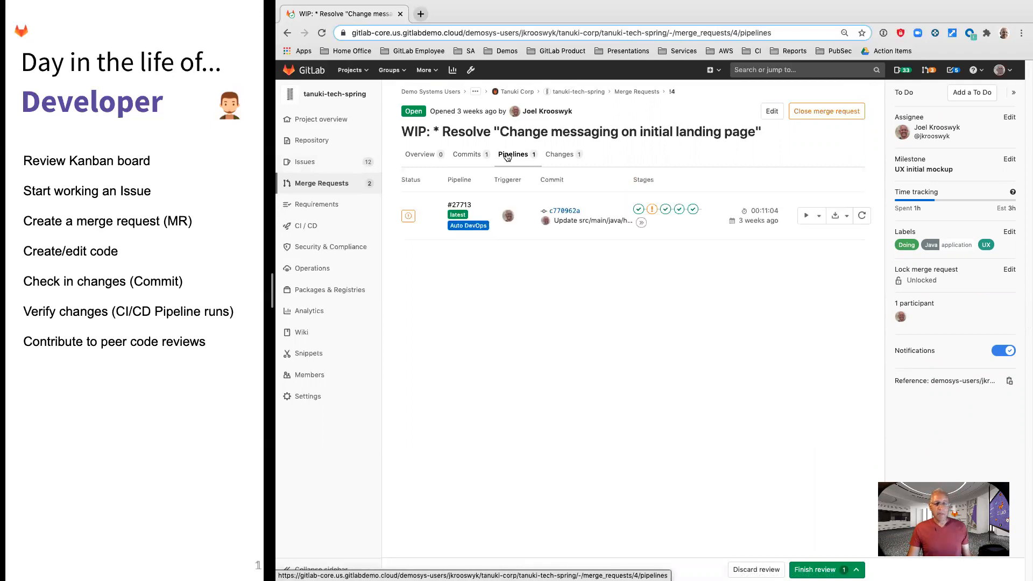
mouse_move(555, 284)
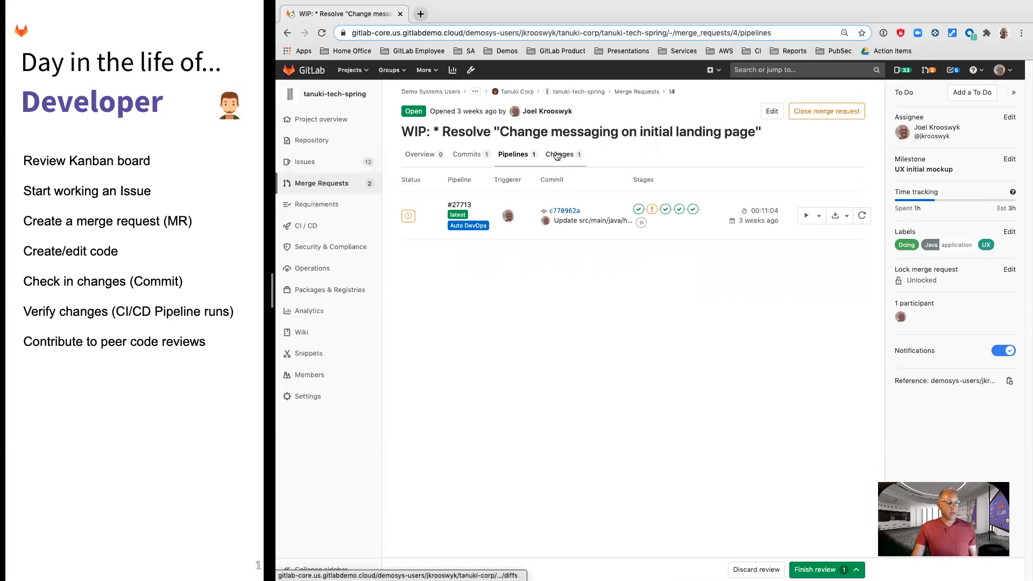
Show the merge request's HelloController.java diff with its pending review comment.
left_click(558, 155)
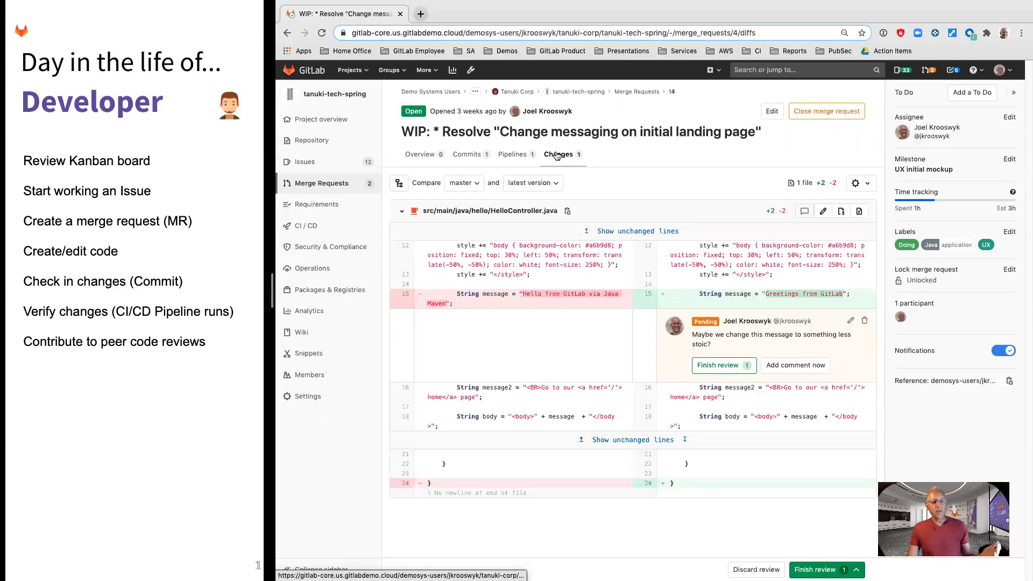
mouse_move(791, 342)
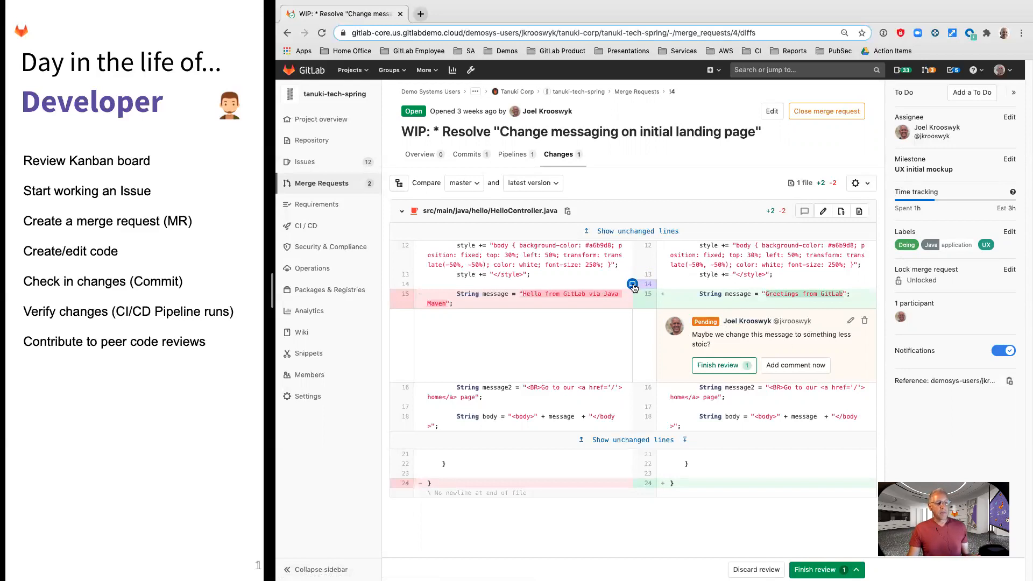
mouse_move(735, 349)
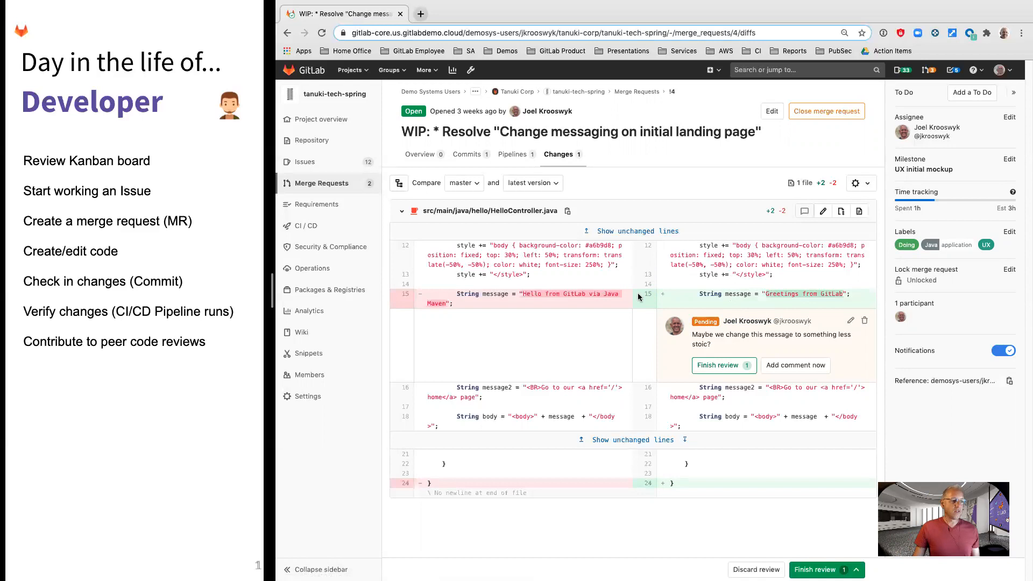
Return to the merge request overview with its passed pipeline and required Quality approval.
left_click(420, 154)
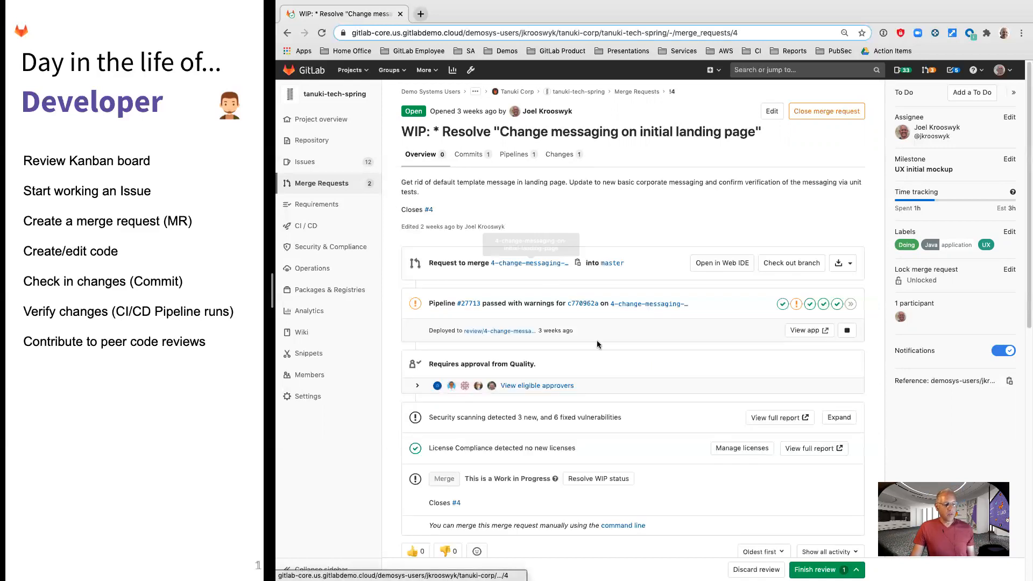
mouse_move(598, 344)
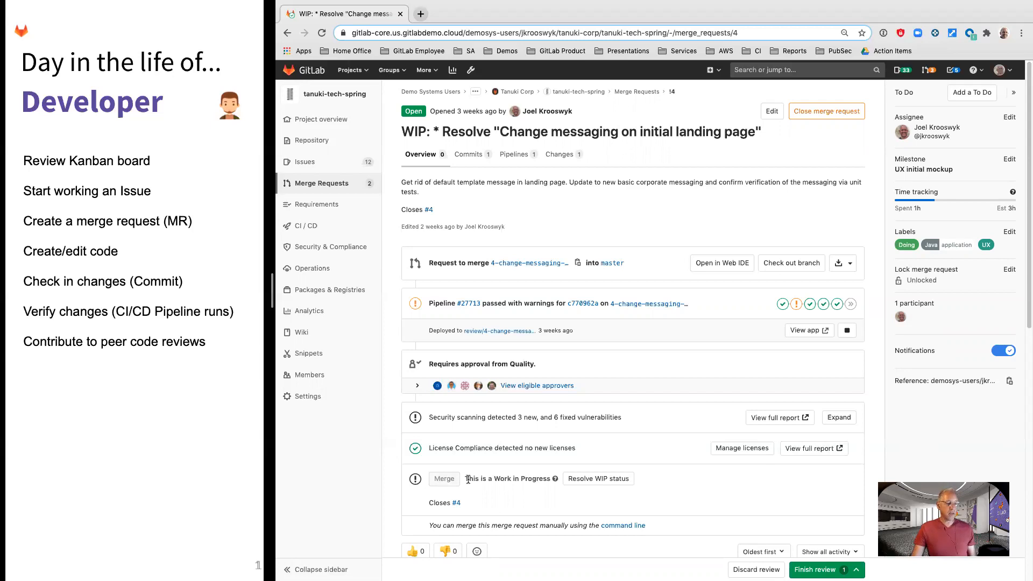
mouse_move(489, 433)
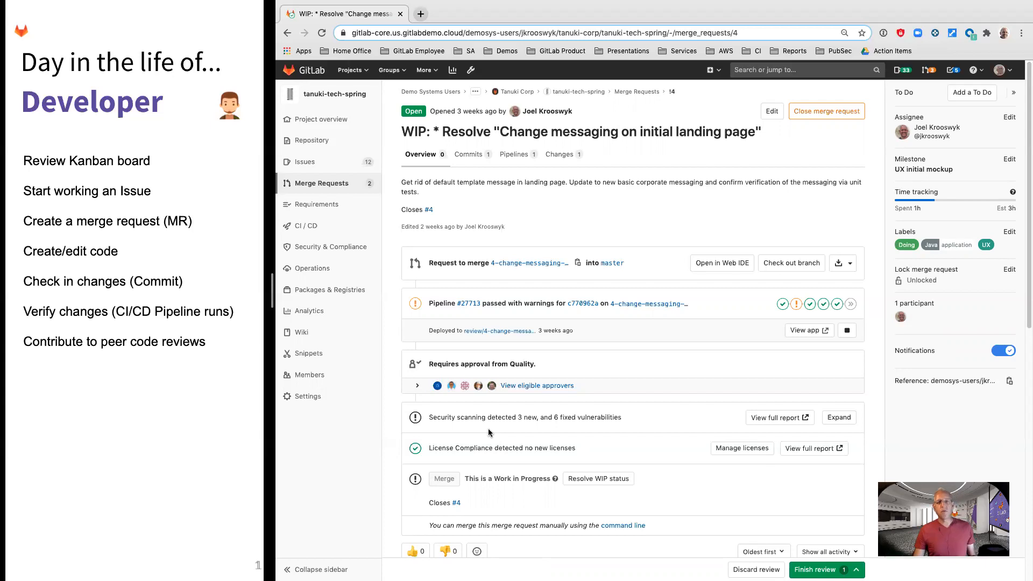
mouse_move(587, 368)
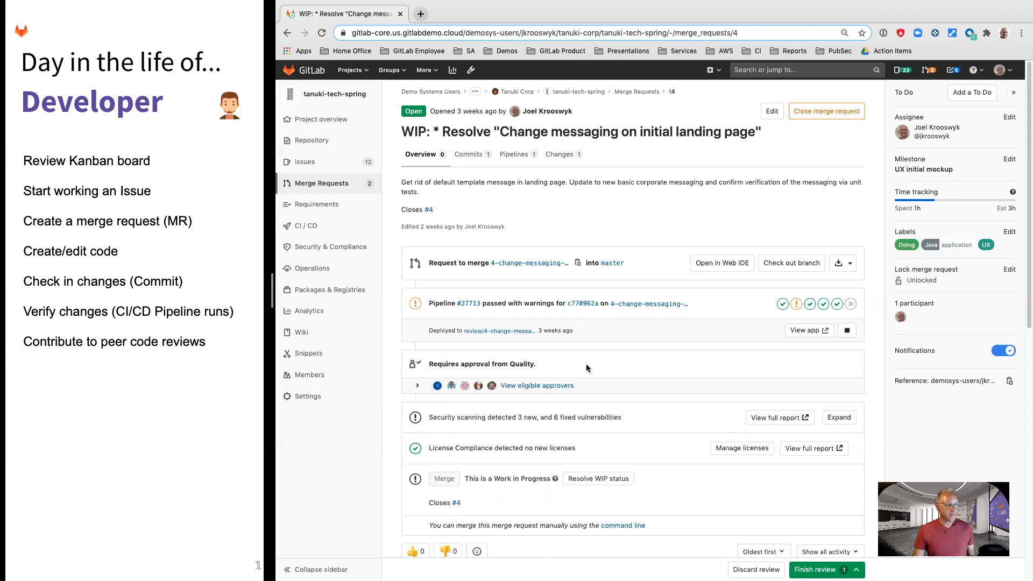
mouse_move(740, 380)
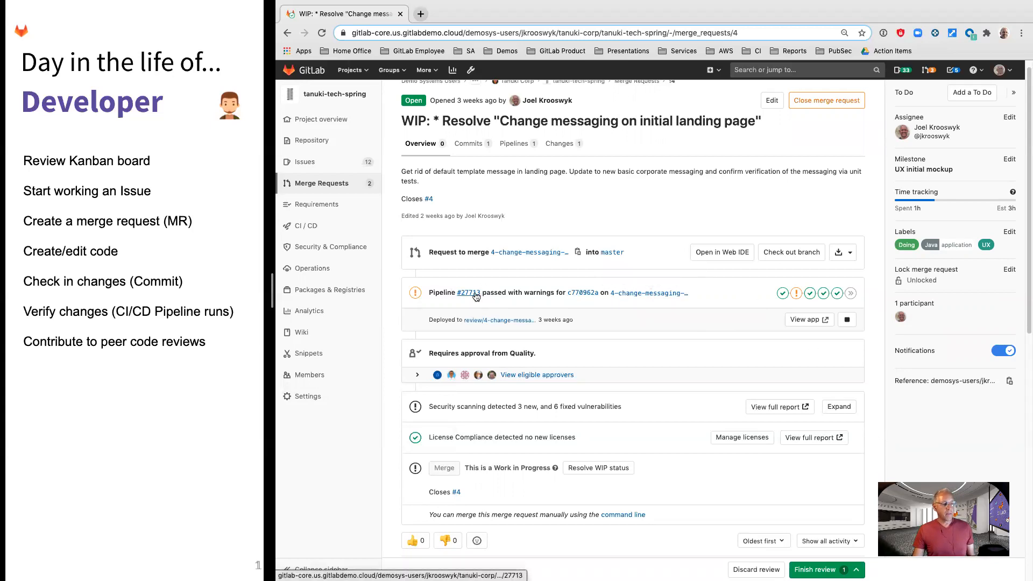
Open pipeline #27713's details showing build, test, review, DAST, performance and cleanup stages.
left_click(466, 292)
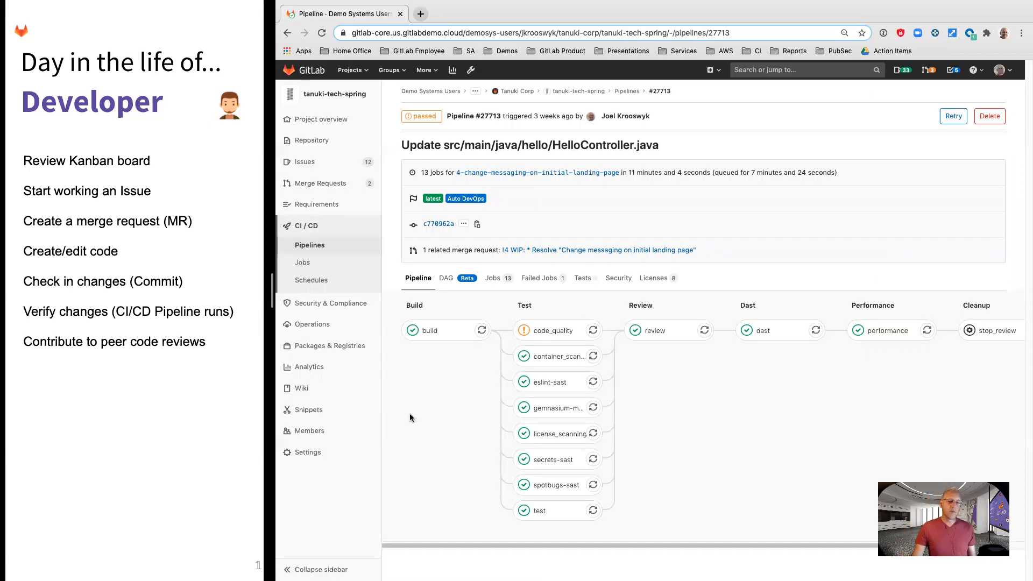
mouse_move(419, 448)
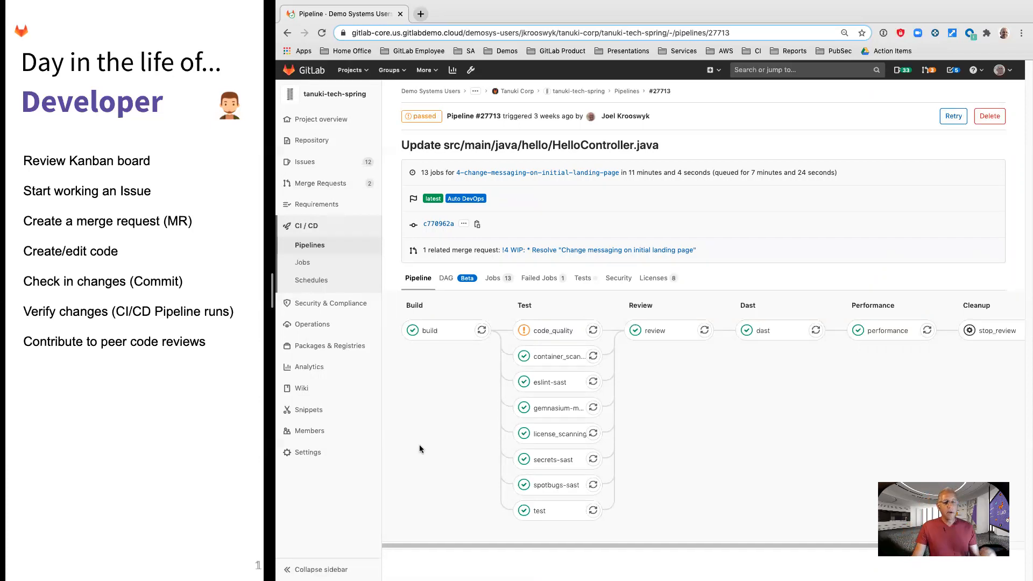
mouse_move(418, 367)
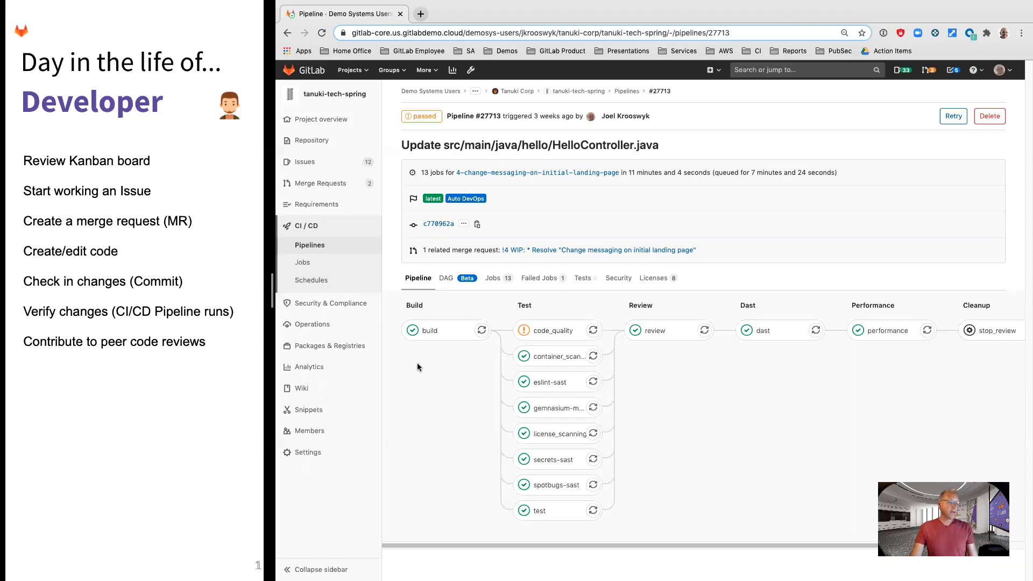
mouse_move(496, 452)
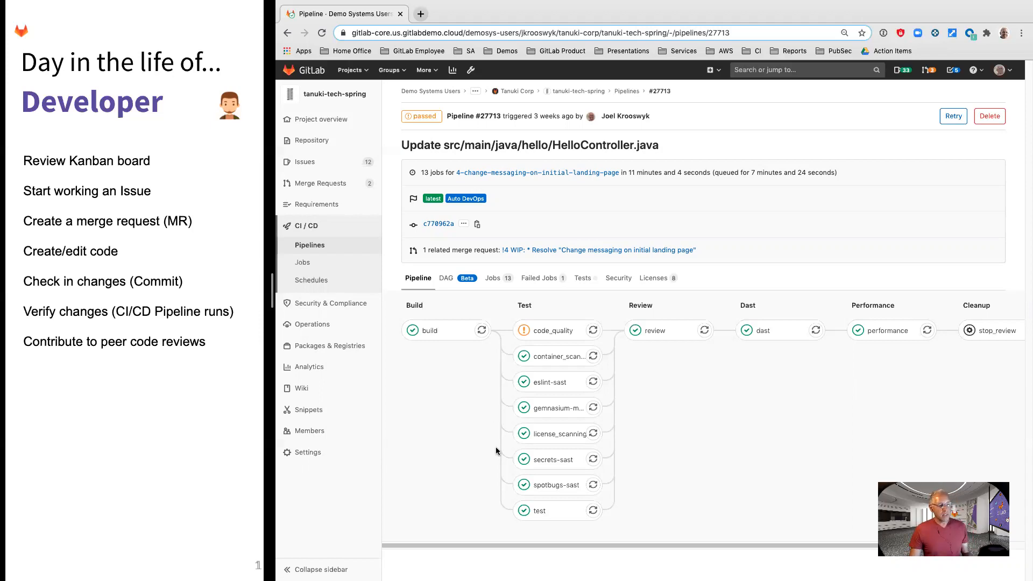
mouse_move(643, 366)
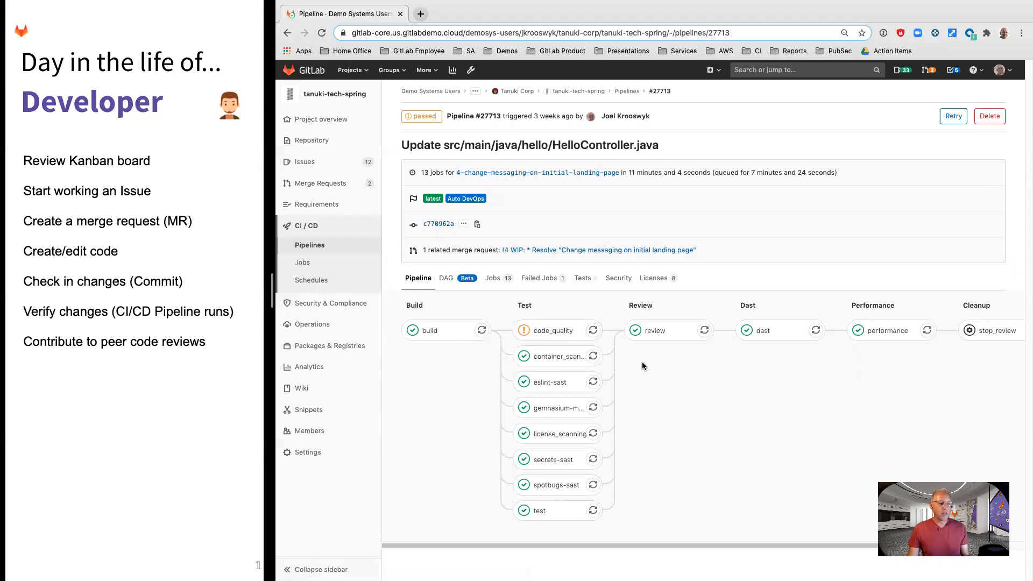
mouse_move(627, 440)
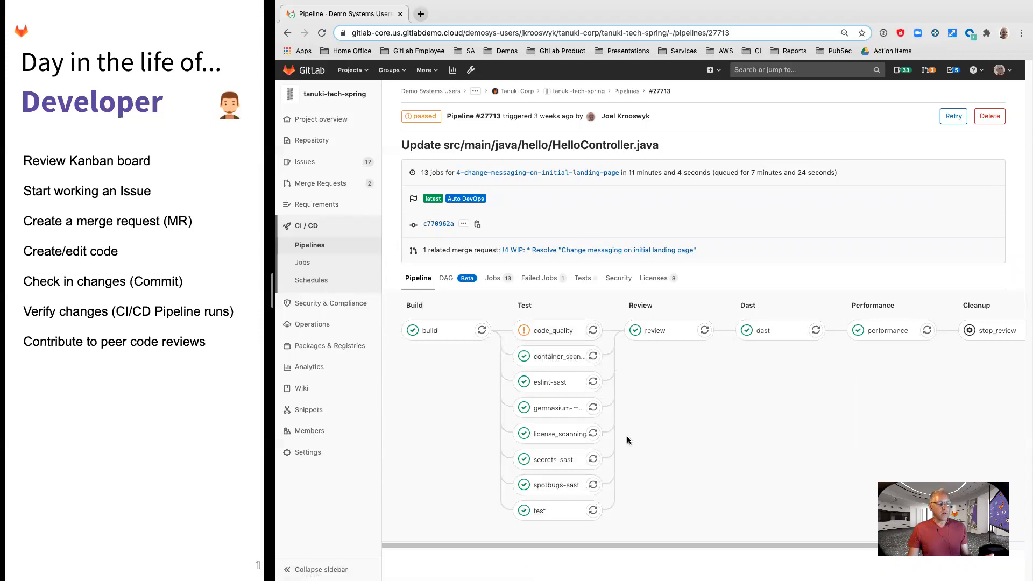
mouse_move(617, 458)
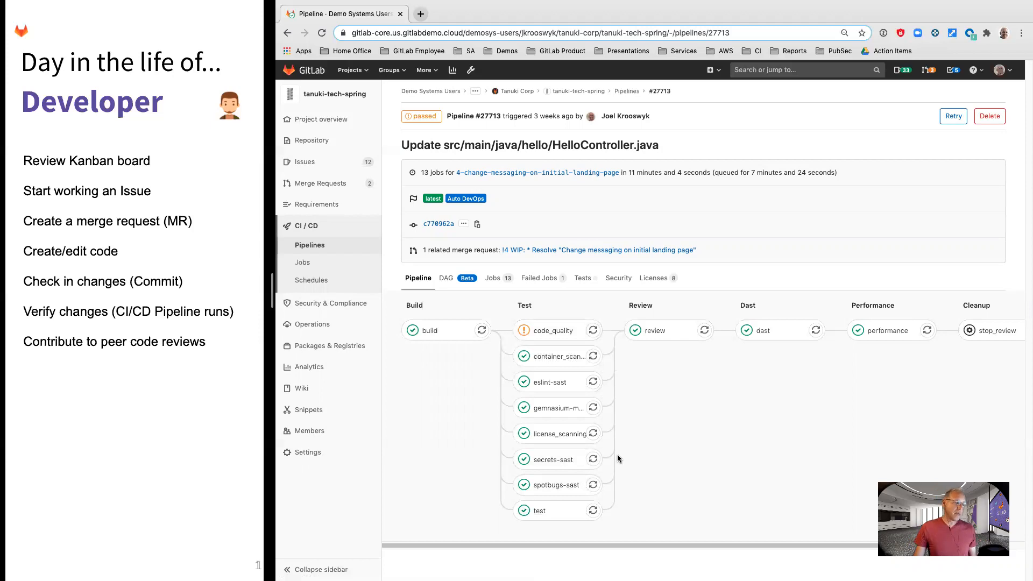
mouse_move(634, 414)
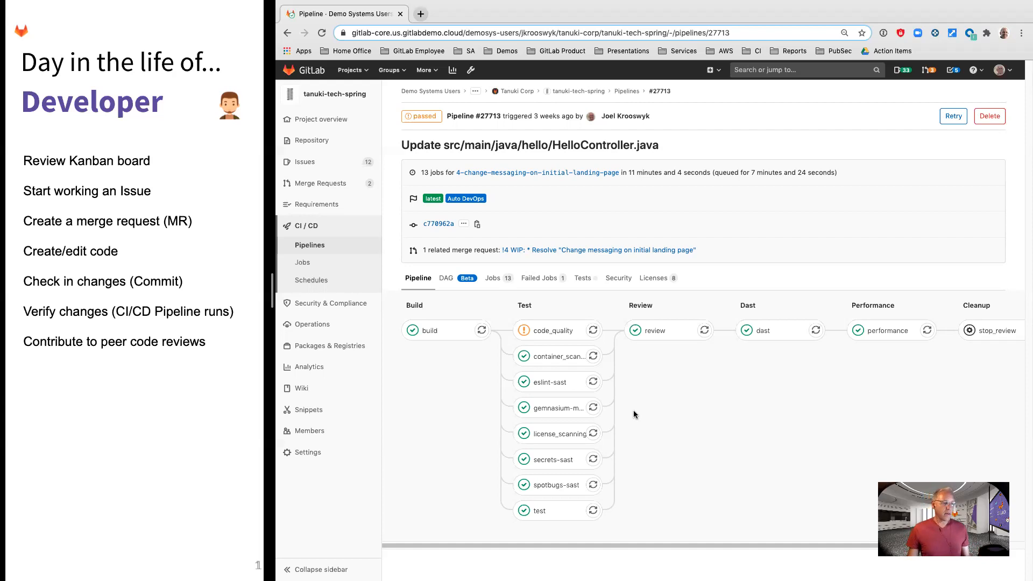
mouse_move(652, 330)
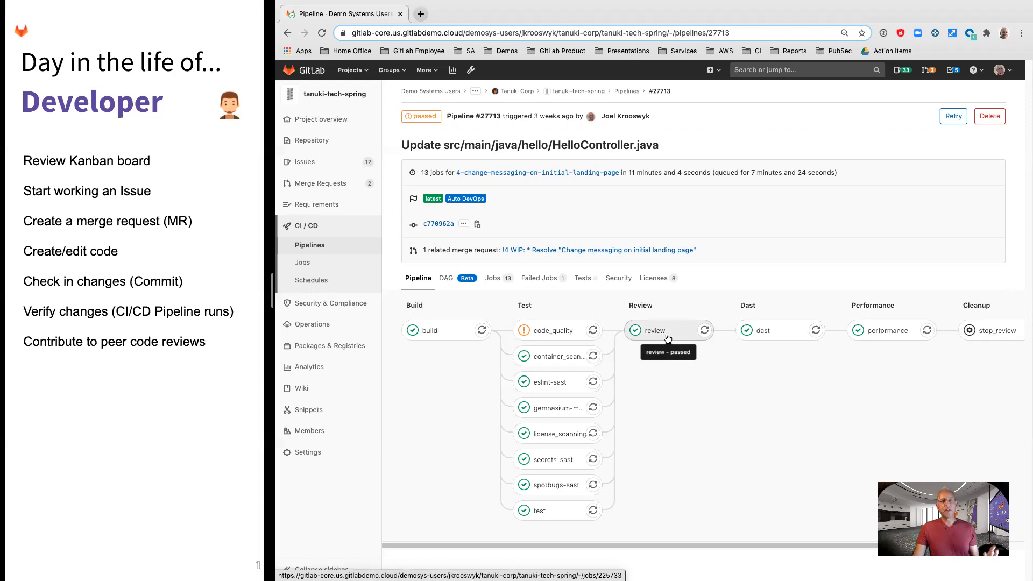
mouse_move(768, 335)
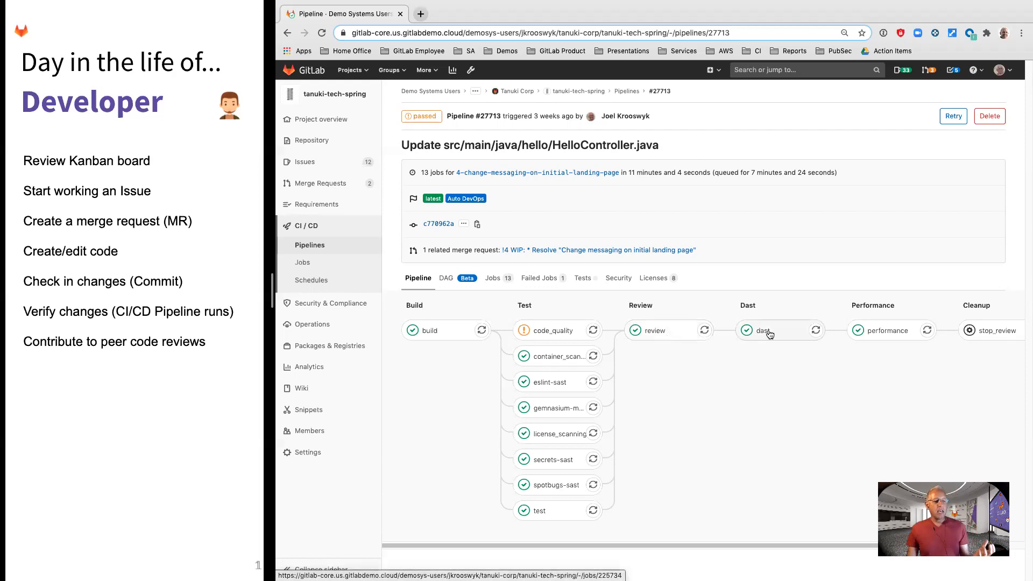
mouse_move(764, 330)
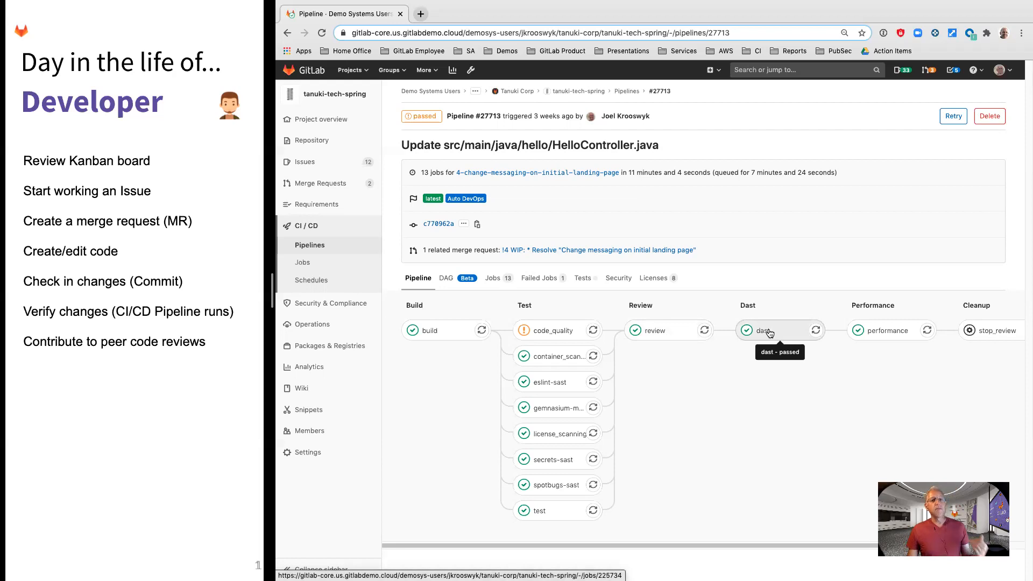
mouse_move(891, 333)
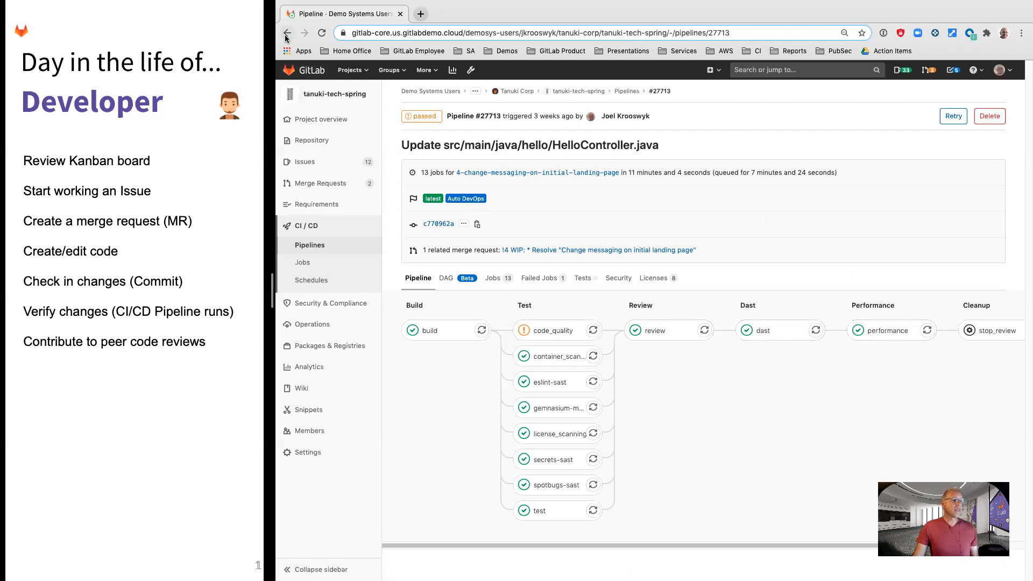
mouse_move(287, 32)
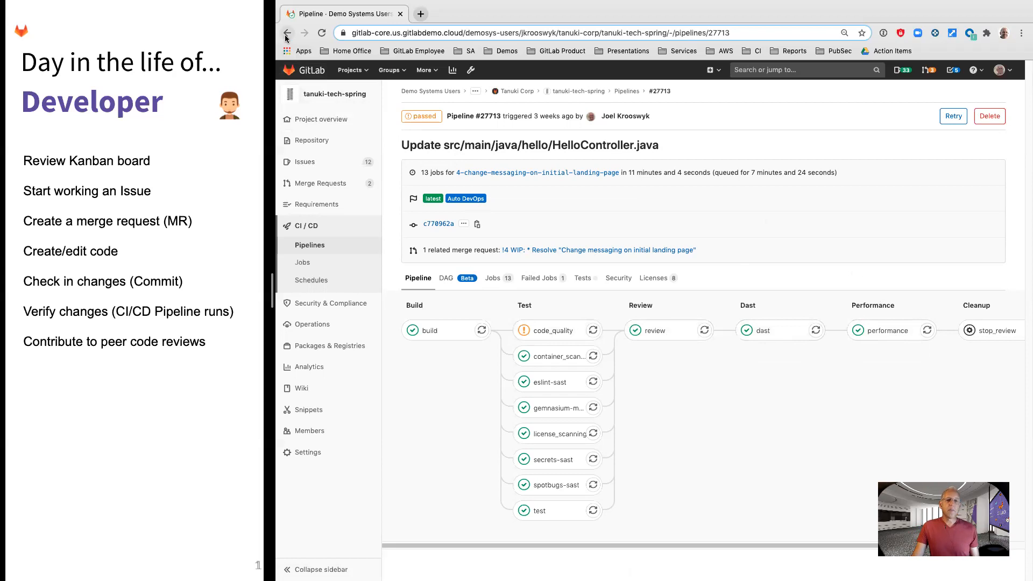
Go back from pipeline #27713 to the merge request overview.
left_click(599, 250)
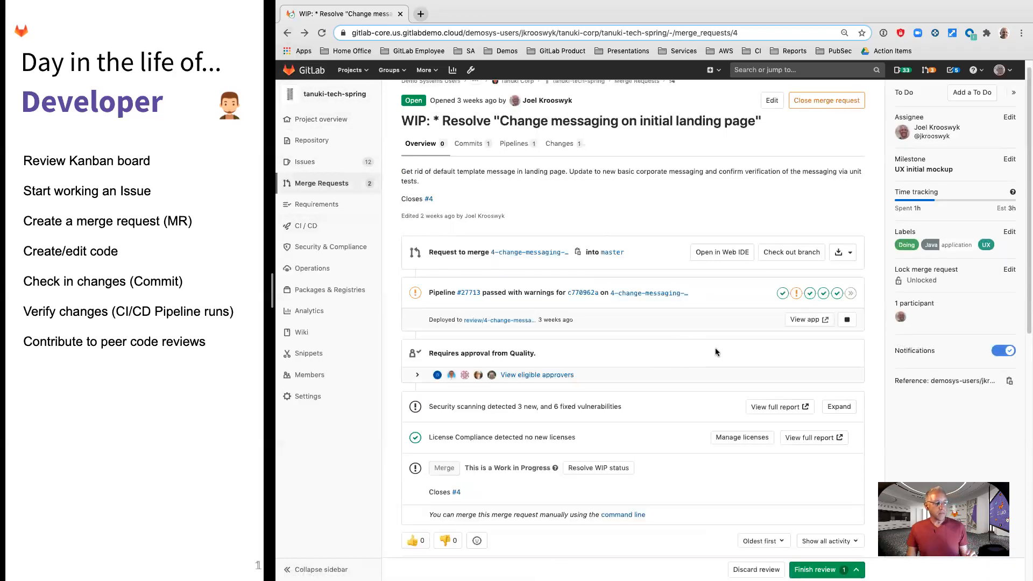
Expand the security scanning widget to list the SAST, dependency, container and DAST results.
scroll("down", 3)
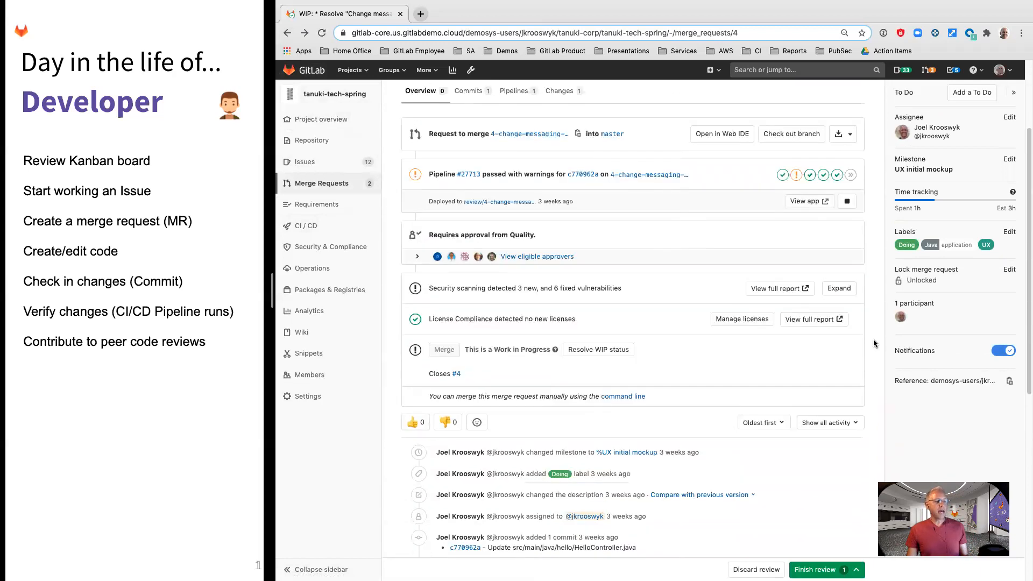
mouse_move(817, 302)
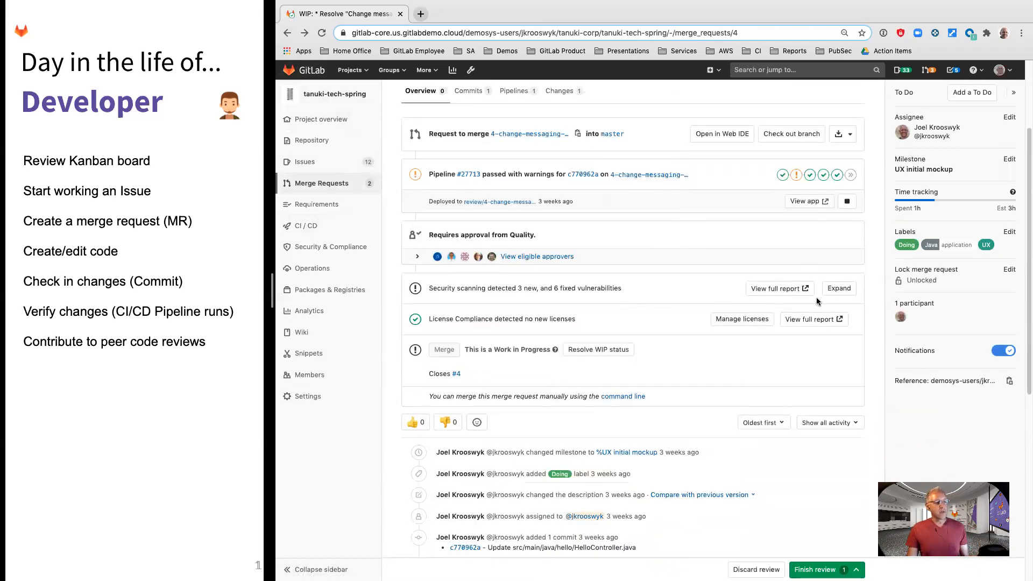
left_click(838, 288)
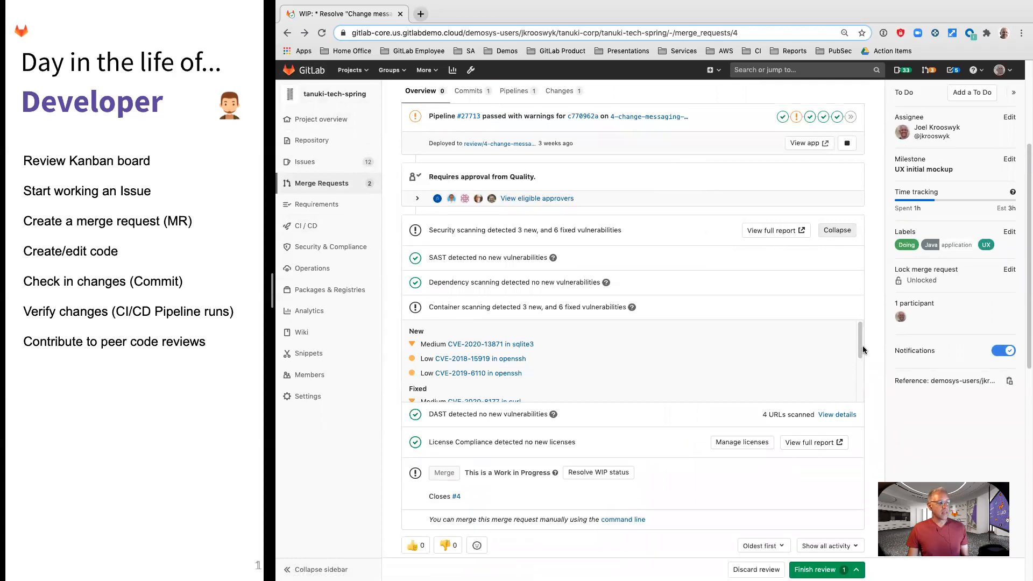
mouse_move(481, 270)
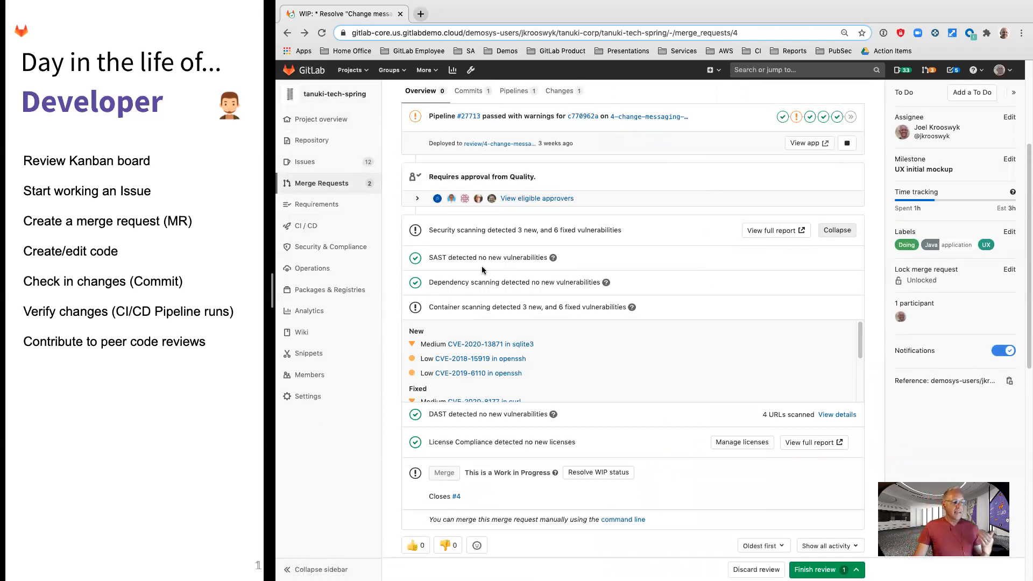
mouse_move(484, 296)
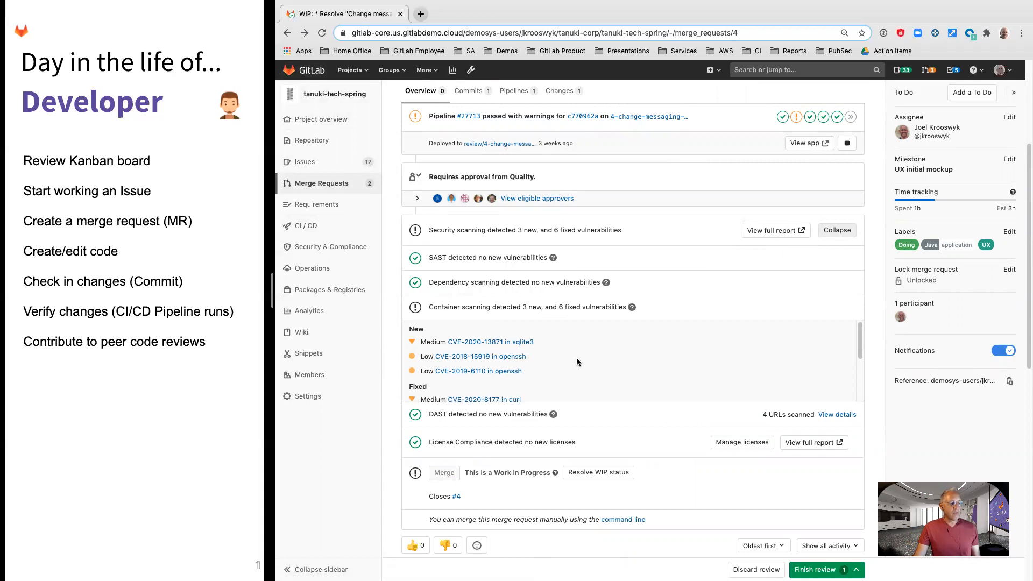
scroll("down", 3)
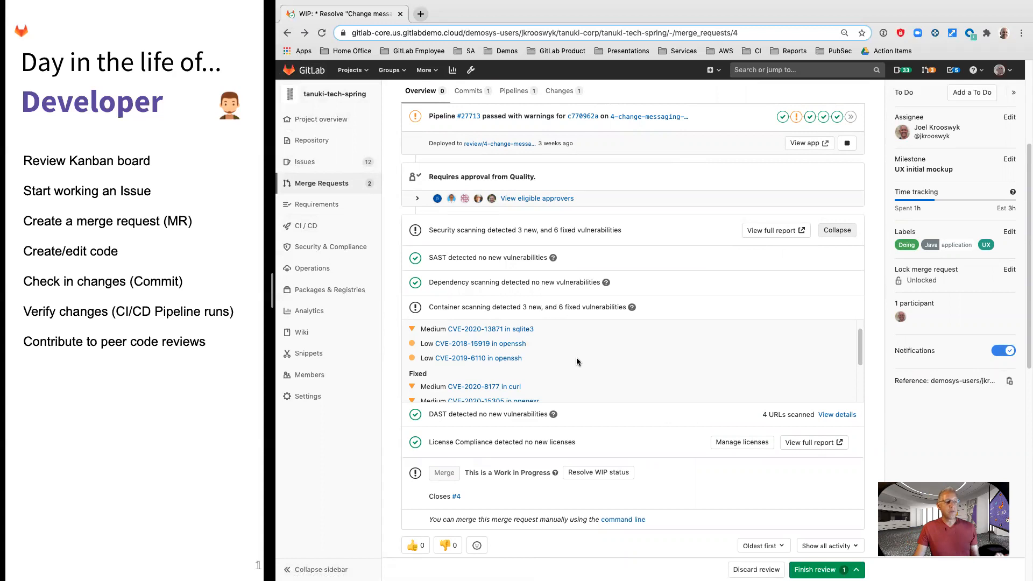
mouse_move(652, 421)
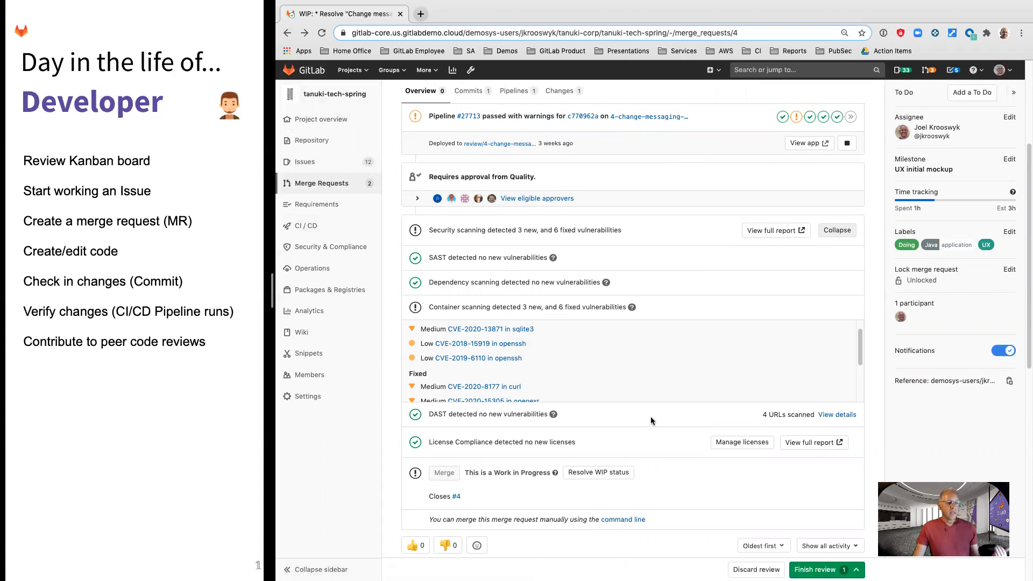
mouse_move(553, 414)
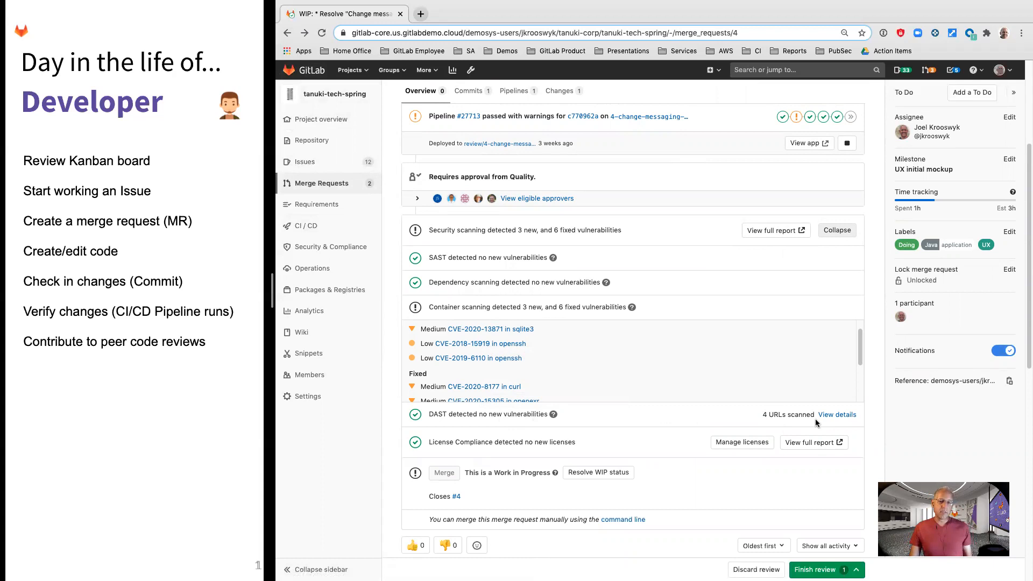
mouse_move(649, 371)
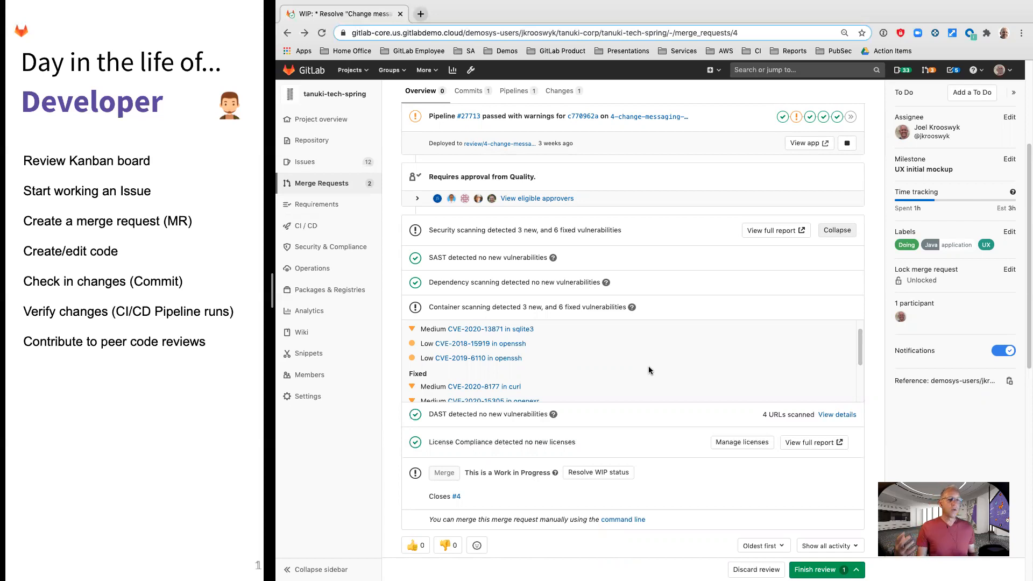
mouse_move(660, 355)
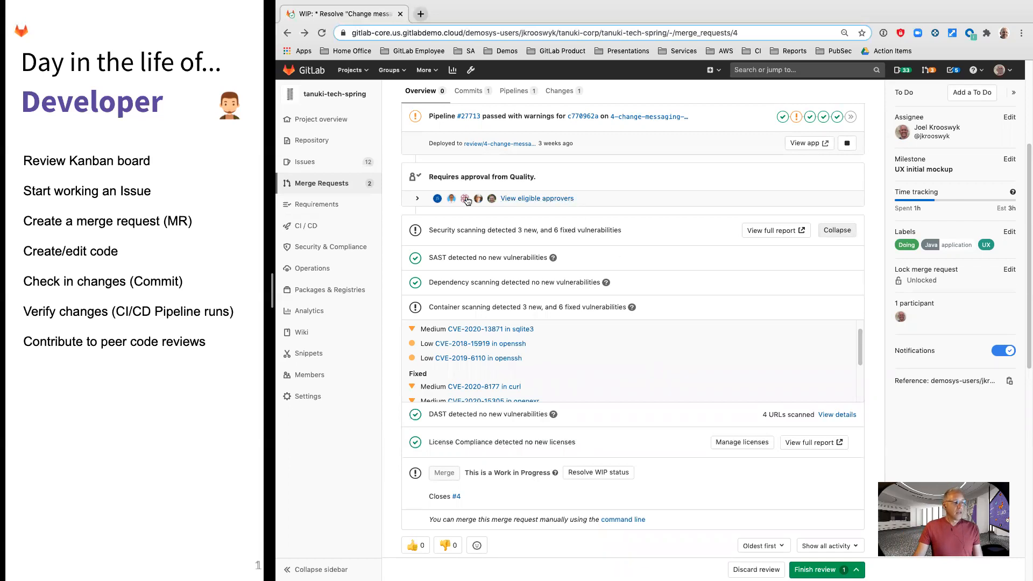
Show the Quality, Product Management and Security approval rules with their eligible approvers.
left_click(417, 198)
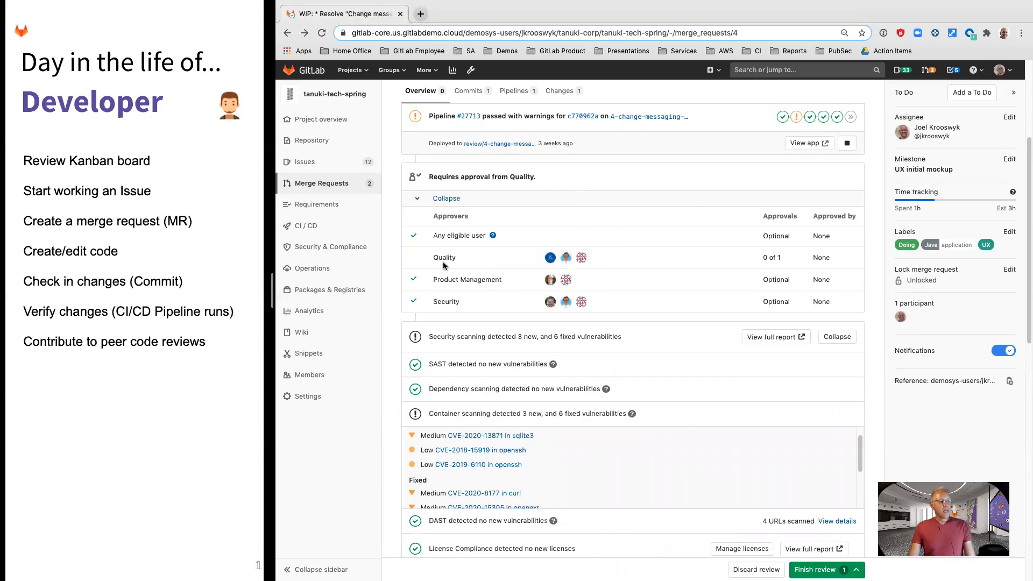
mouse_move(618, 270)
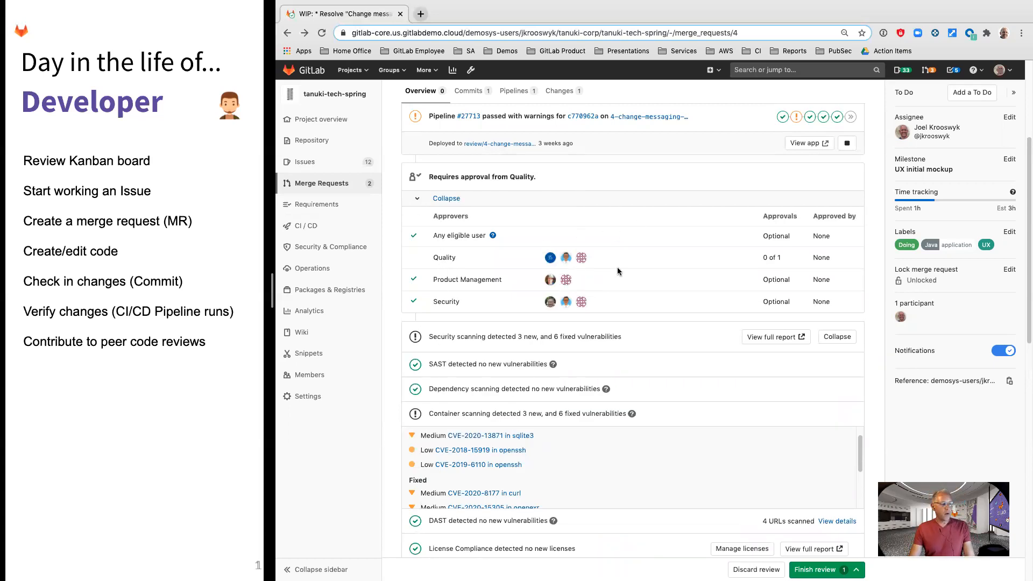
mouse_move(463, 305)
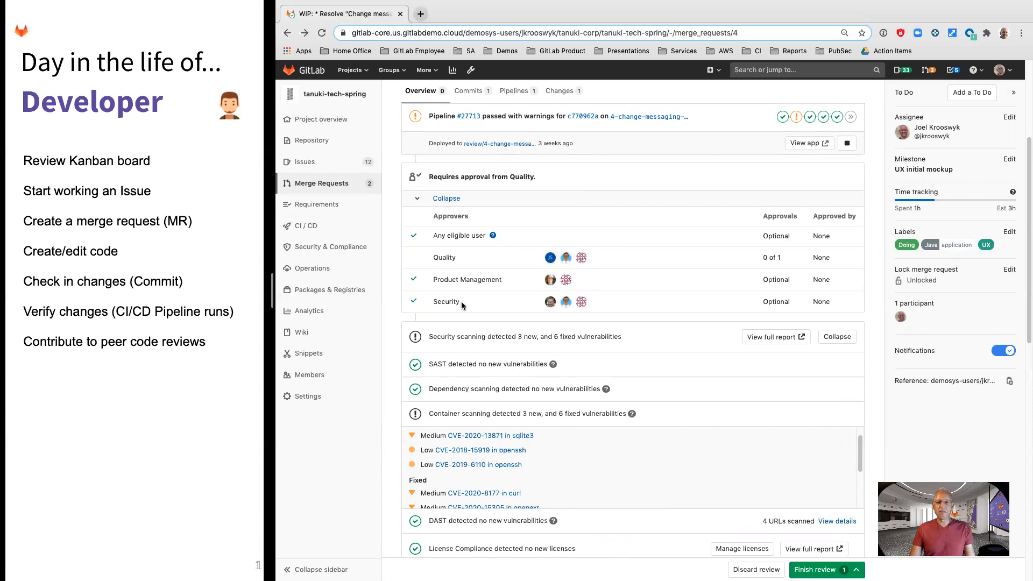
mouse_move(667, 312)
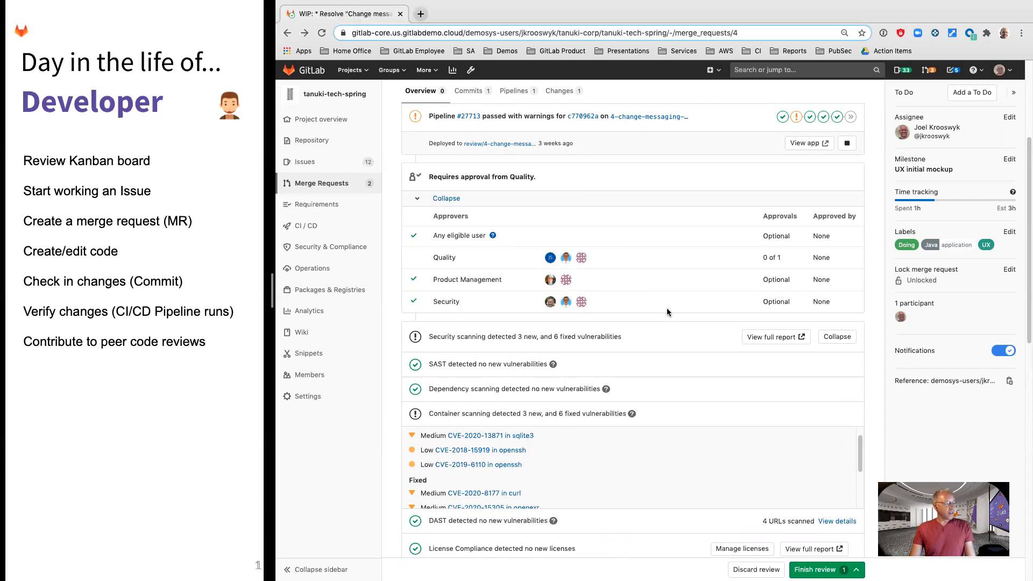
mouse_move(677, 293)
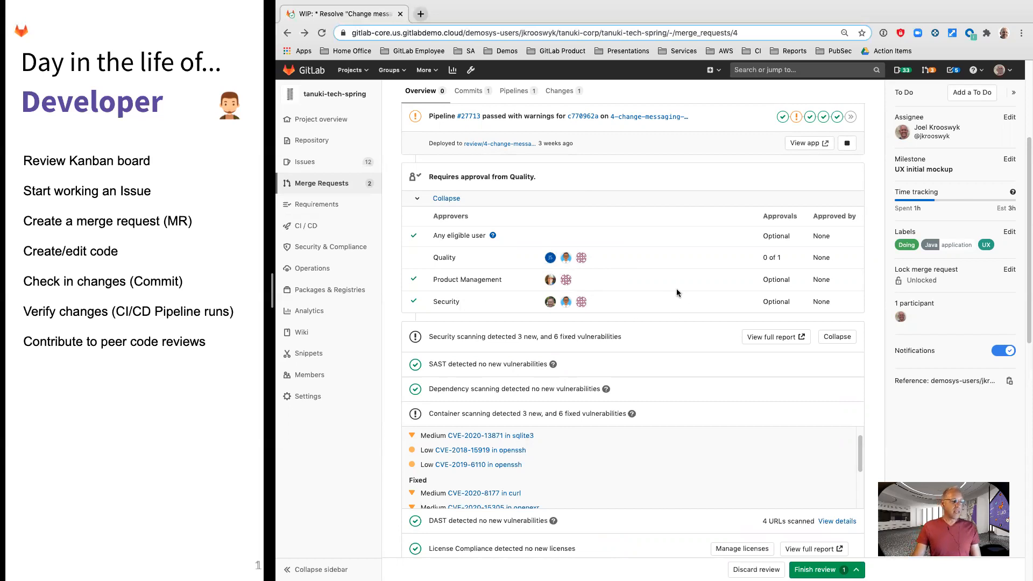
mouse_move(620, 263)
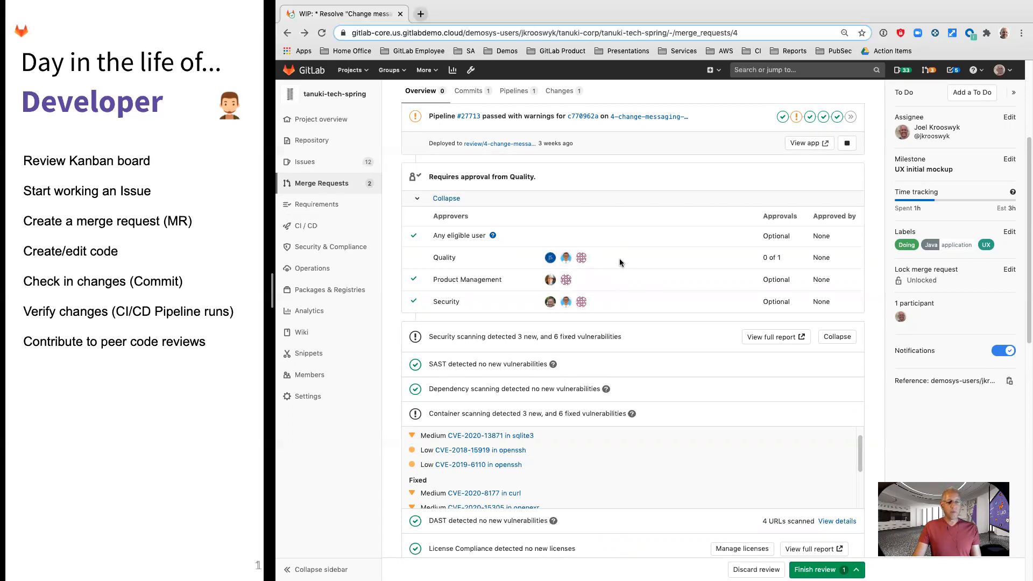
mouse_move(875, 356)
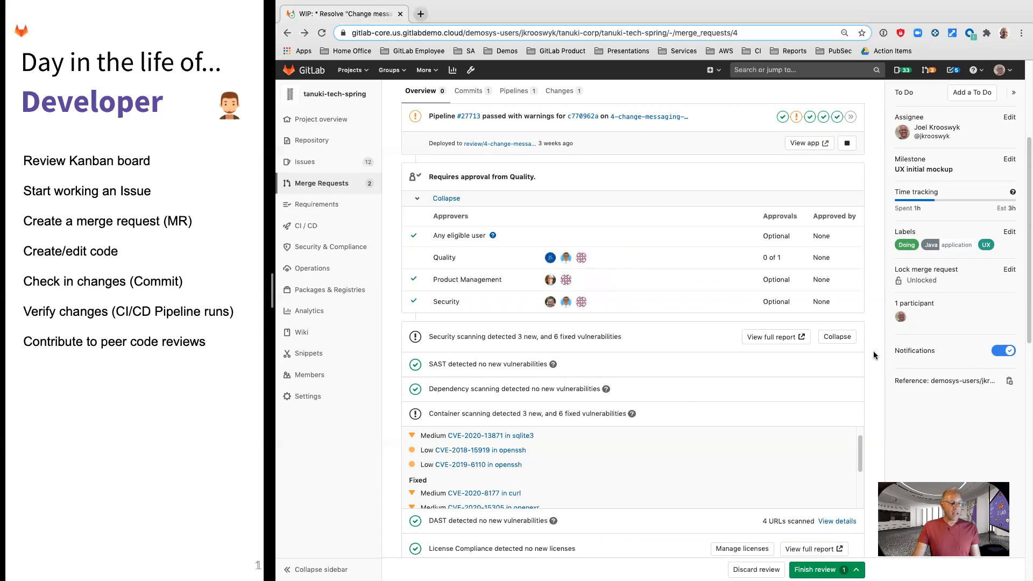
scroll("down", 3)
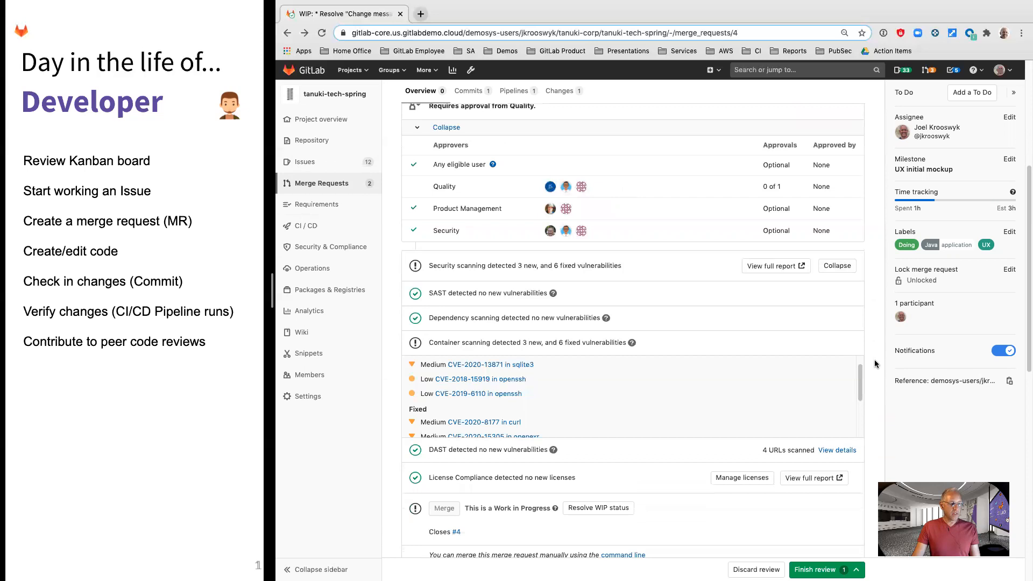
scroll("down", 3)
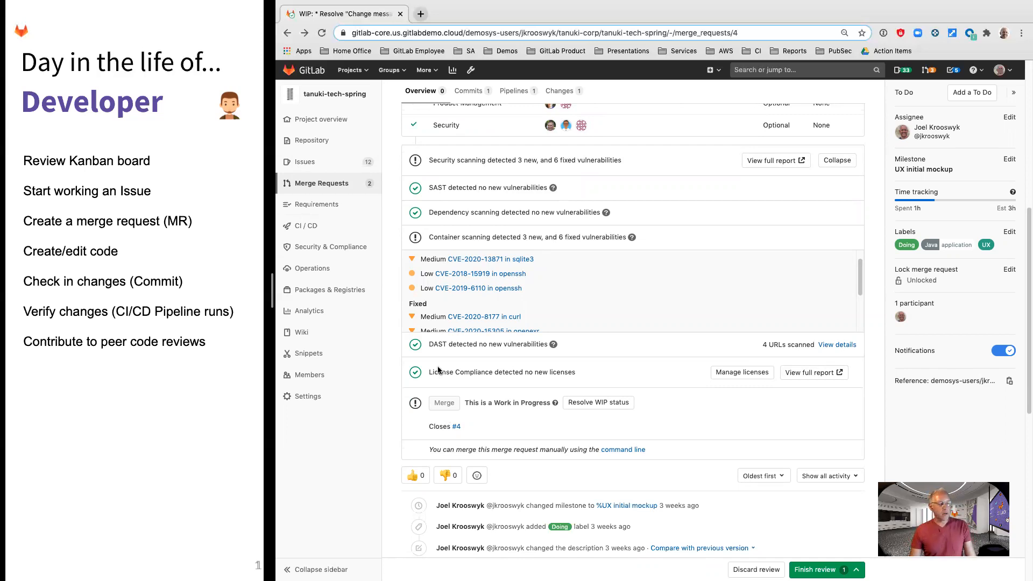
mouse_move(394, 332)
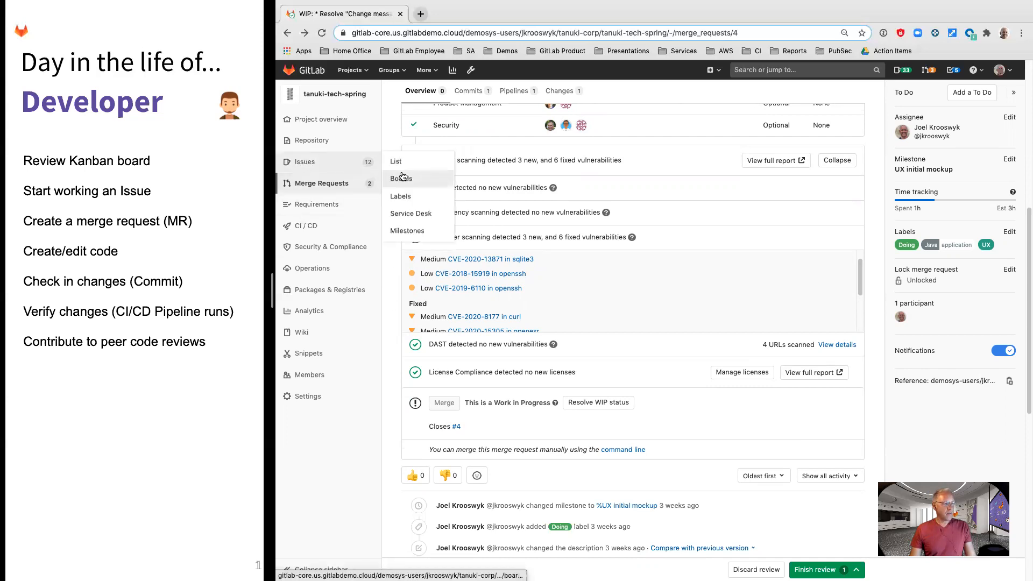
mouse_move(401, 179)
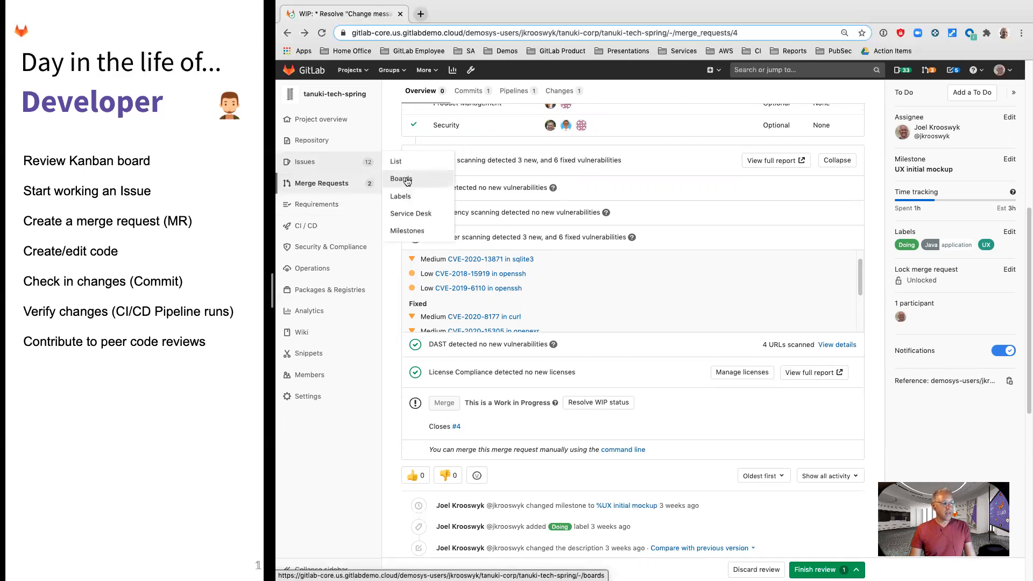
Open the project's issue boards and switch to the Development board.
left_click(400, 178)
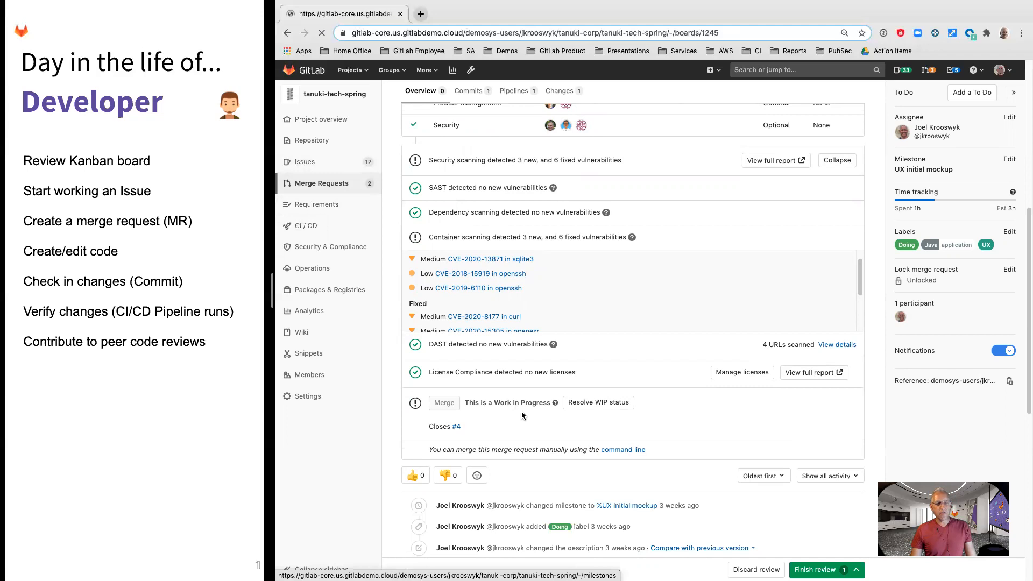
left_click(306, 198)
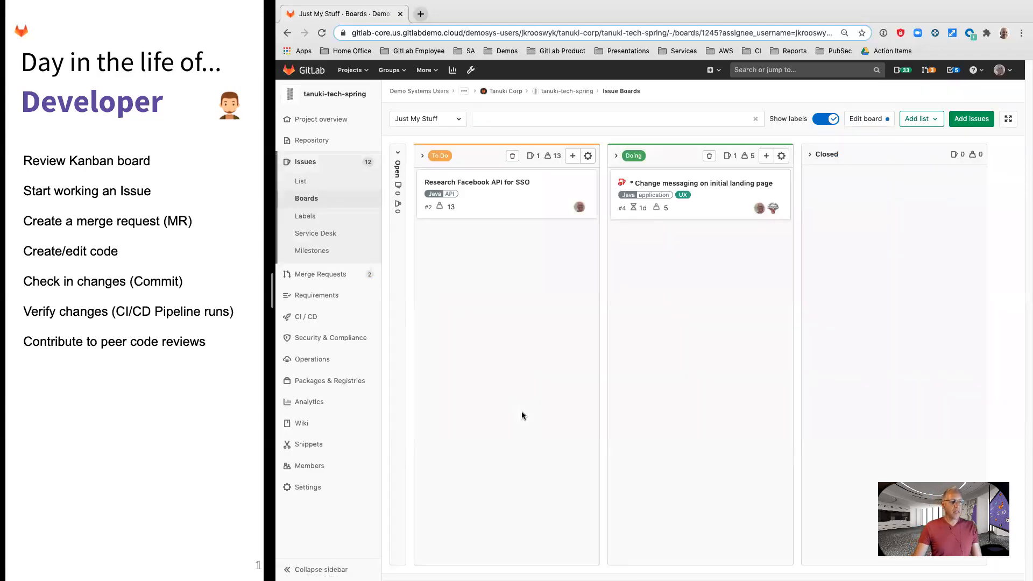
left_click(426, 119)
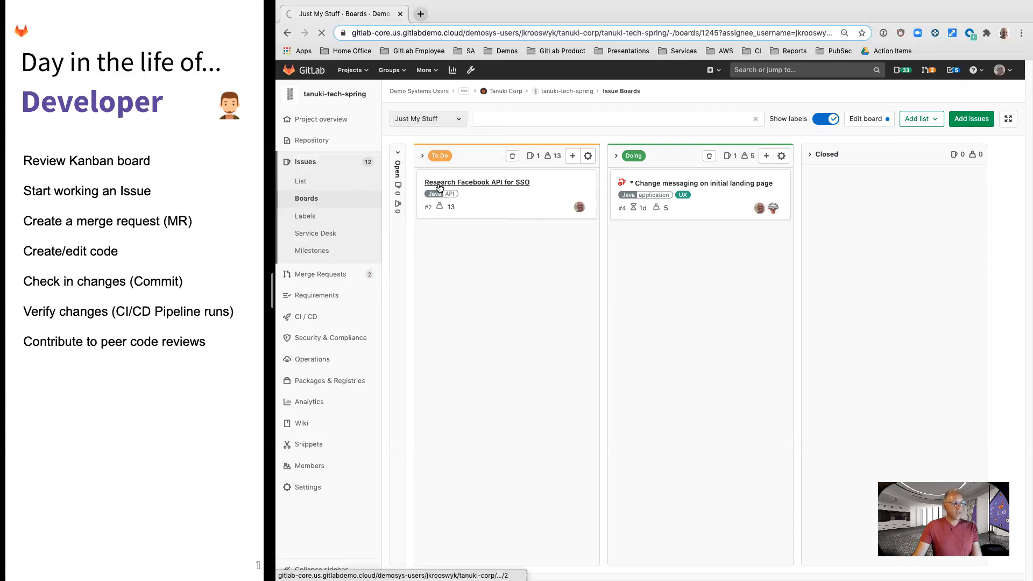
left_click(426, 119)
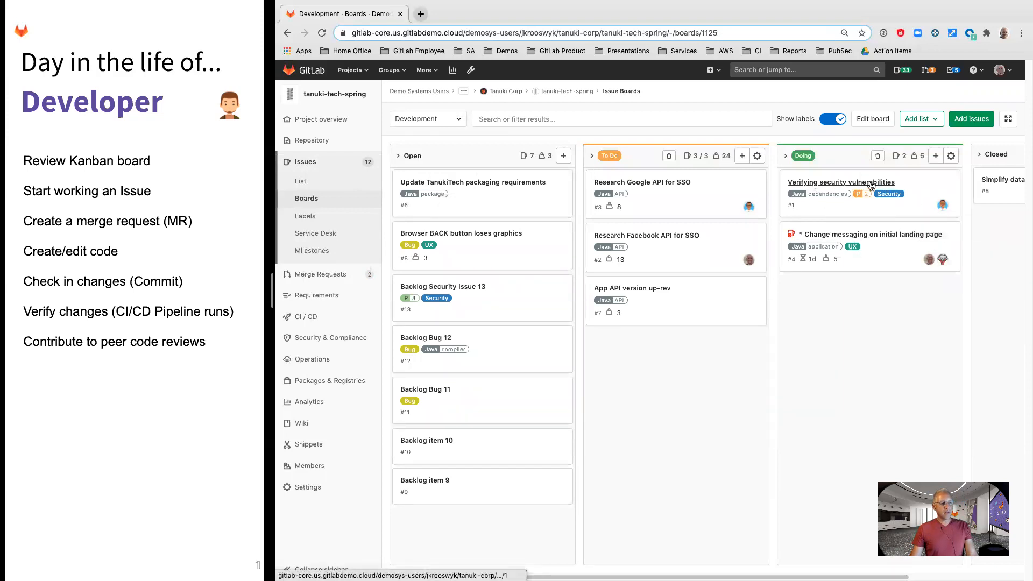
mouse_move(874, 358)
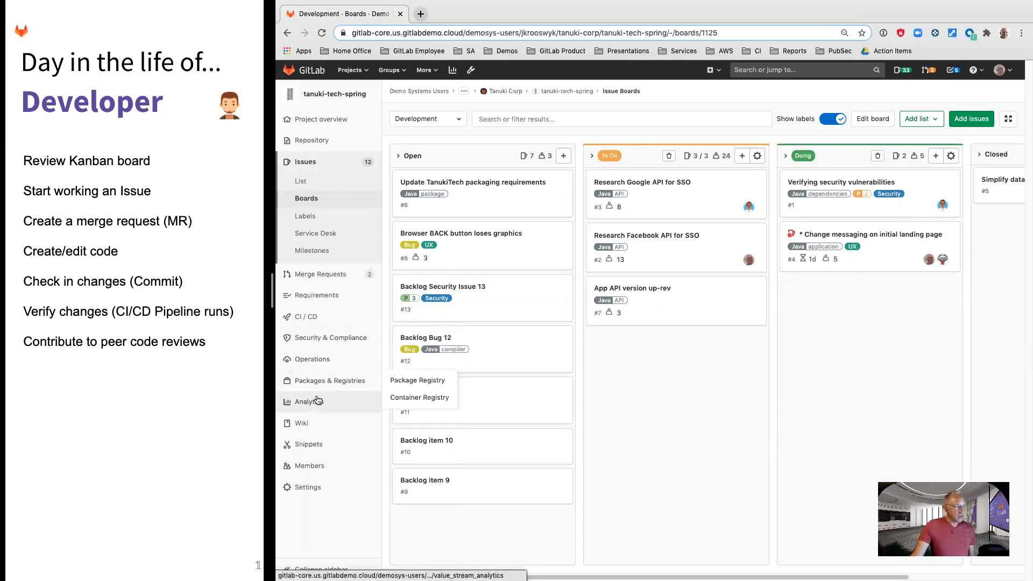
Open Code Review analytics listing the two work-in-progress merge requests in review.
left_click(307, 402)
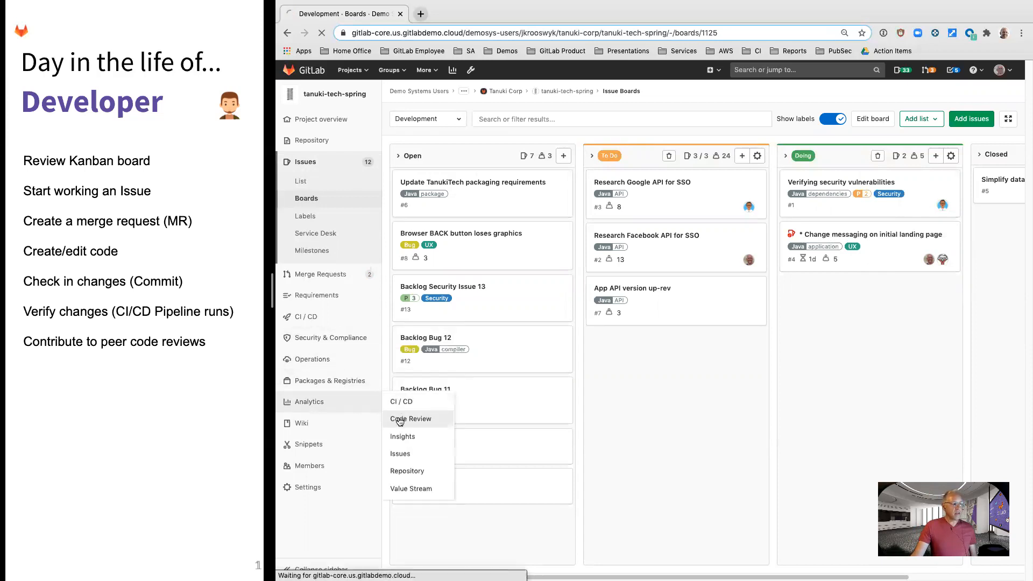
left_click(410, 418)
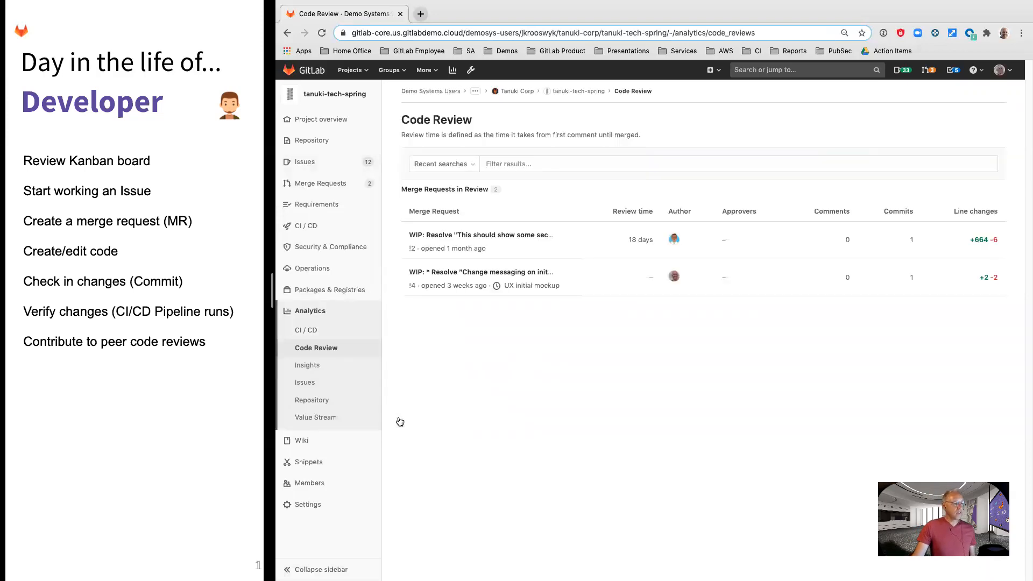
mouse_move(397, 352)
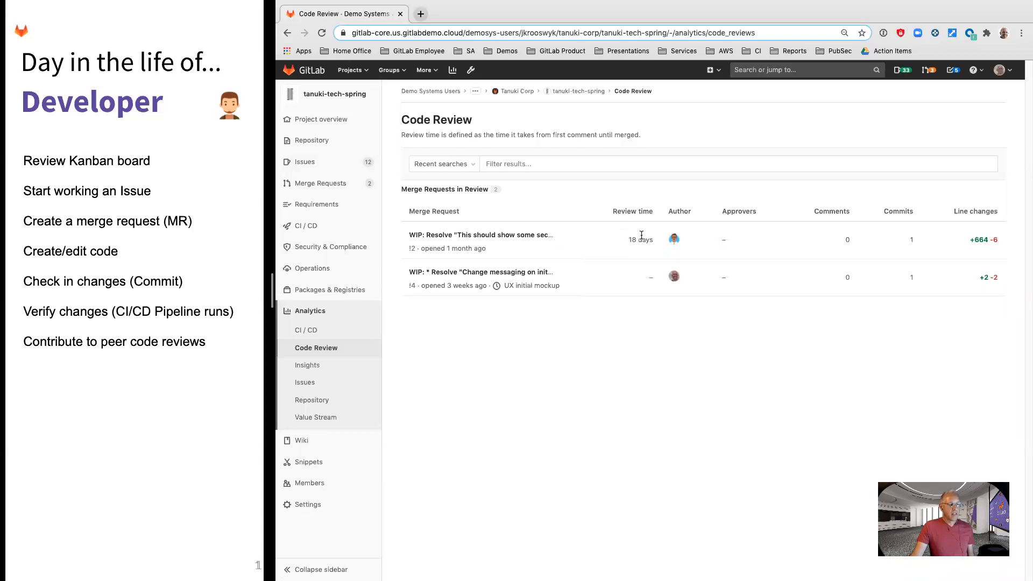
mouse_move(652, 260)
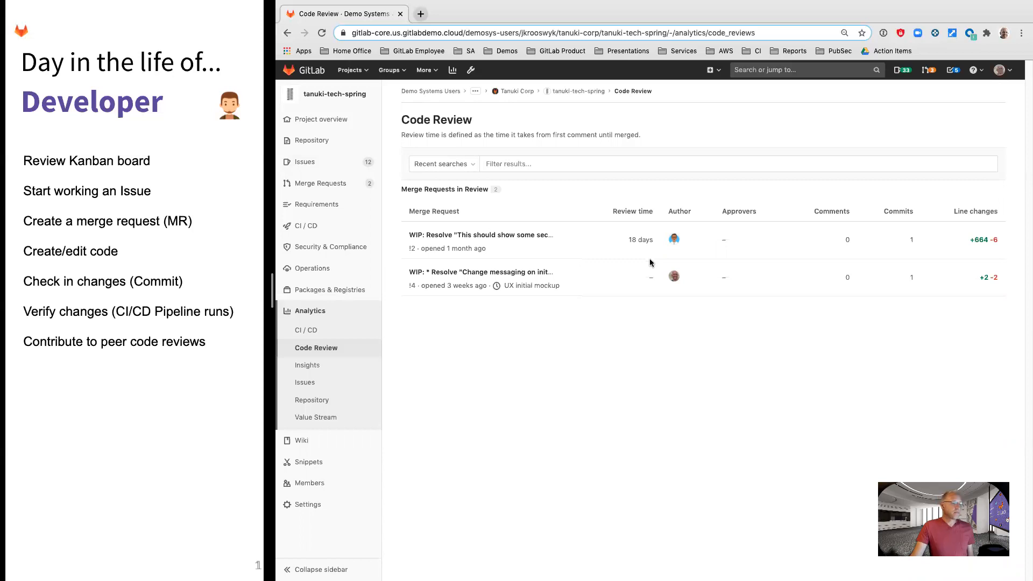
mouse_move(396, 409)
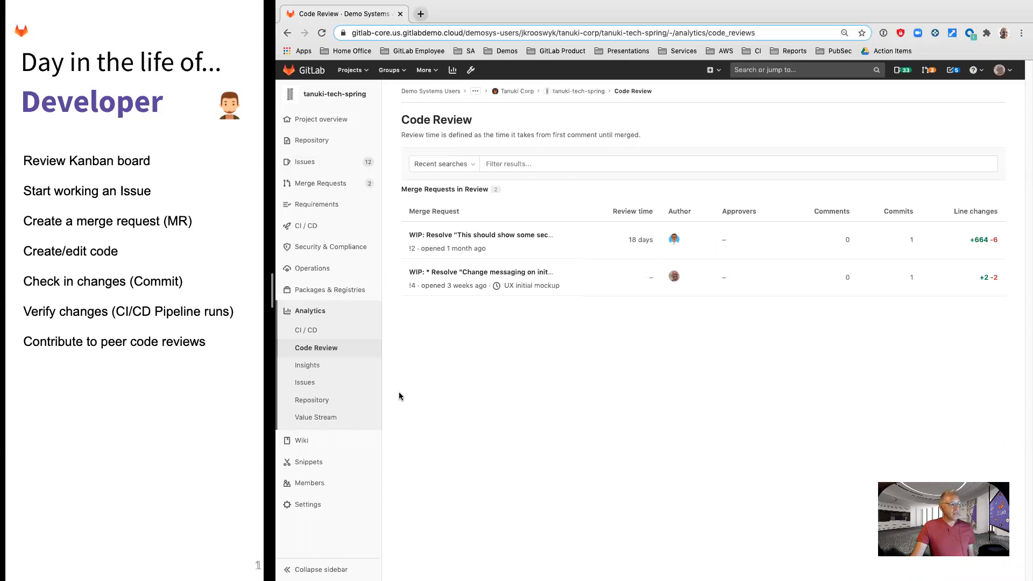
mouse_move(394, 351)
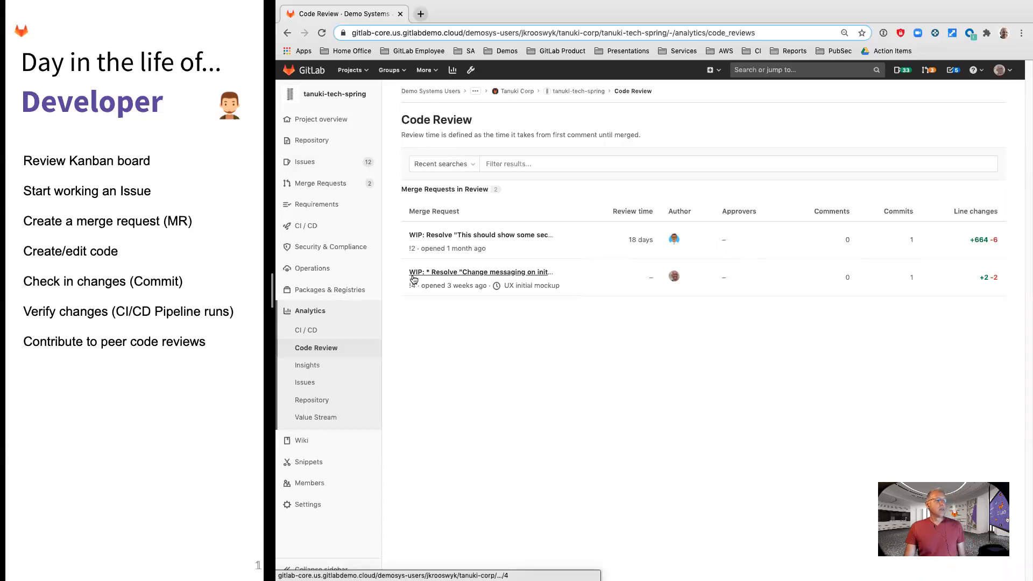
mouse_move(396, 303)
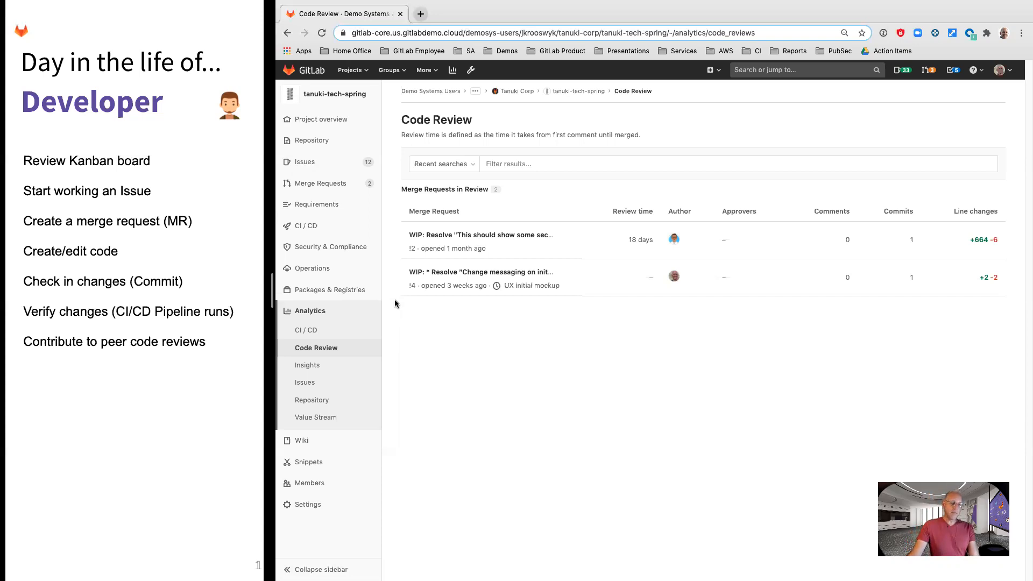
mouse_move(399, 367)
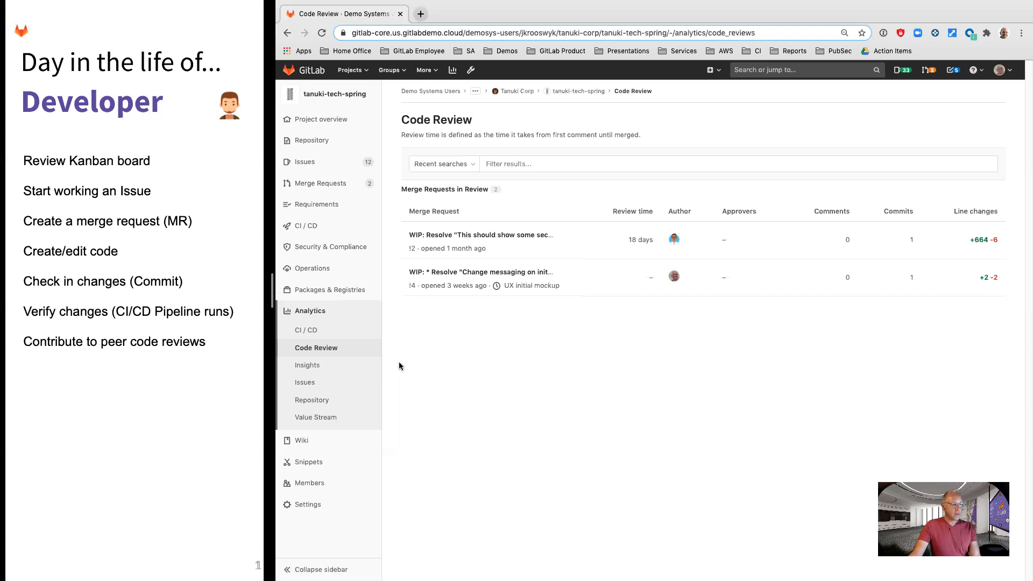
mouse_move(415, 394)
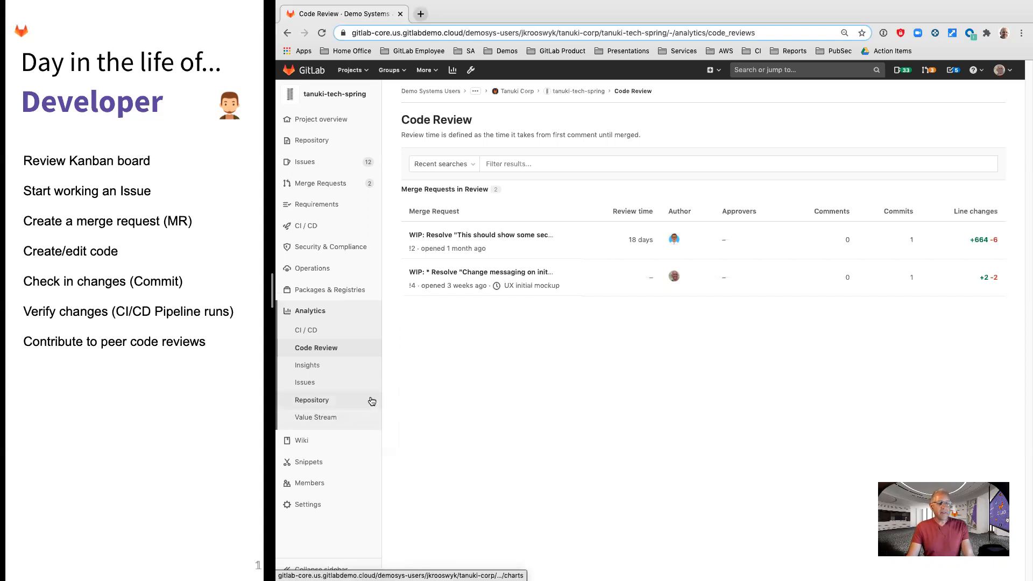
mouse_move(338, 382)
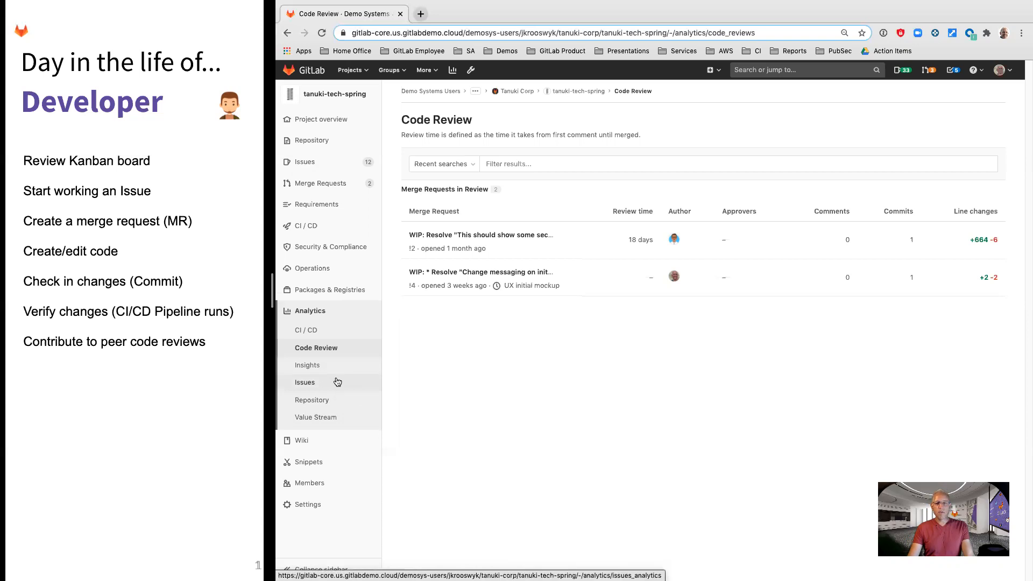
View Issues Analytics, then the Insights dashboard of issues created and closed monthly.
left_click(304, 382)
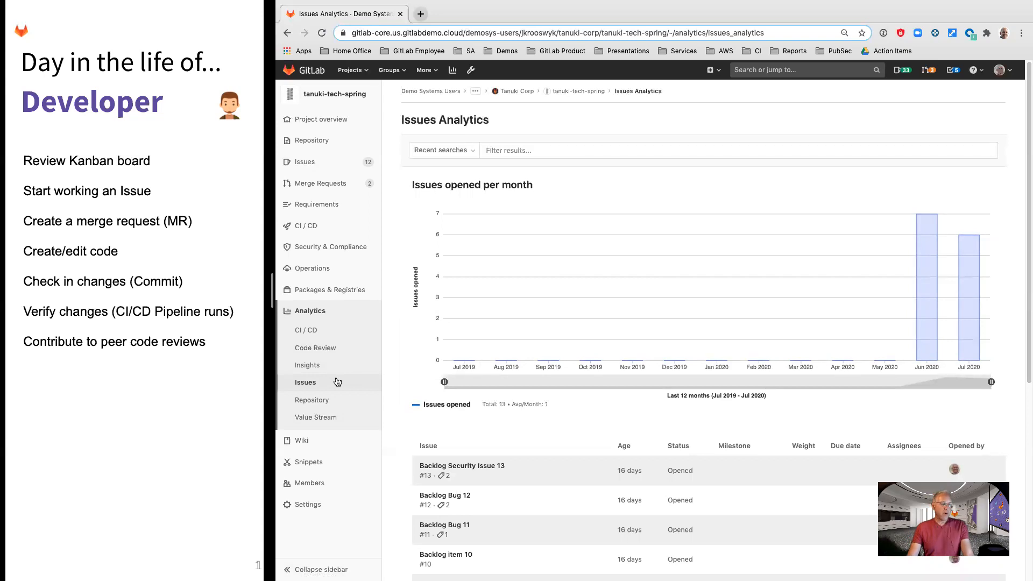
mouse_move(419, 387)
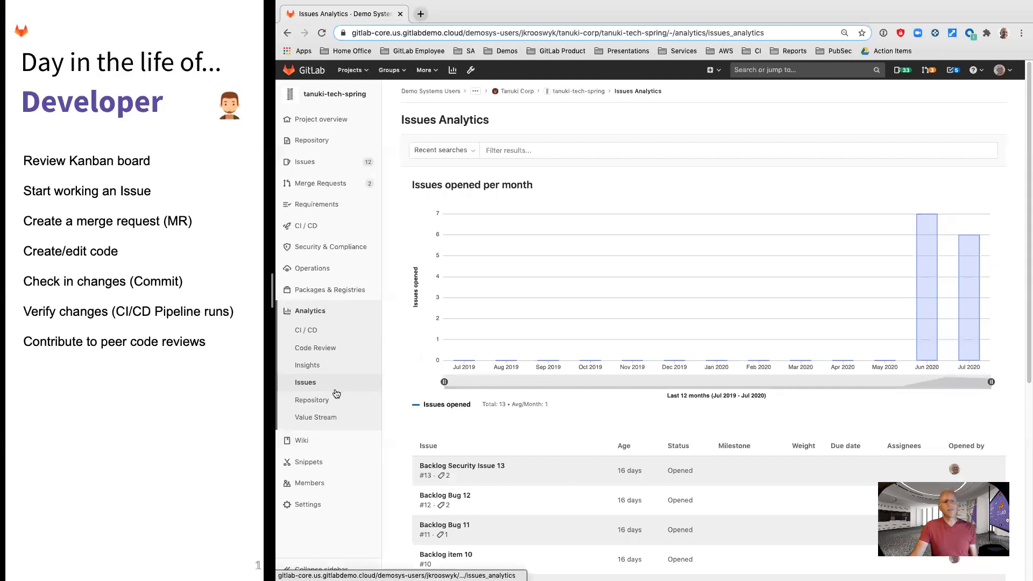
mouse_move(305, 382)
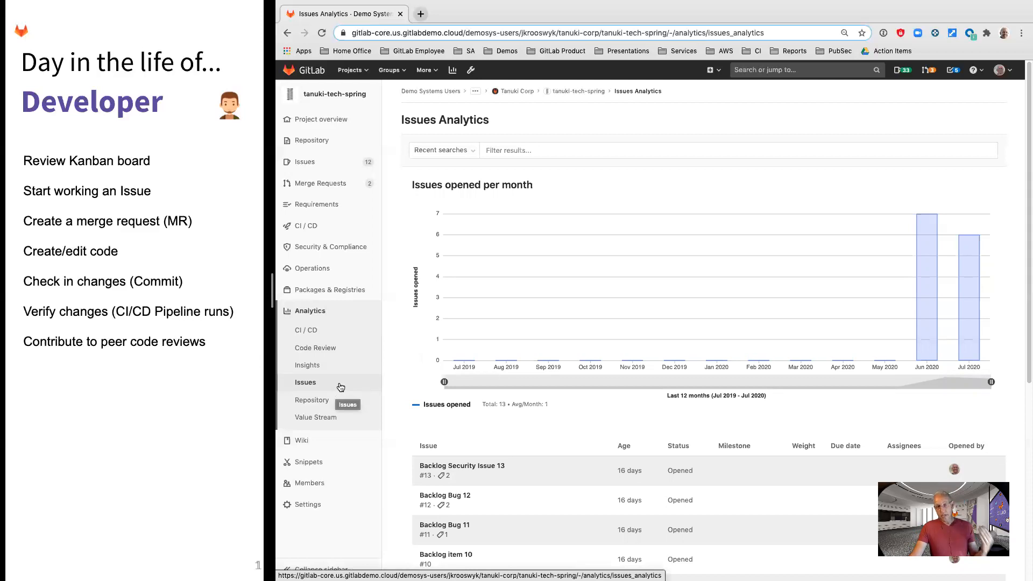
mouse_move(316, 417)
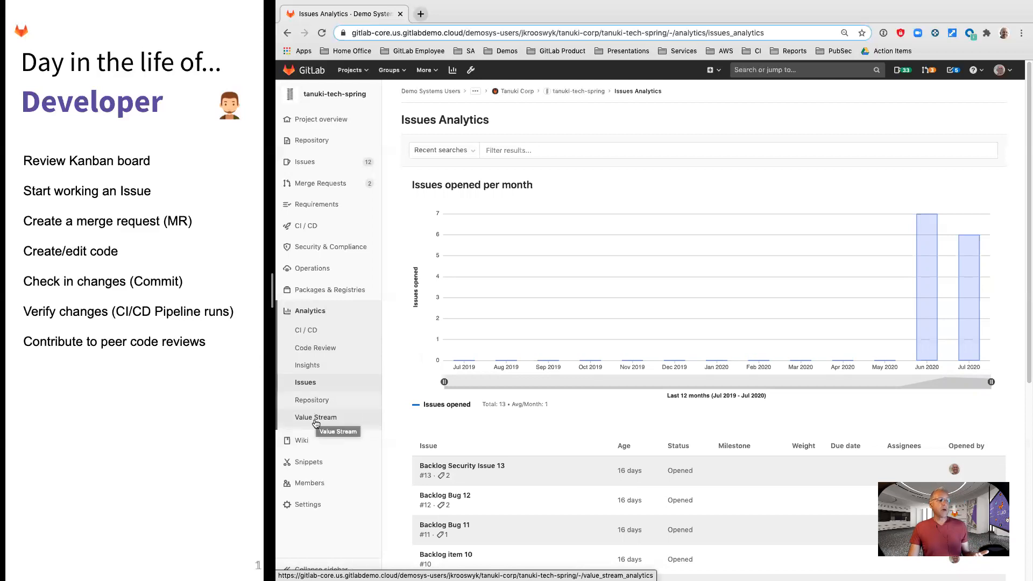
mouse_move(307, 365)
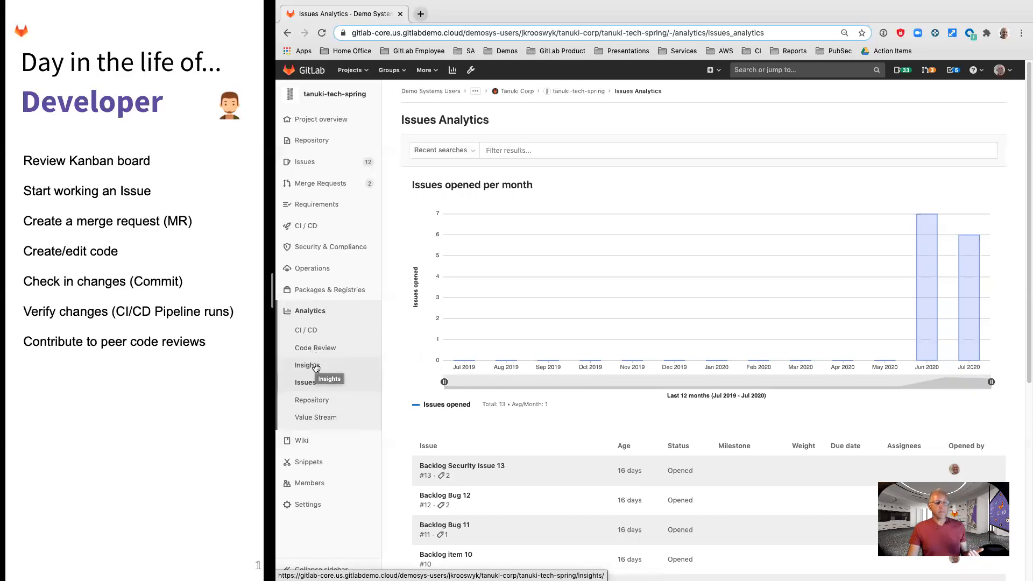
left_click(307, 366)
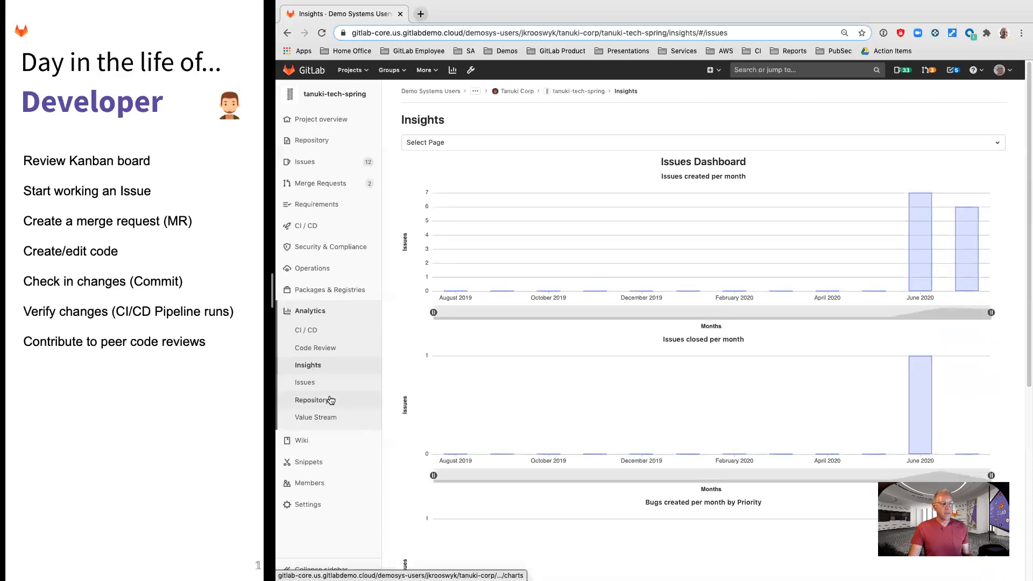
left_click(315, 417)
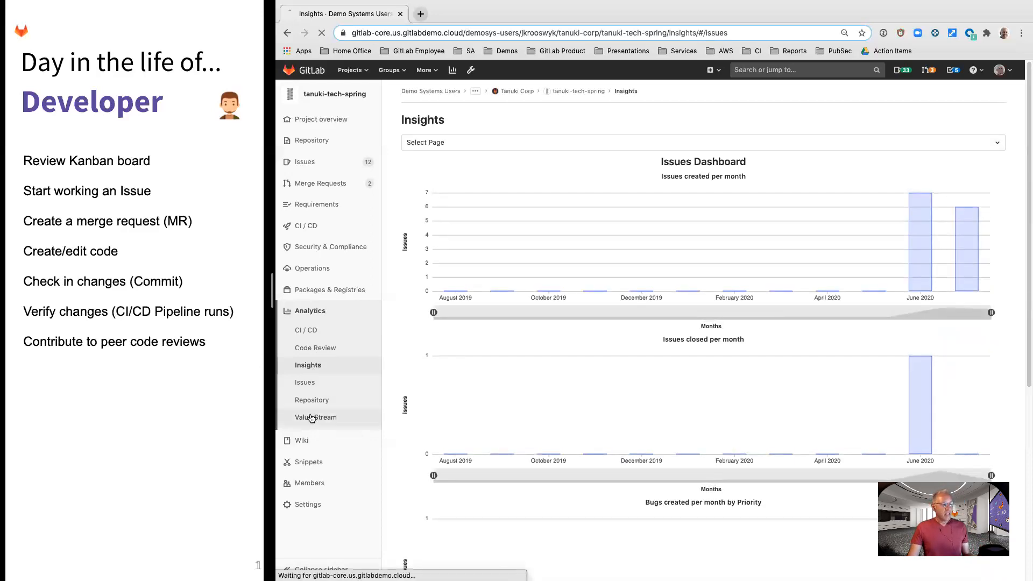
Review Value Stream Analytics stage metrics, then go up to the Tanuki Corp group page.
left_click(316, 417)
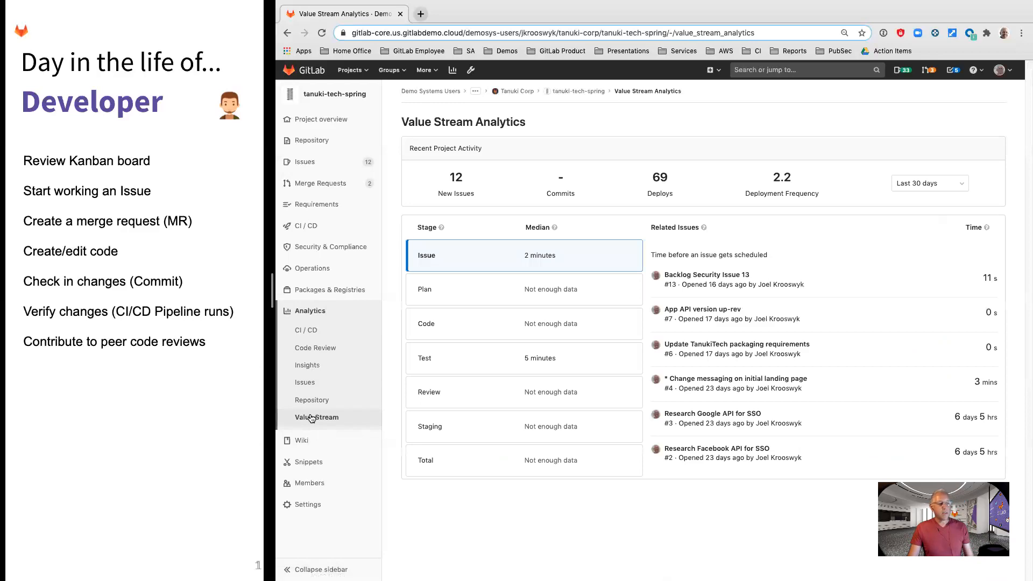
mouse_move(473, 310)
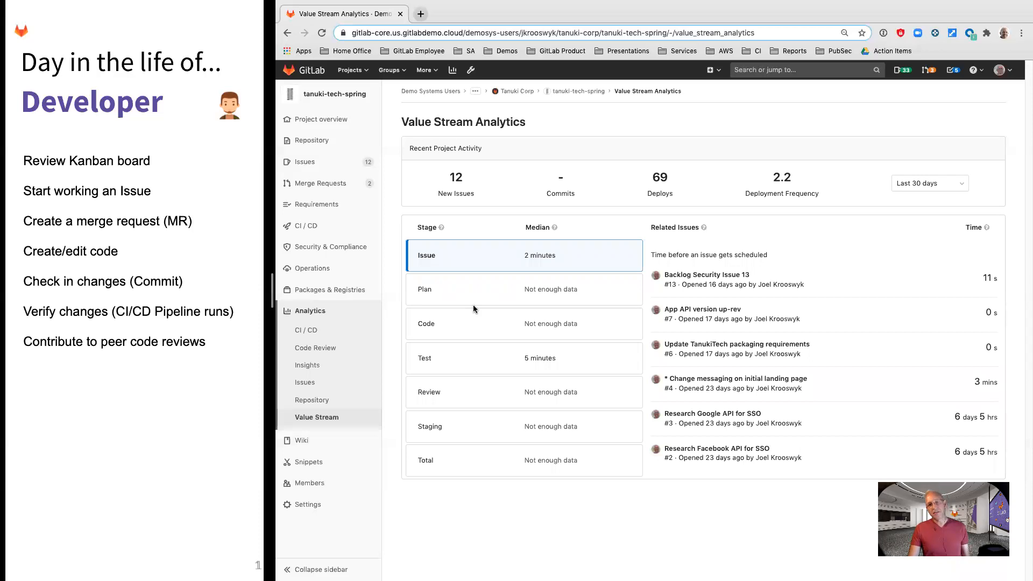
mouse_move(454, 276)
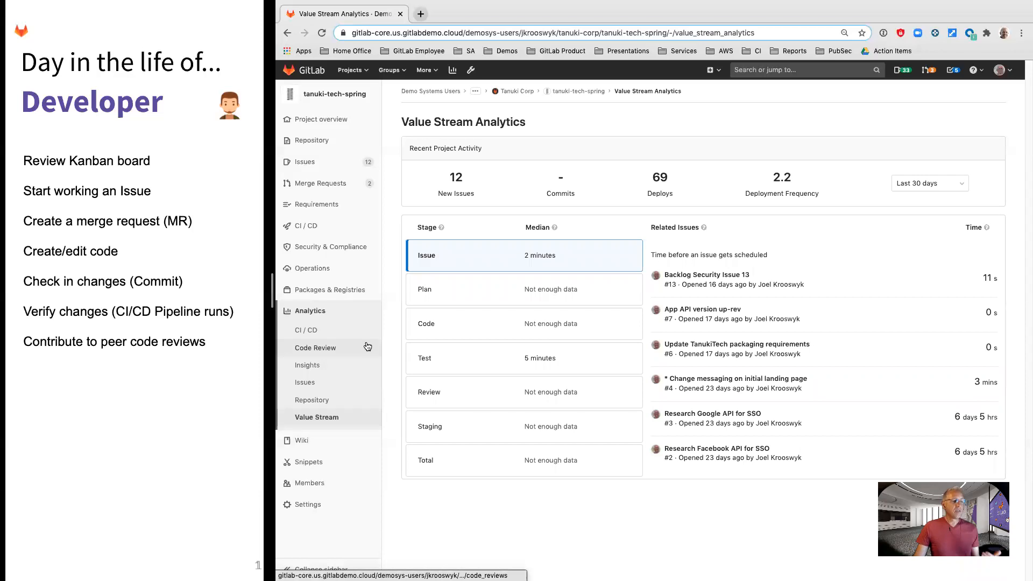
mouse_move(519, 91)
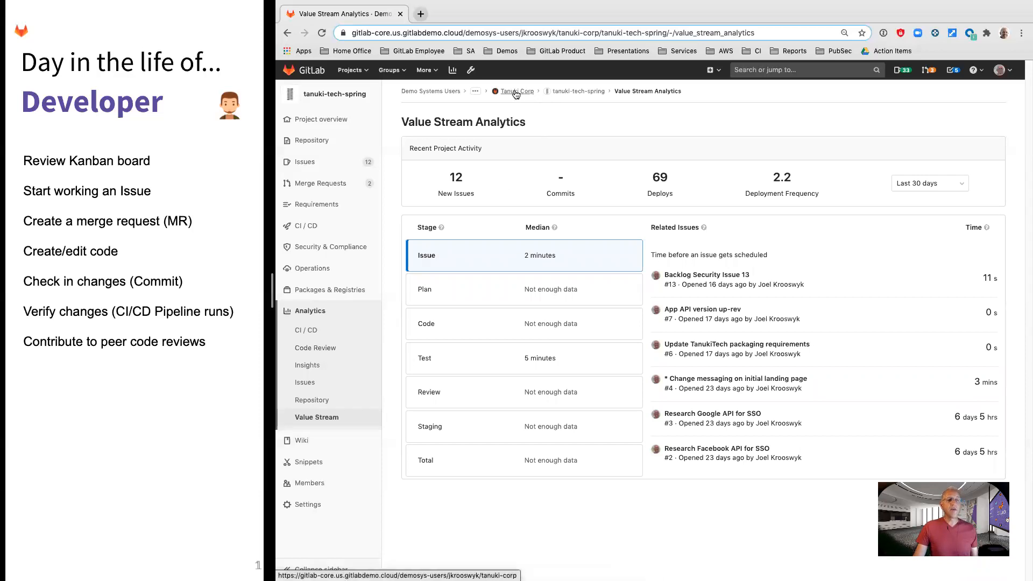
left_click(518, 91)
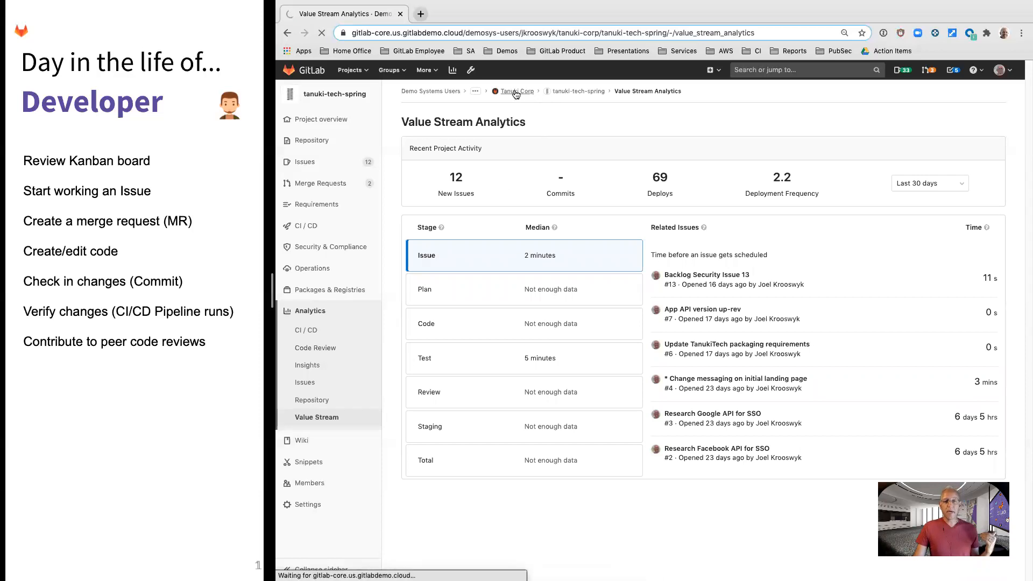
left_click(518, 90)
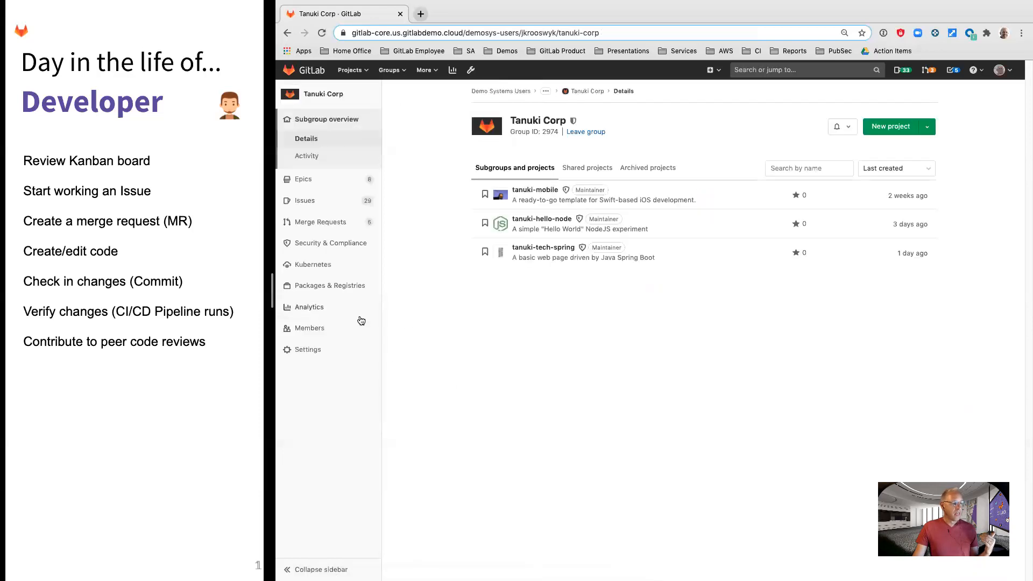